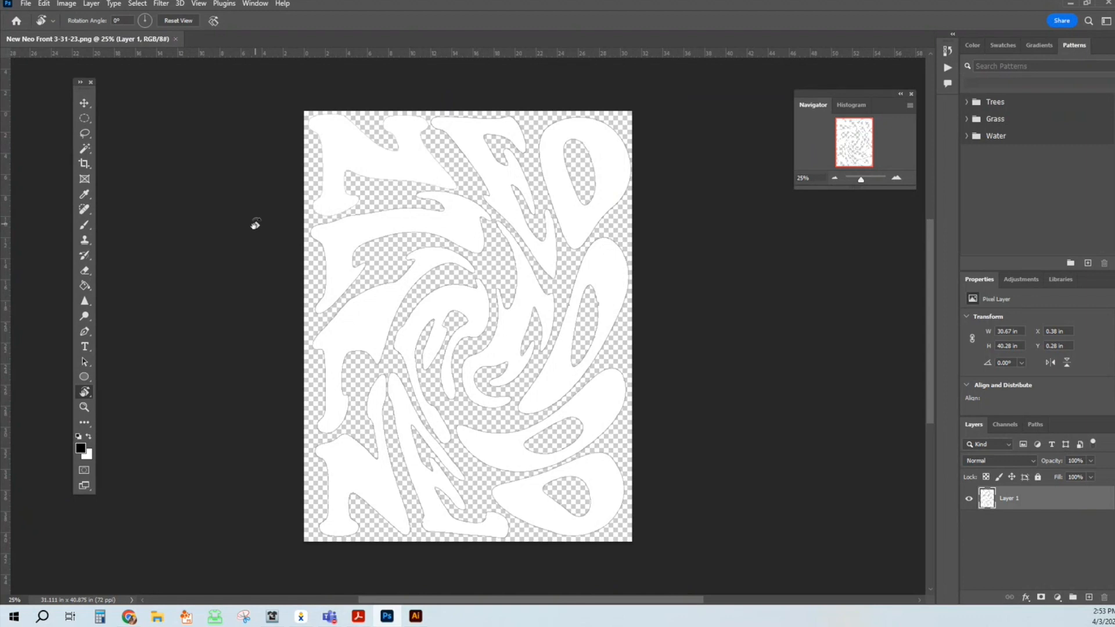
mouse_move(900, 182)
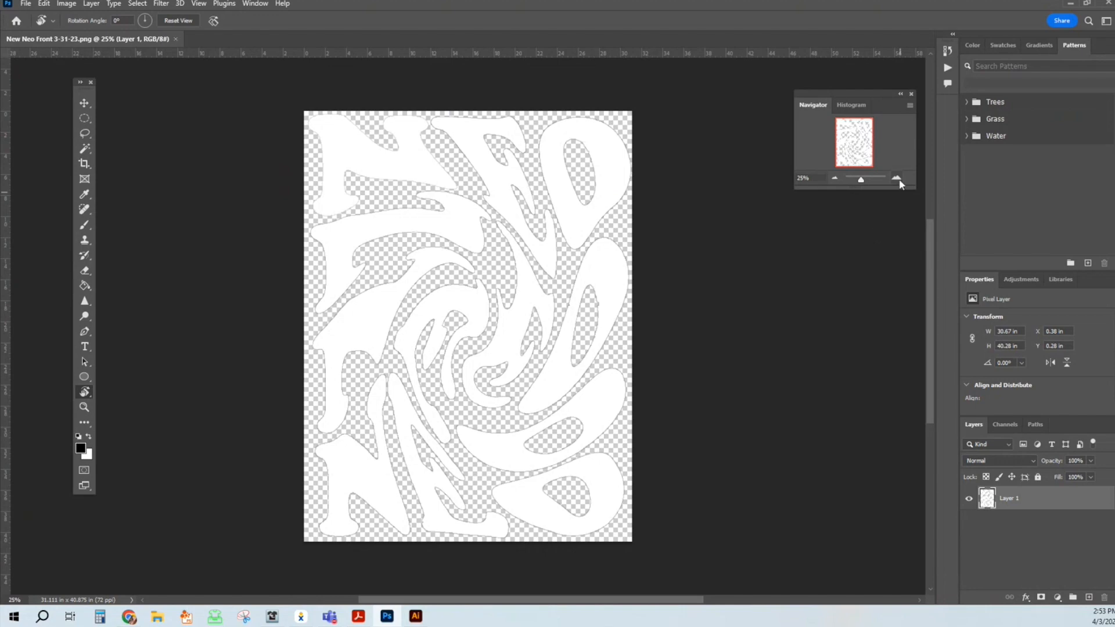
Magnify the canvas to 200% to inspect the jagged edges of the NEO lettering.
left_click(897, 178)
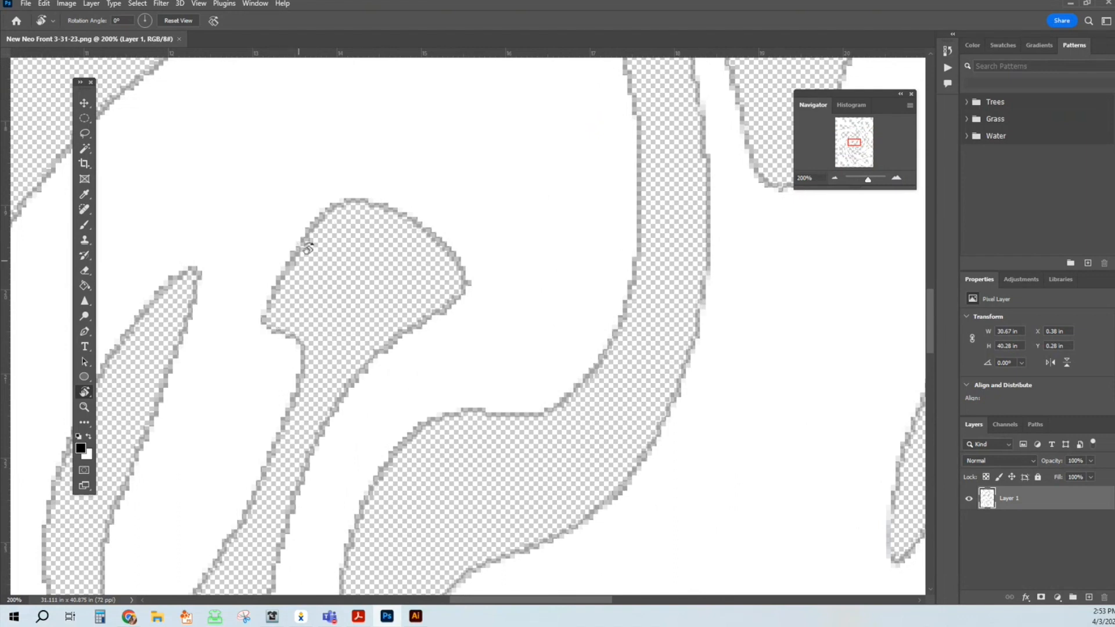
mouse_move(488, 436)
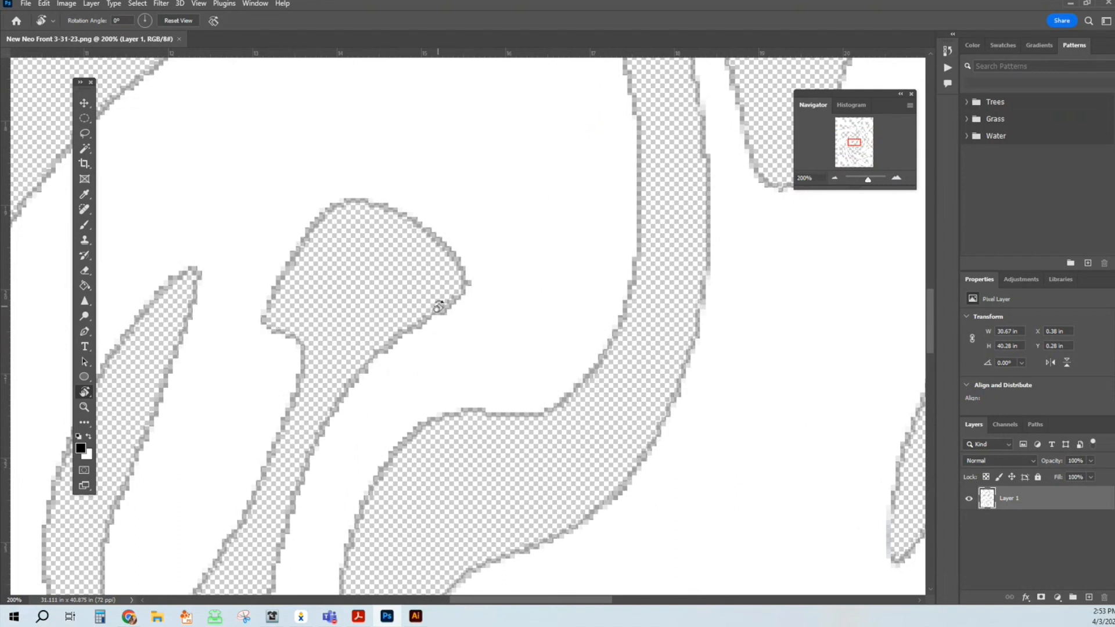
In Image Size, set resolution to 300 ppi and width to 12 inches (15.767 in tall).
left_click(54, 4)
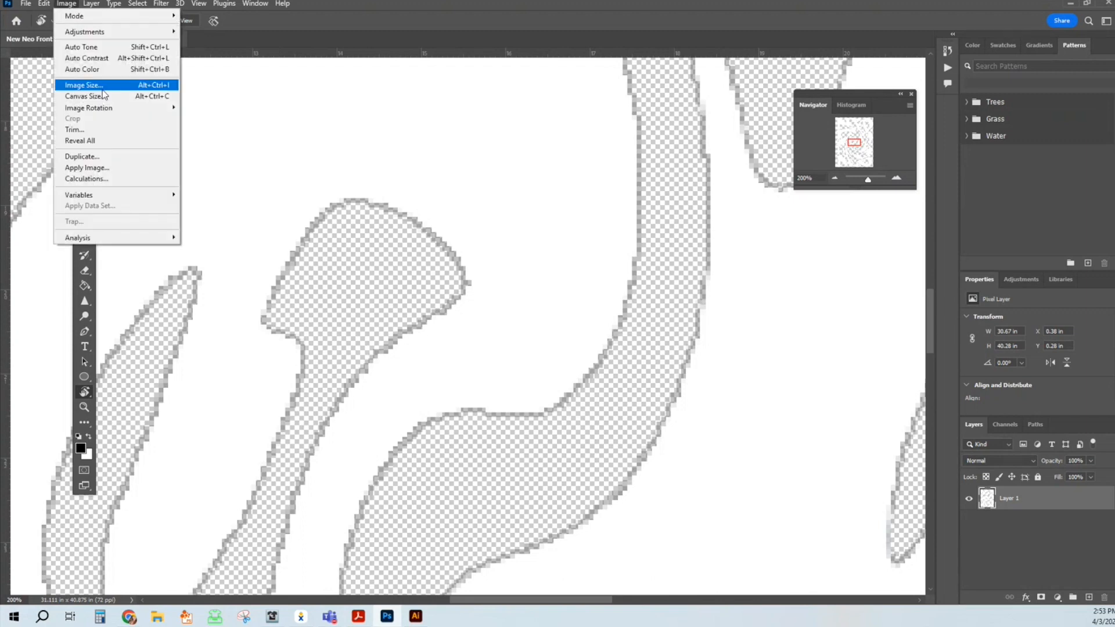
left_click(83, 85)
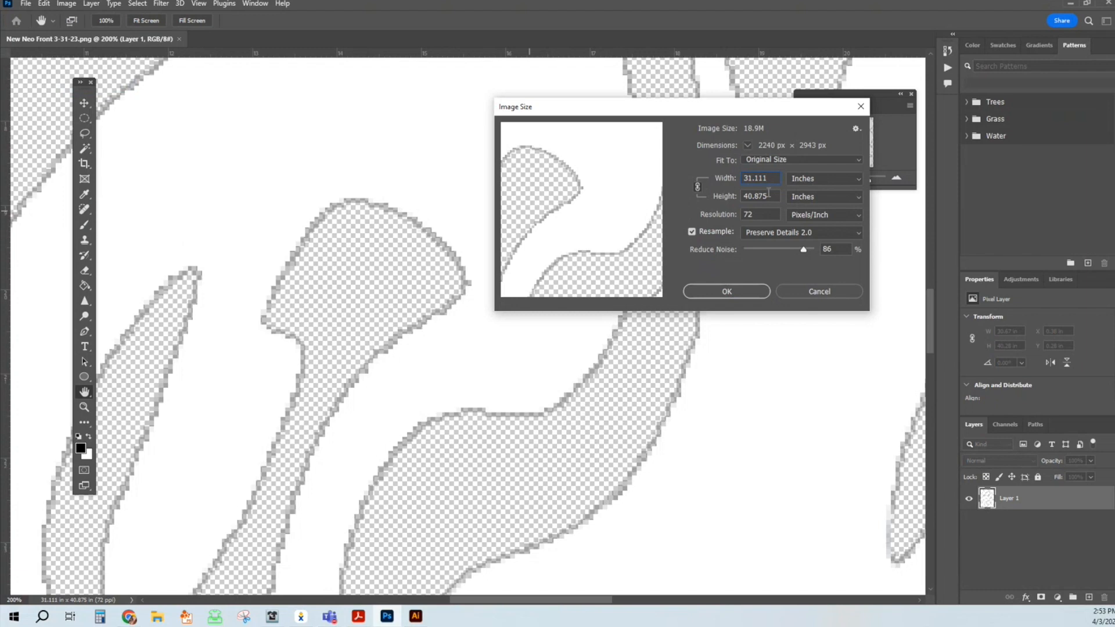
left_click(761, 196)
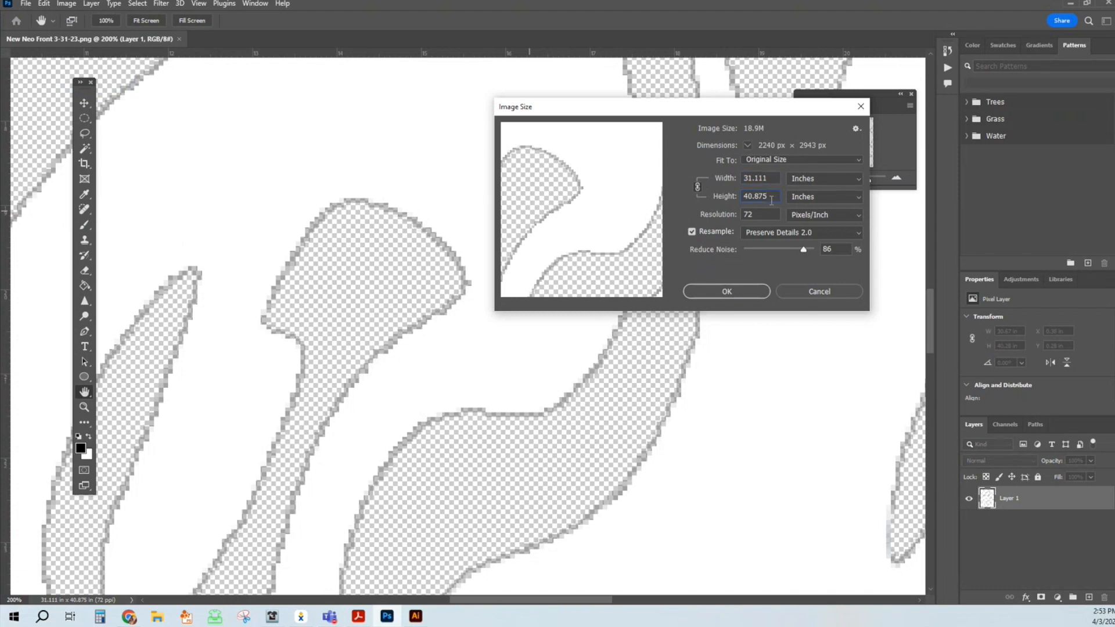
left_click(759, 214)
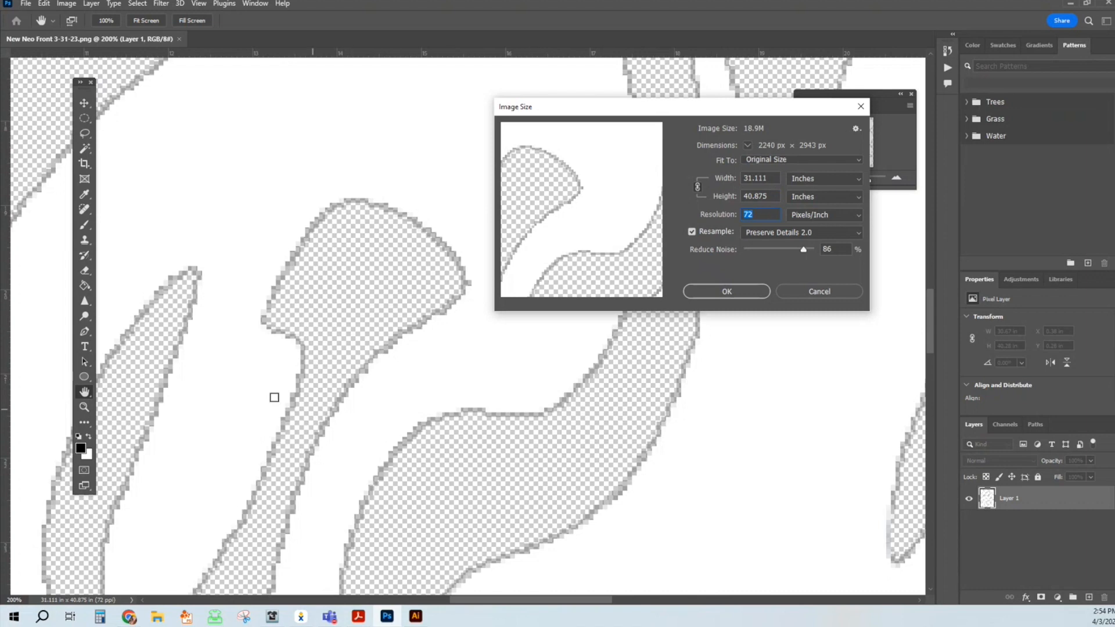
mouse_move(342, 389)
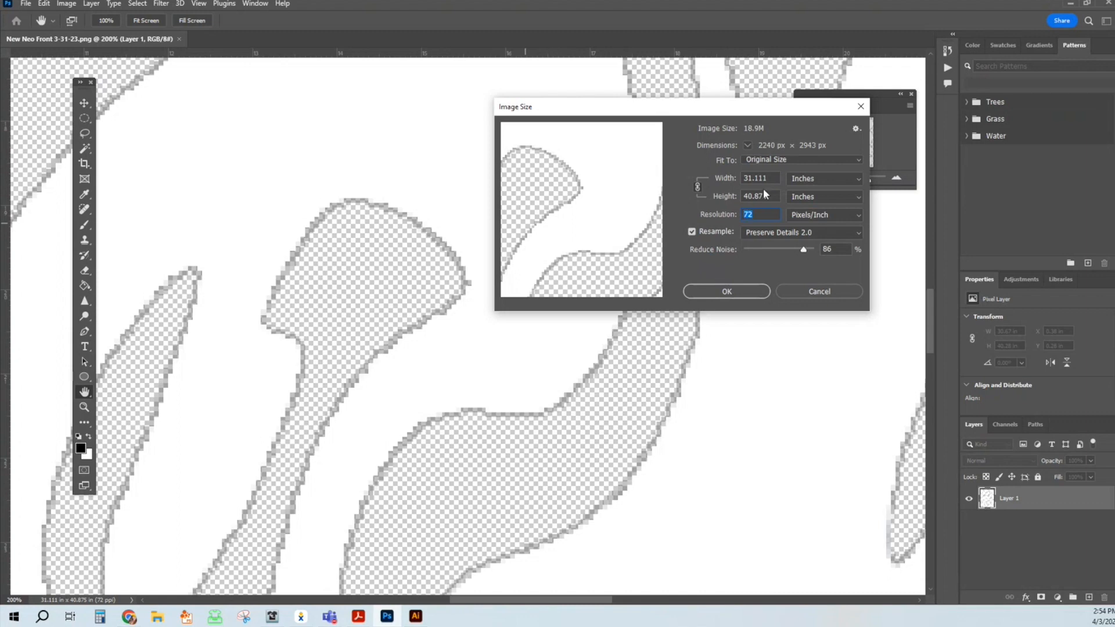
type("300")
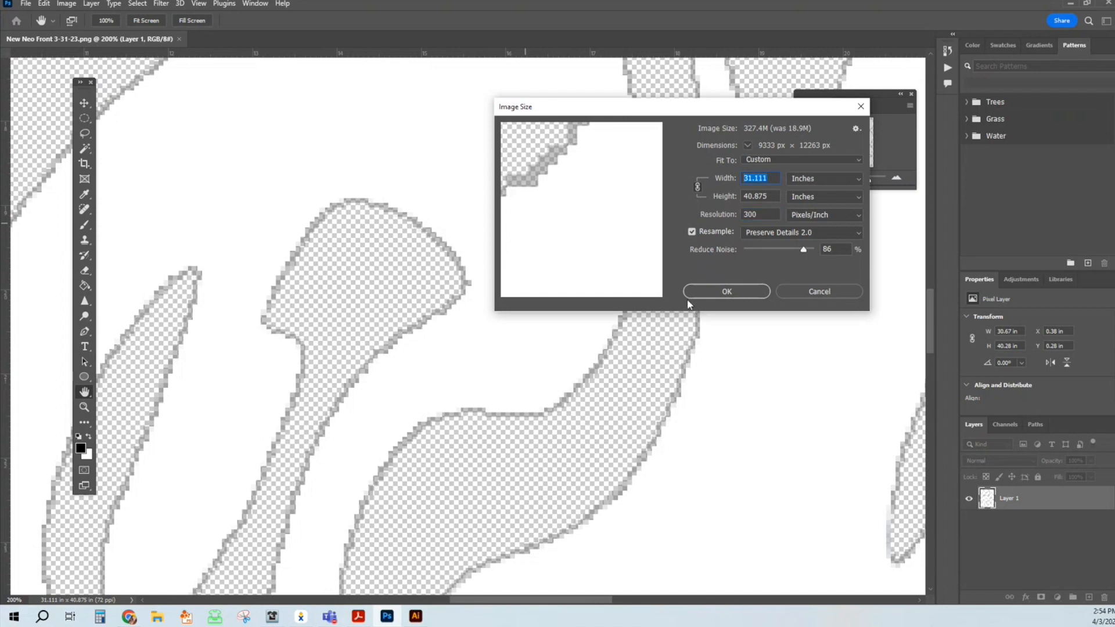
type("12")
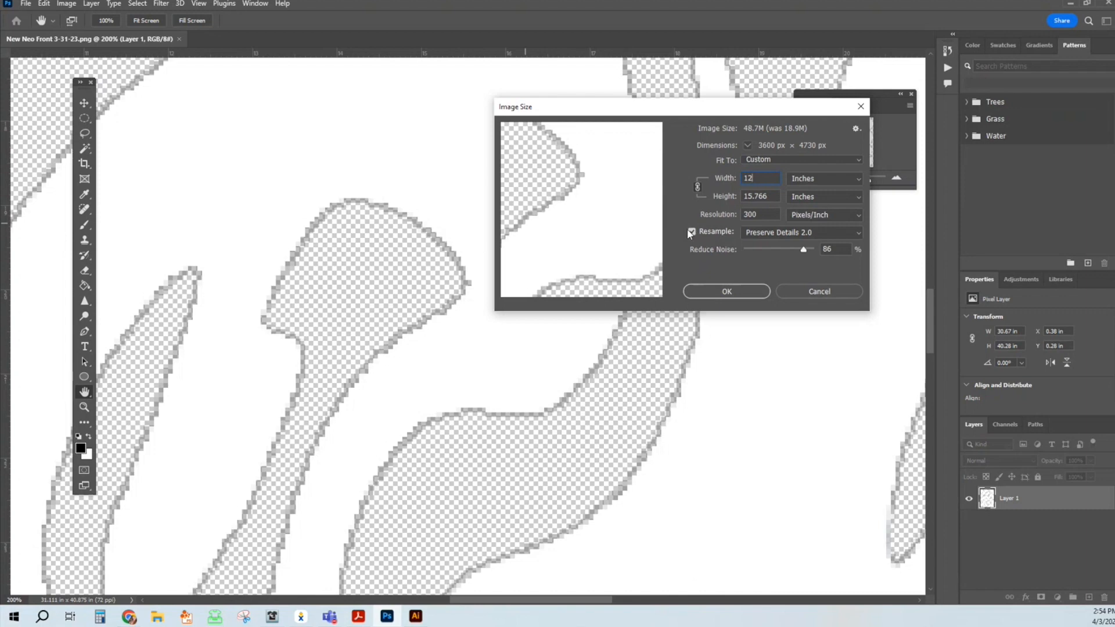
left_click(692, 231)
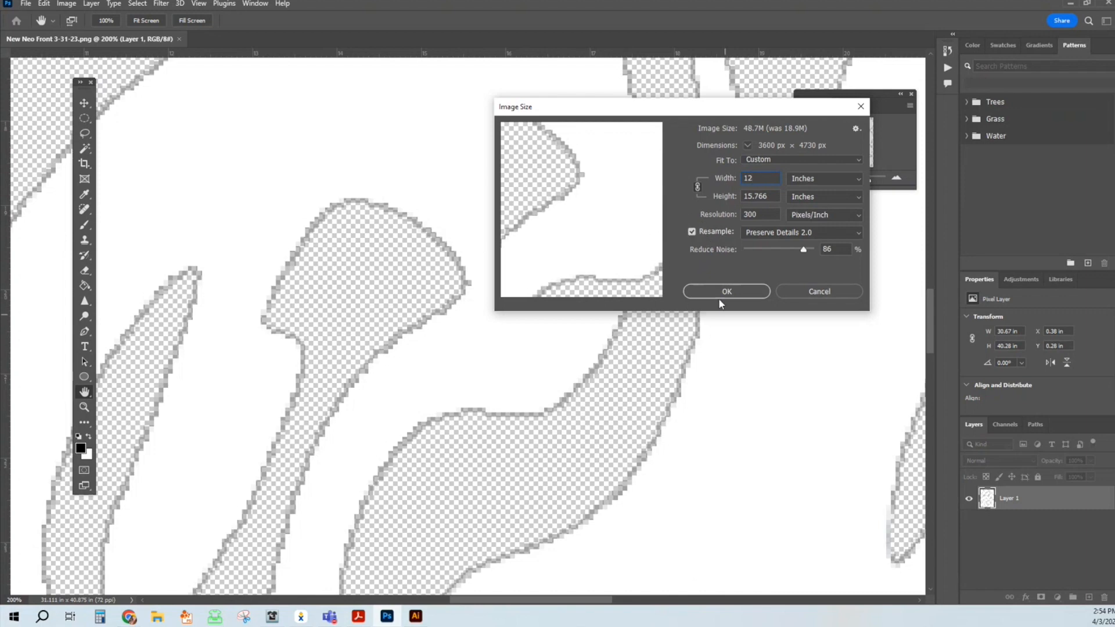
left_click(726, 291)
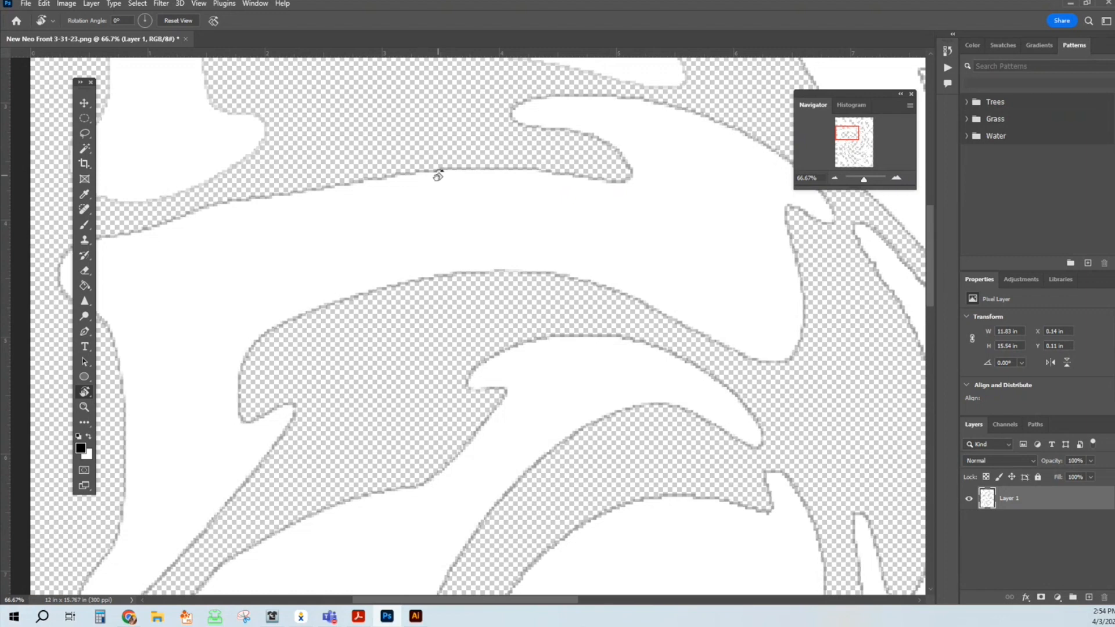
mouse_move(517, 224)
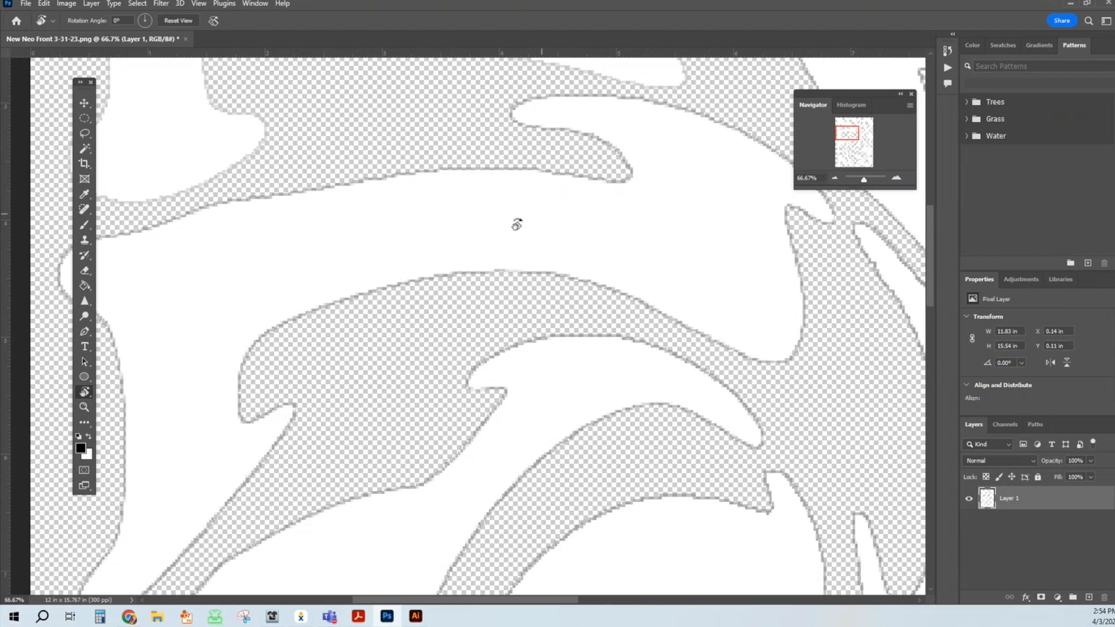
mouse_move(564, 258)
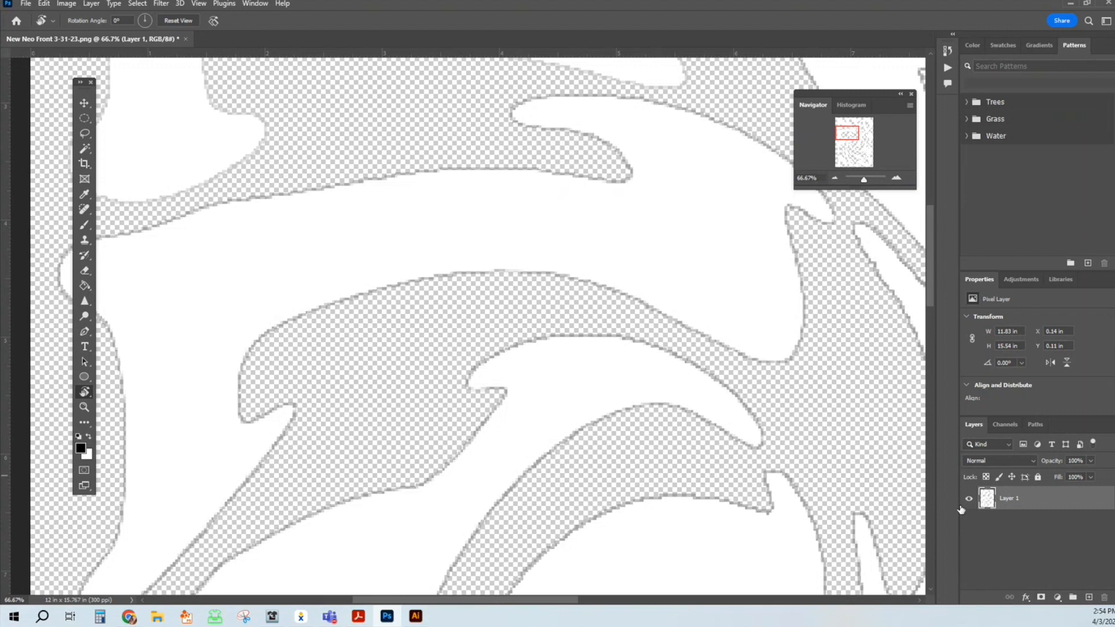
mouse_move(1065, 500)
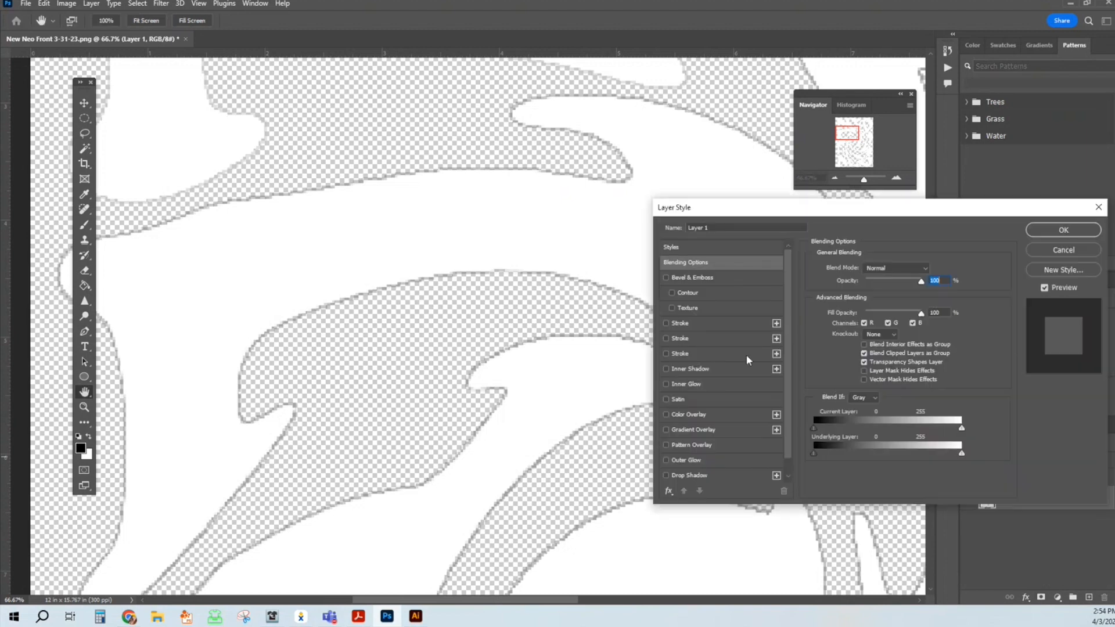
Add a #000000 Color Overlay layer style to Layer 1.
left_click(666, 415)
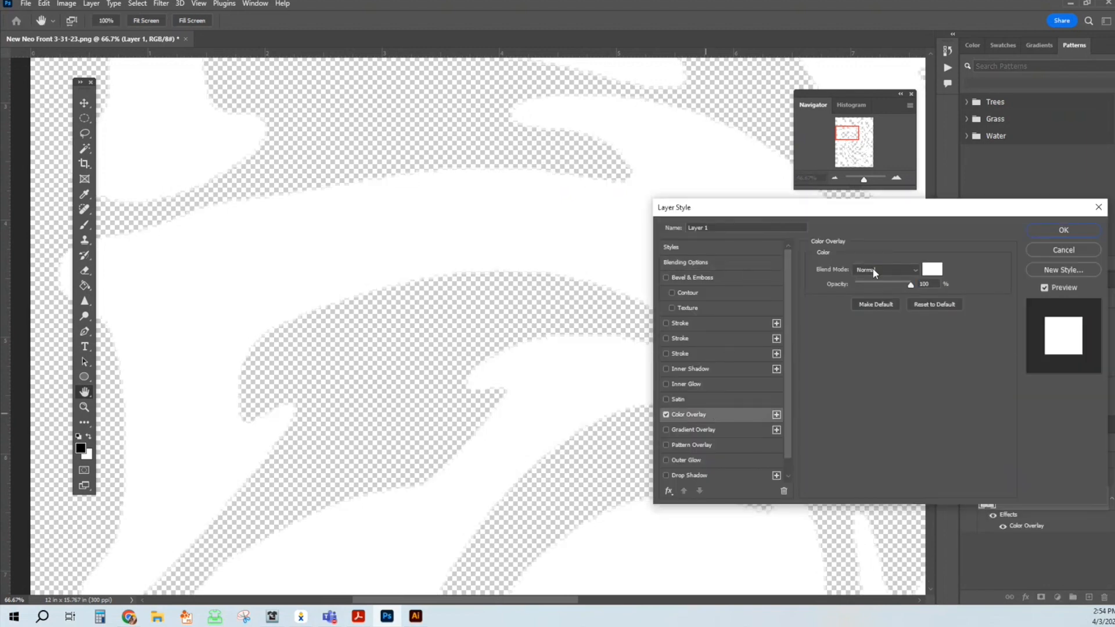
left_click(932, 269)
type("000000")
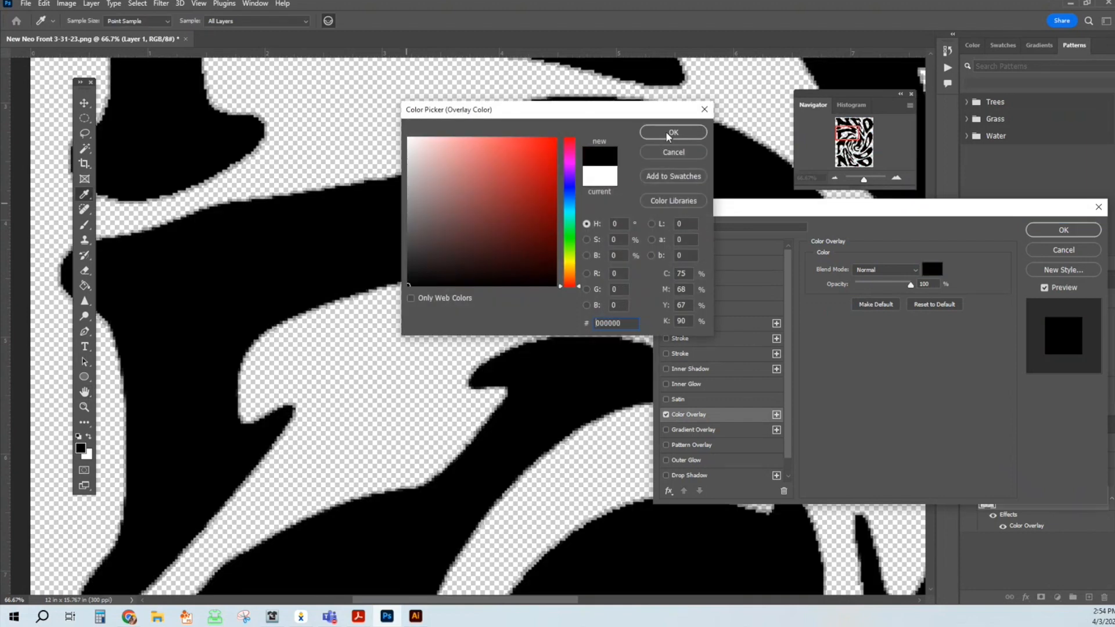
left_click(673, 132)
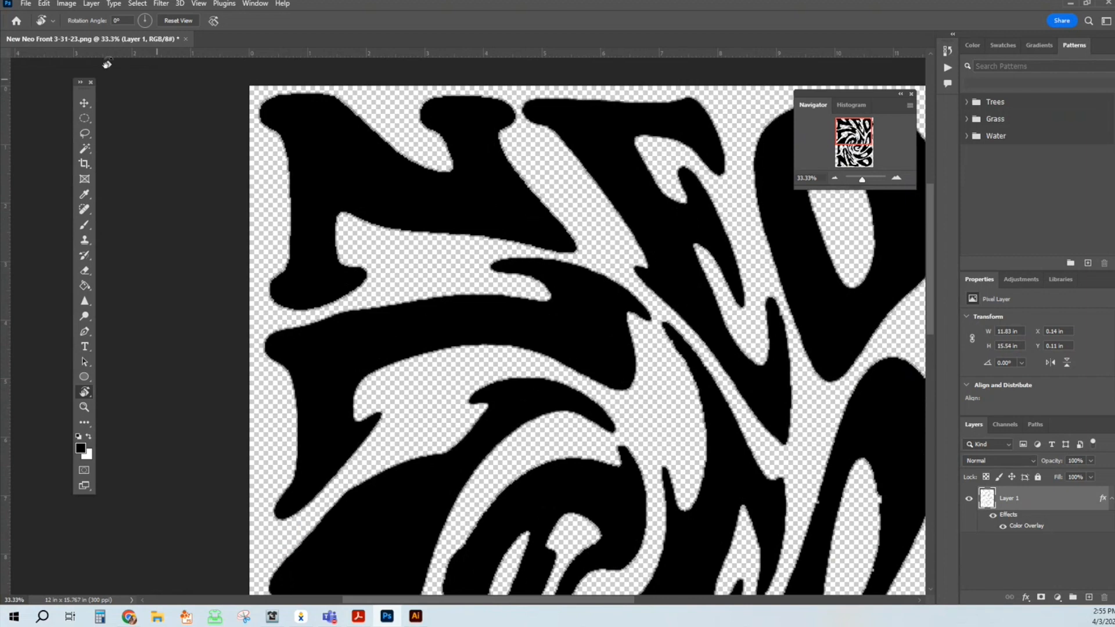
Save the black artwork as PNG 'neo 2 test' in Downloads, then minimize Photoshop.
left_click(23, 5)
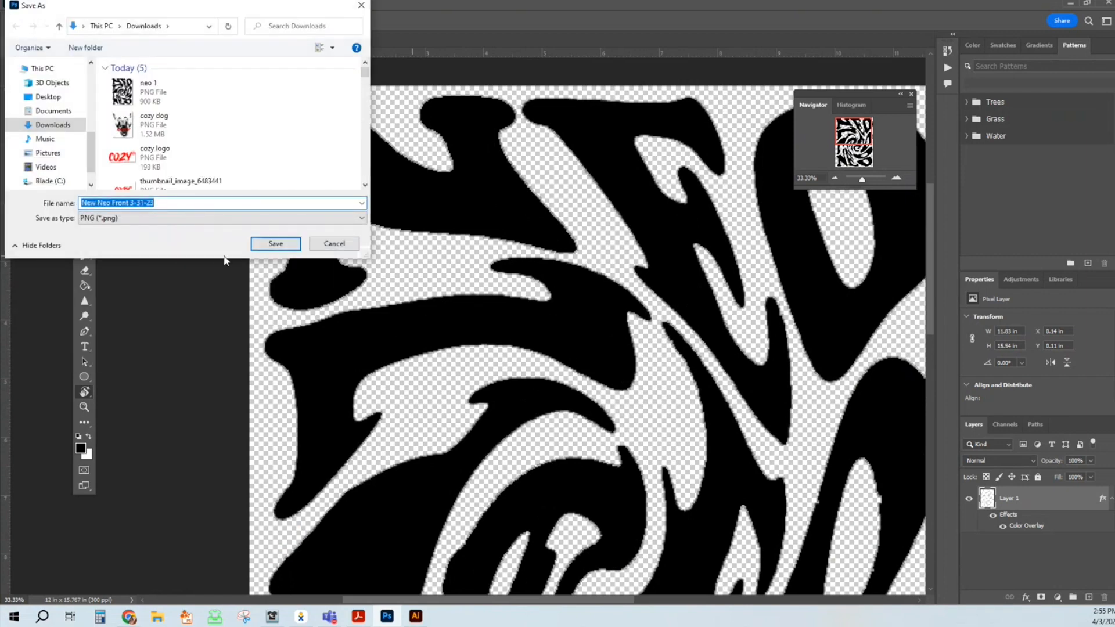
type("neo 2 test")
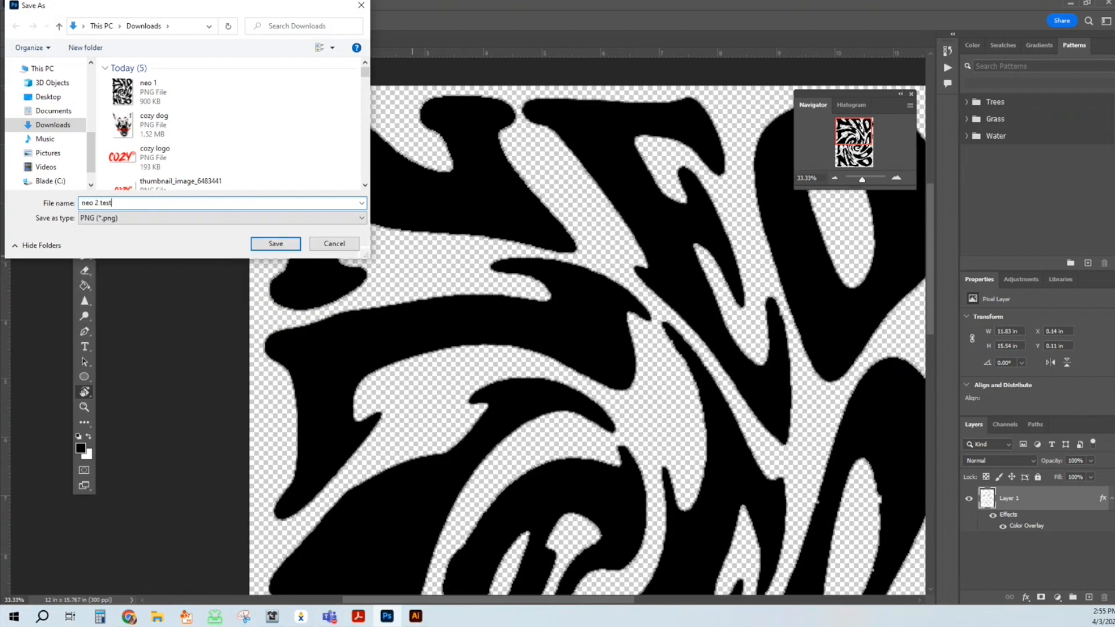
left_click(275, 243)
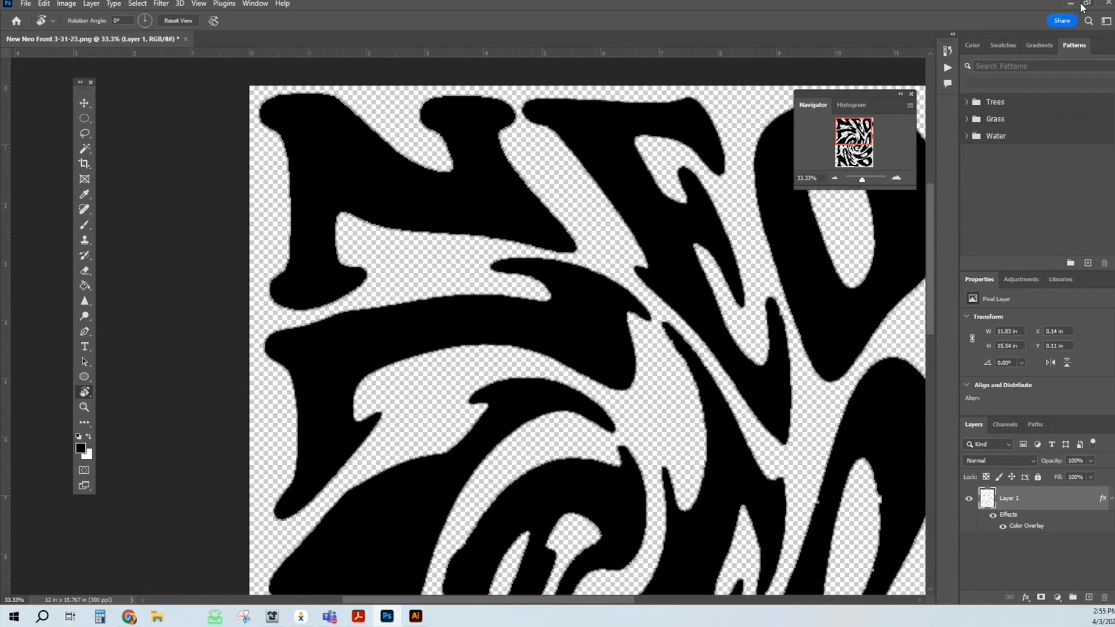
left_click(415, 617)
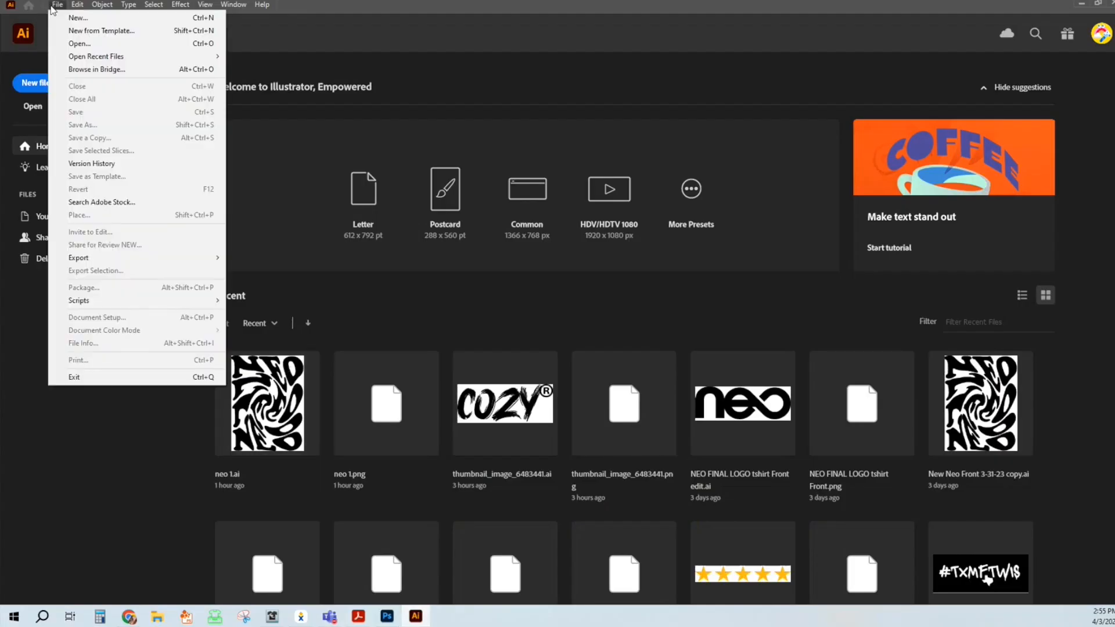
Open the 'neo 2 test' PNG from Downloads as an Illustrator document.
left_click(78, 43)
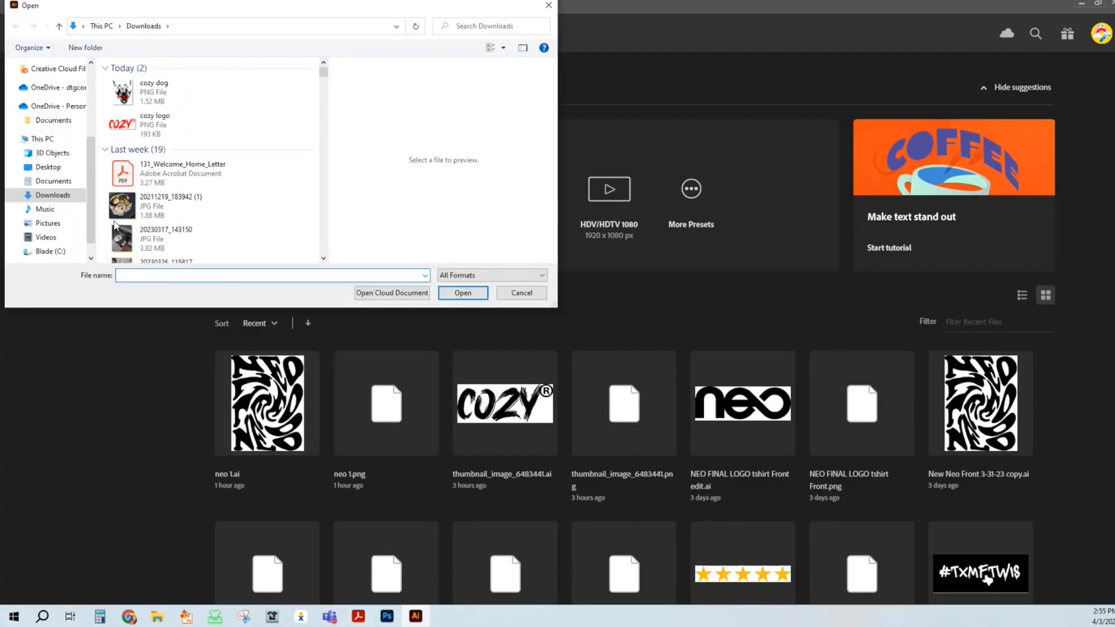
left_click(154, 92)
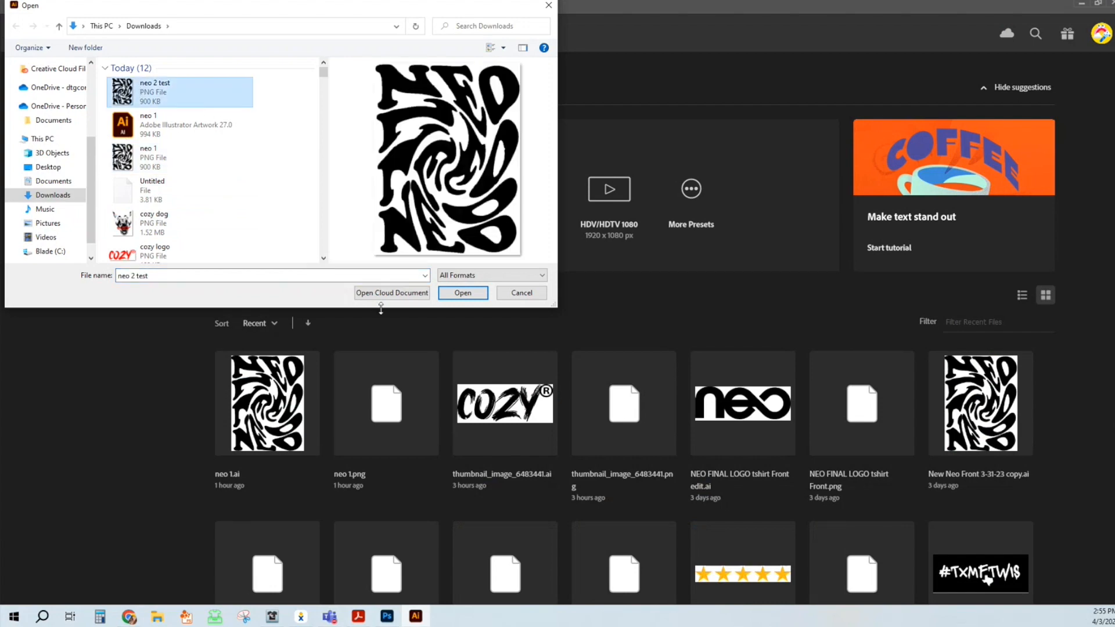
left_click(521, 293)
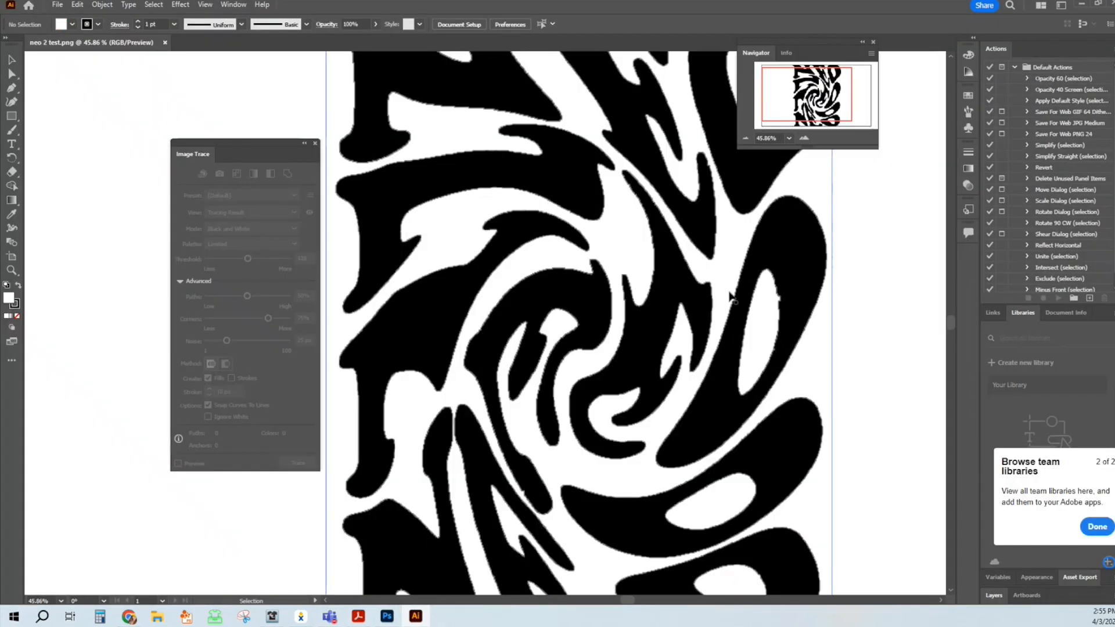
mouse_move(562, 395)
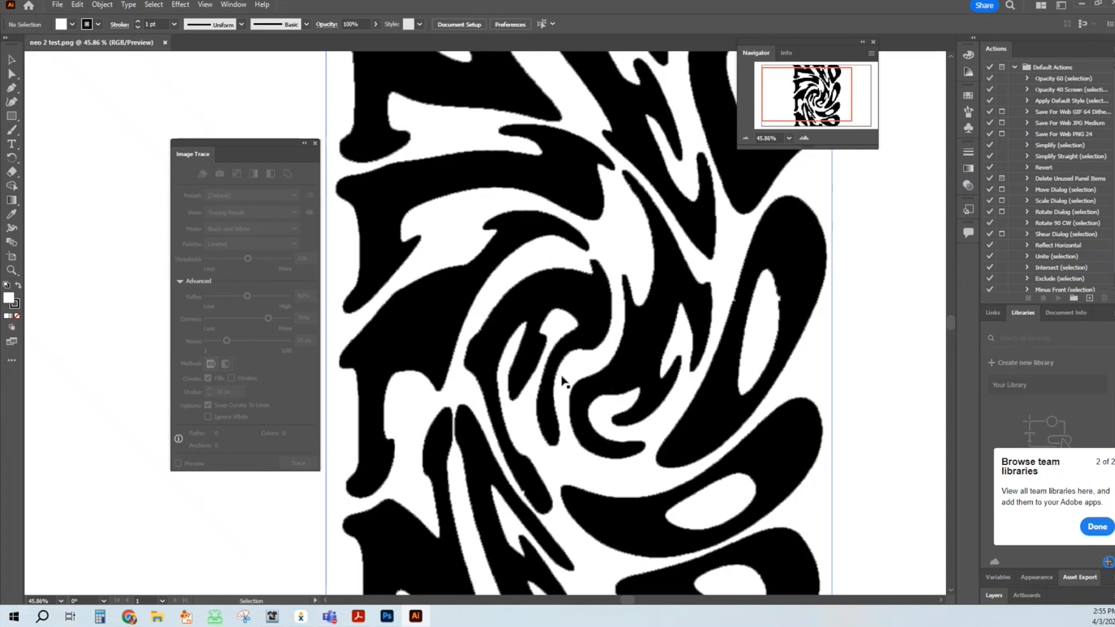
mouse_move(547, 286)
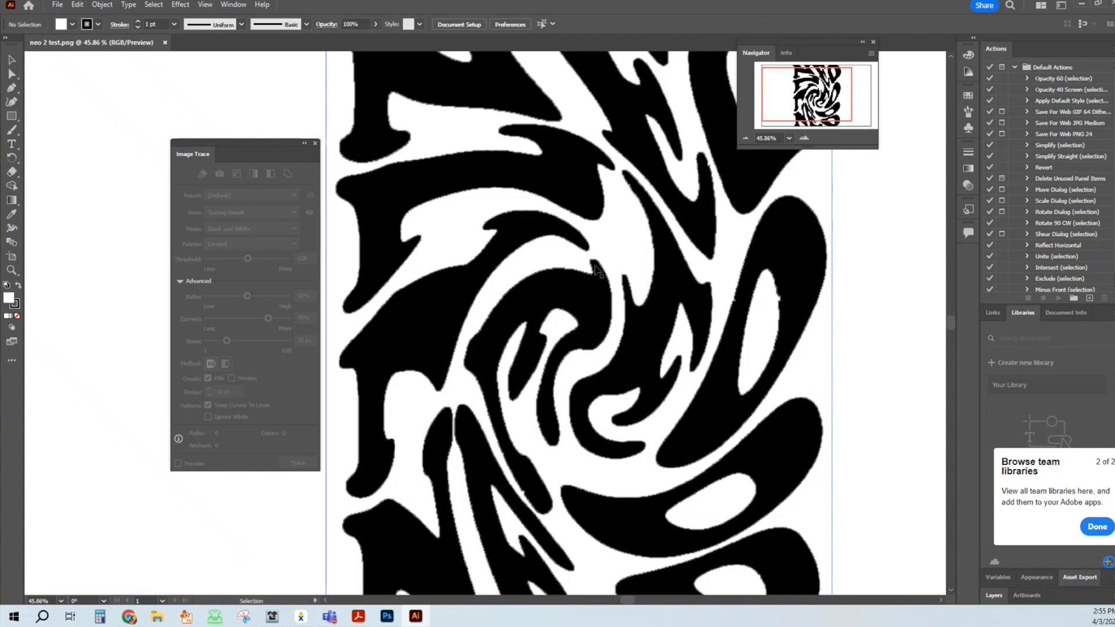
mouse_move(645, 277)
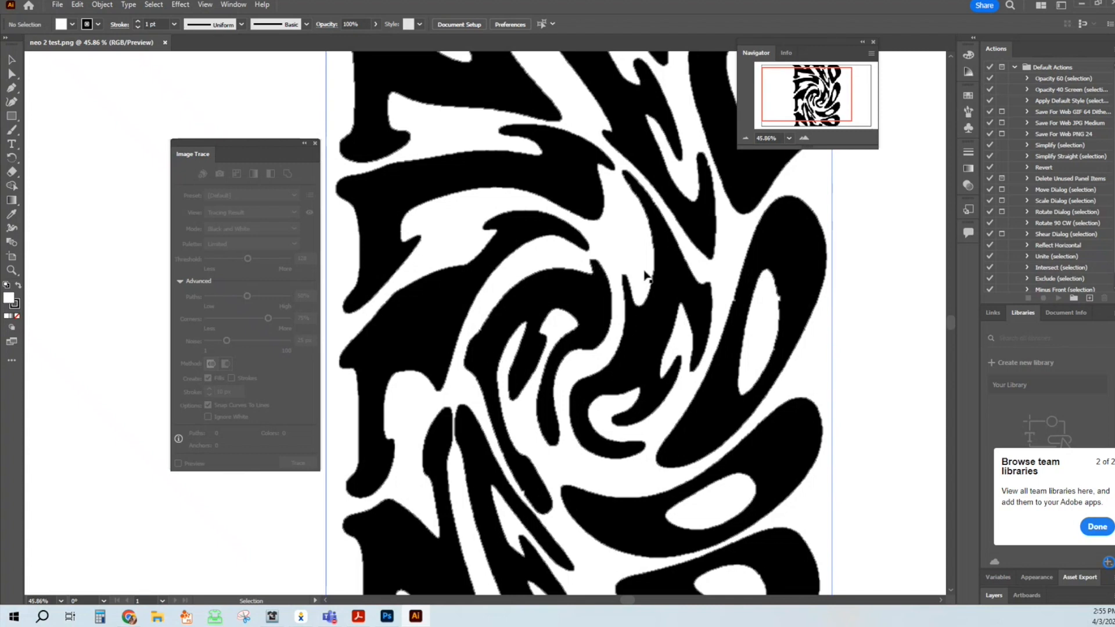
mouse_move(570, 210)
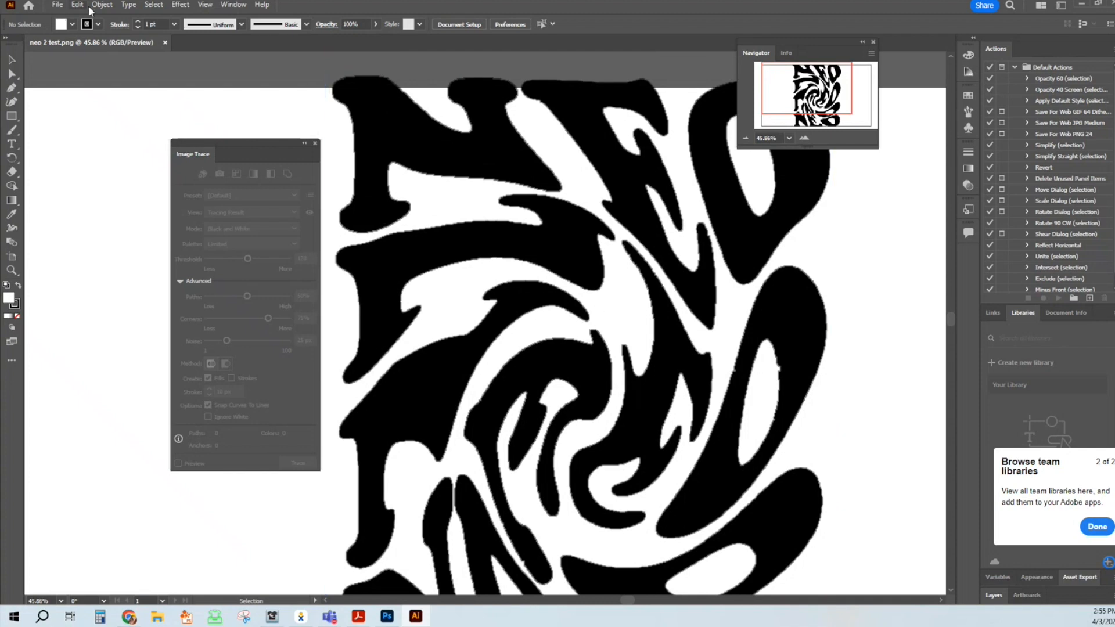
Use the Edit menu to tidy the NEO artboard before tracing.
left_click(117, 4)
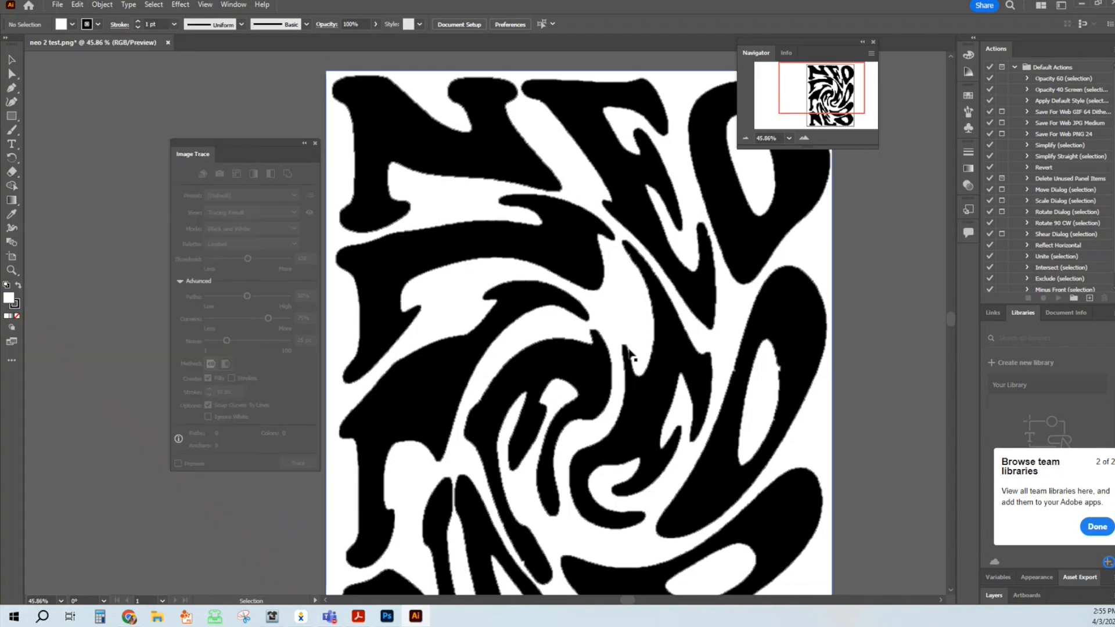
mouse_move(843, 257)
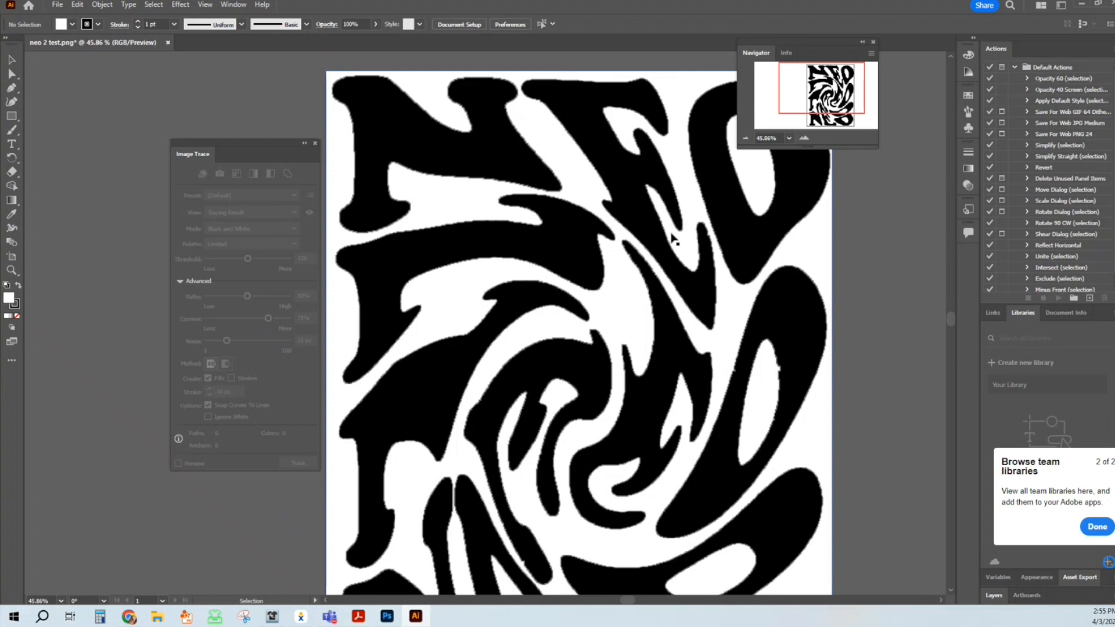
mouse_move(412, 157)
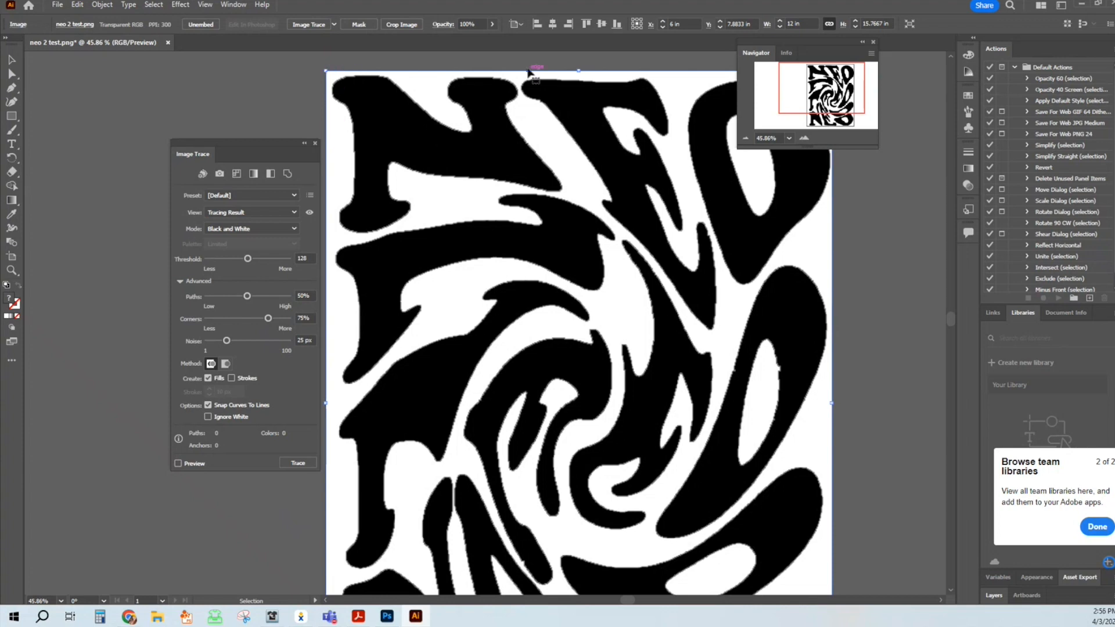
mouse_move(539, 91)
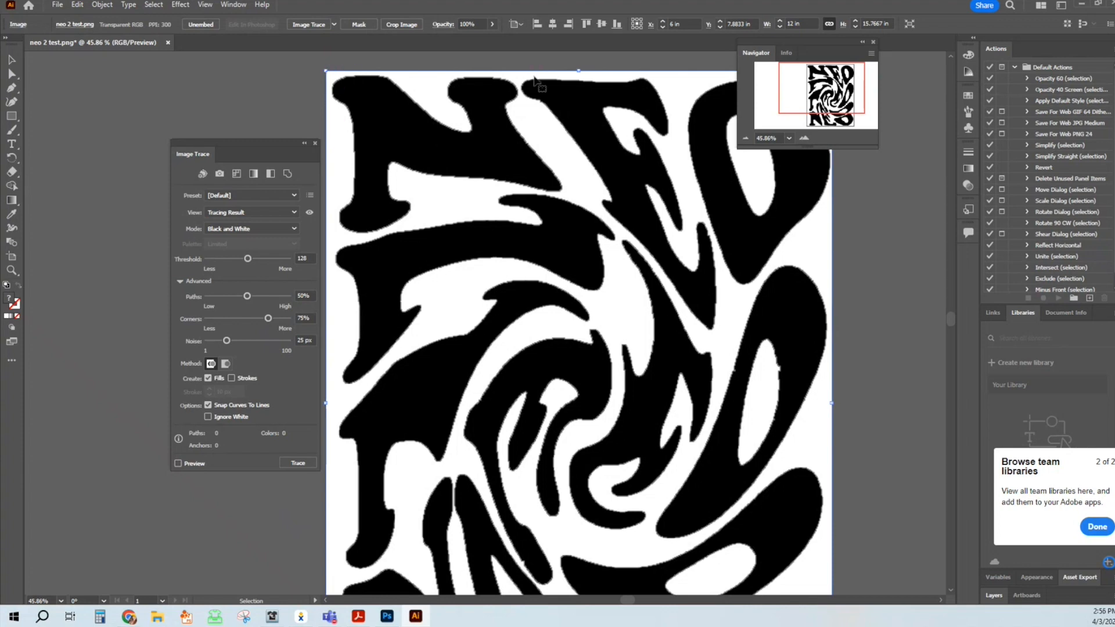
mouse_move(316, 24)
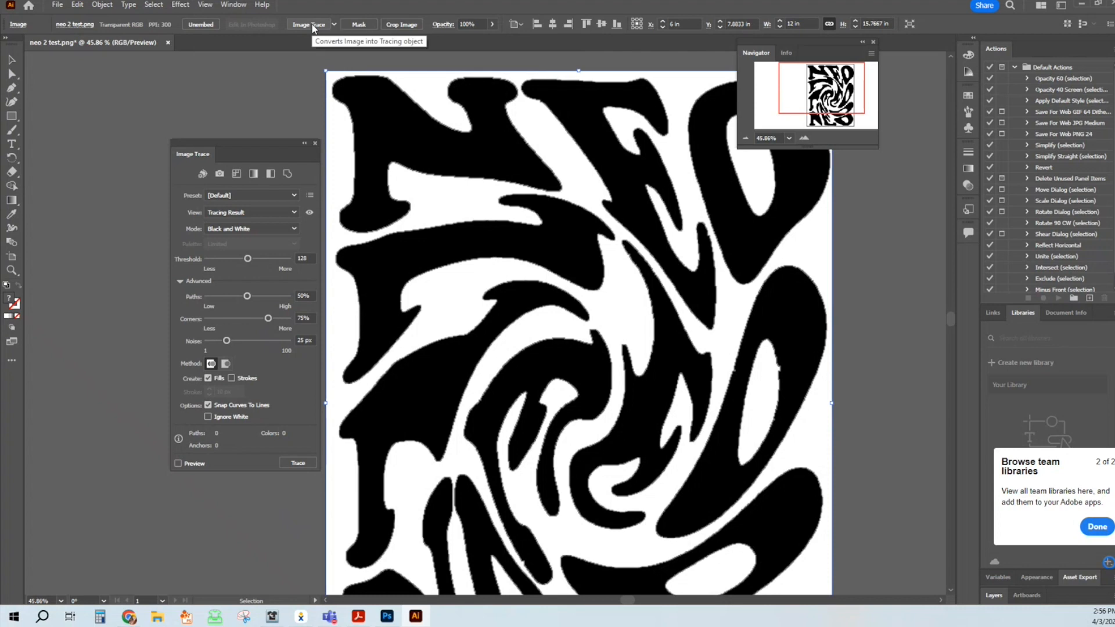
mouse_move(281, 76)
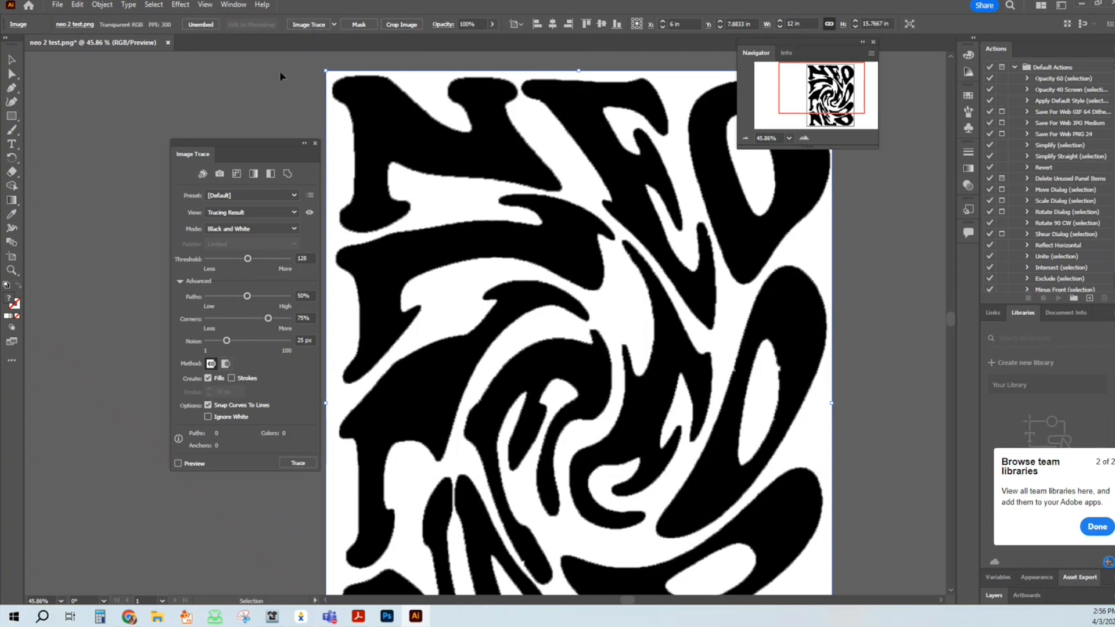
Apply black-and-white Image Trace to the NEO image, accepting the large-image warning.
left_click(298, 463)
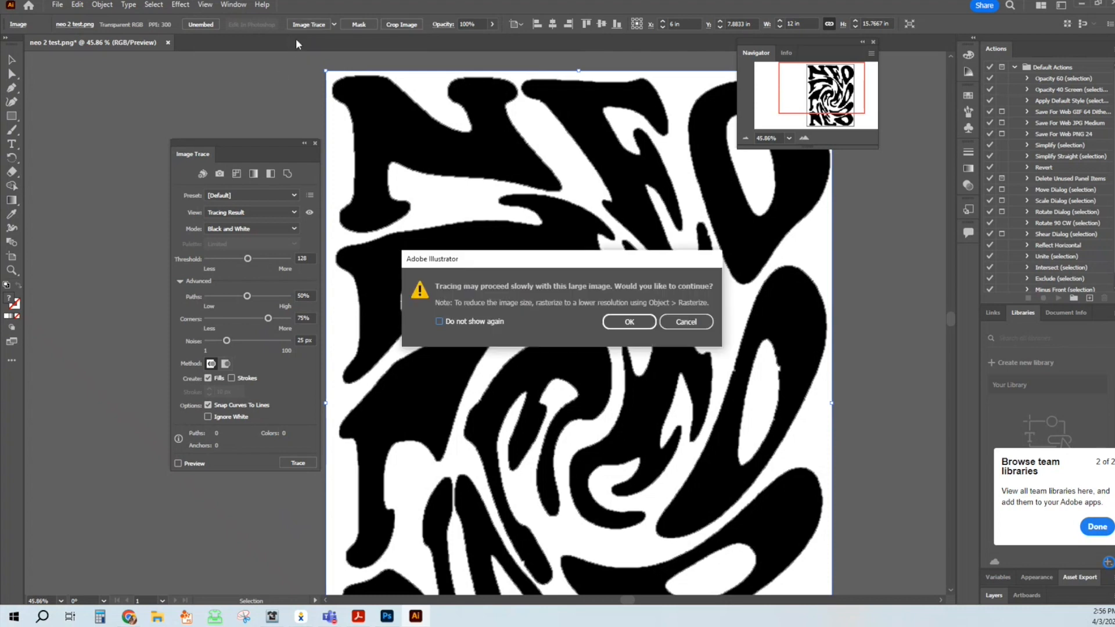
mouse_move(570, 315)
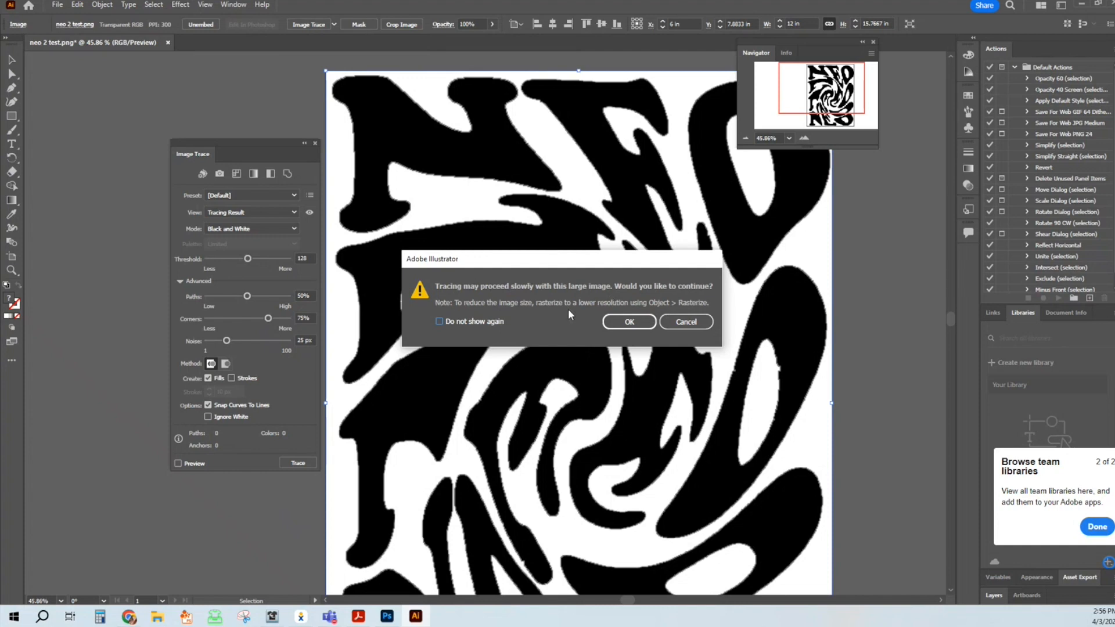
left_click(629, 322)
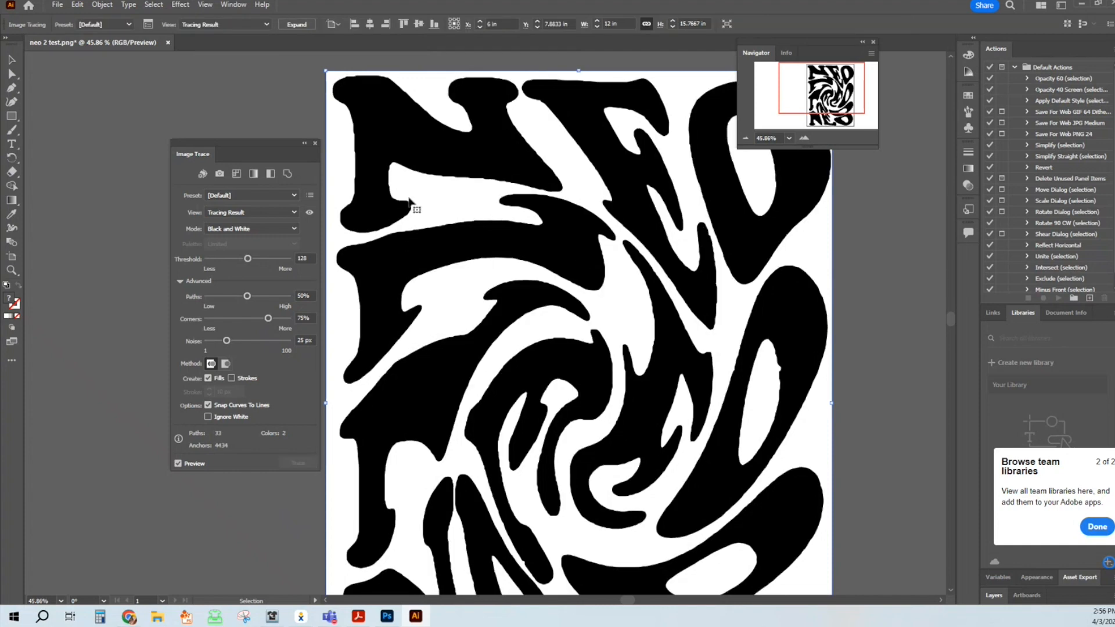
mouse_move(427, 140)
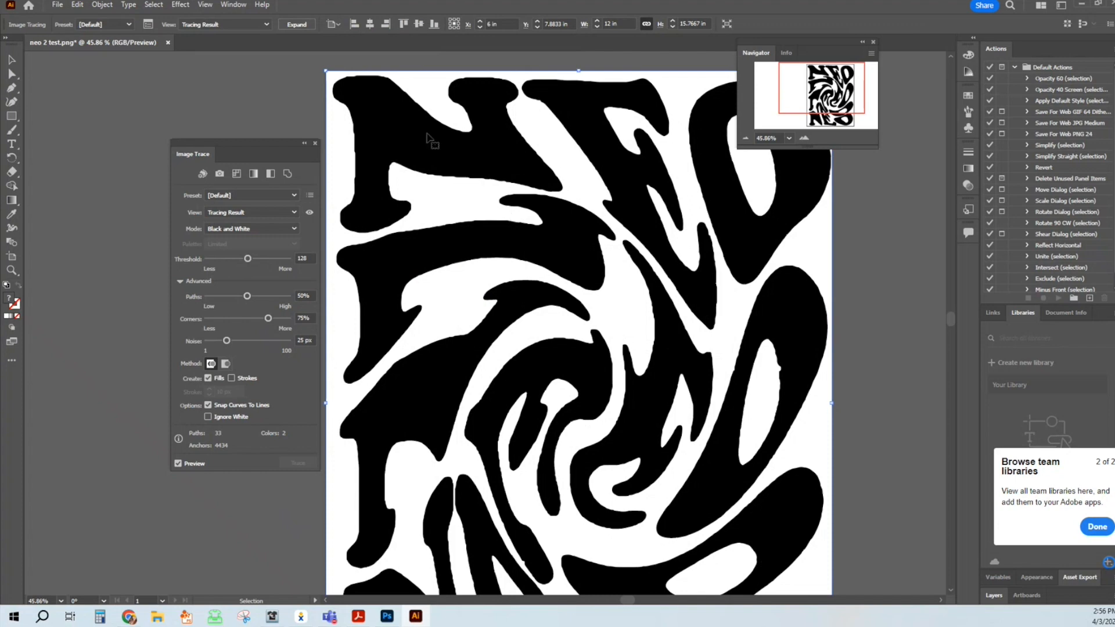
mouse_move(715, 174)
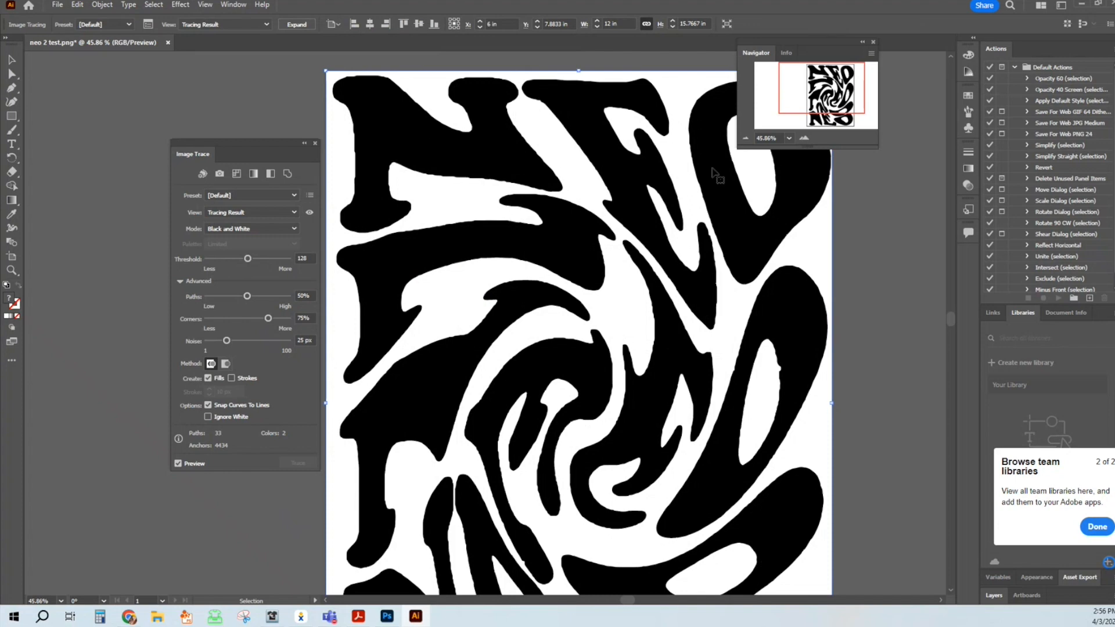
mouse_move(318, 251)
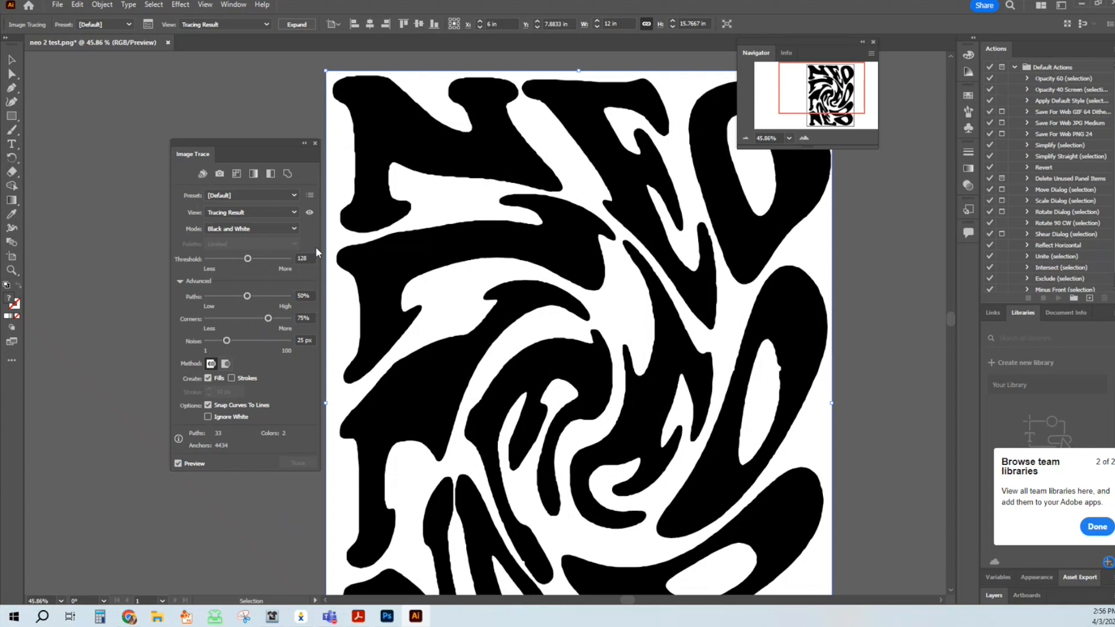
mouse_move(224, 305)
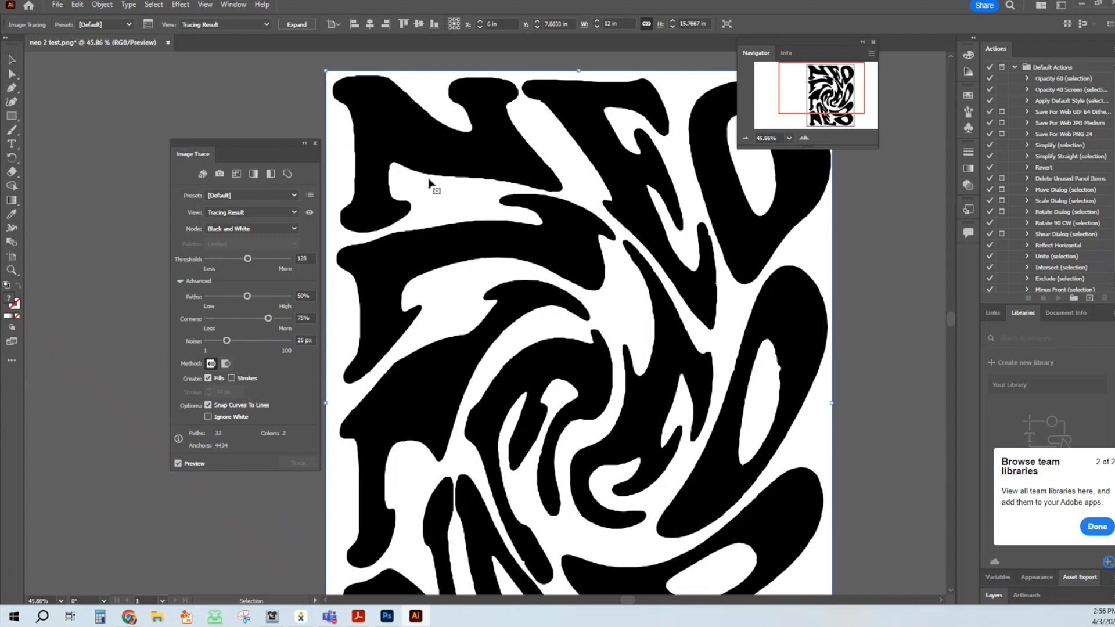
mouse_move(451, 183)
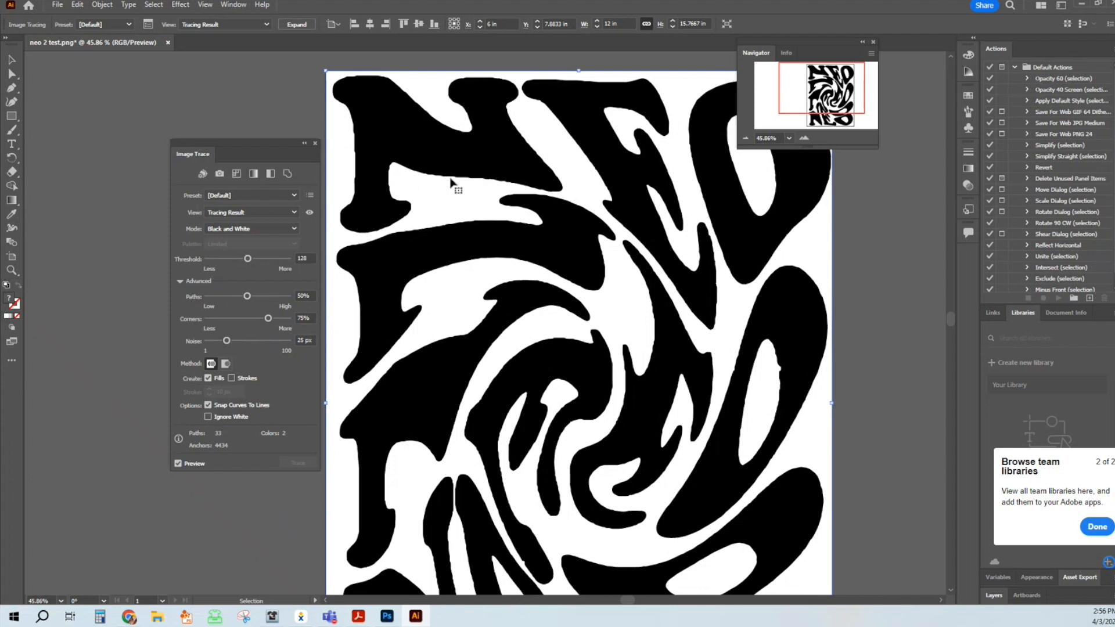
mouse_move(400, 187)
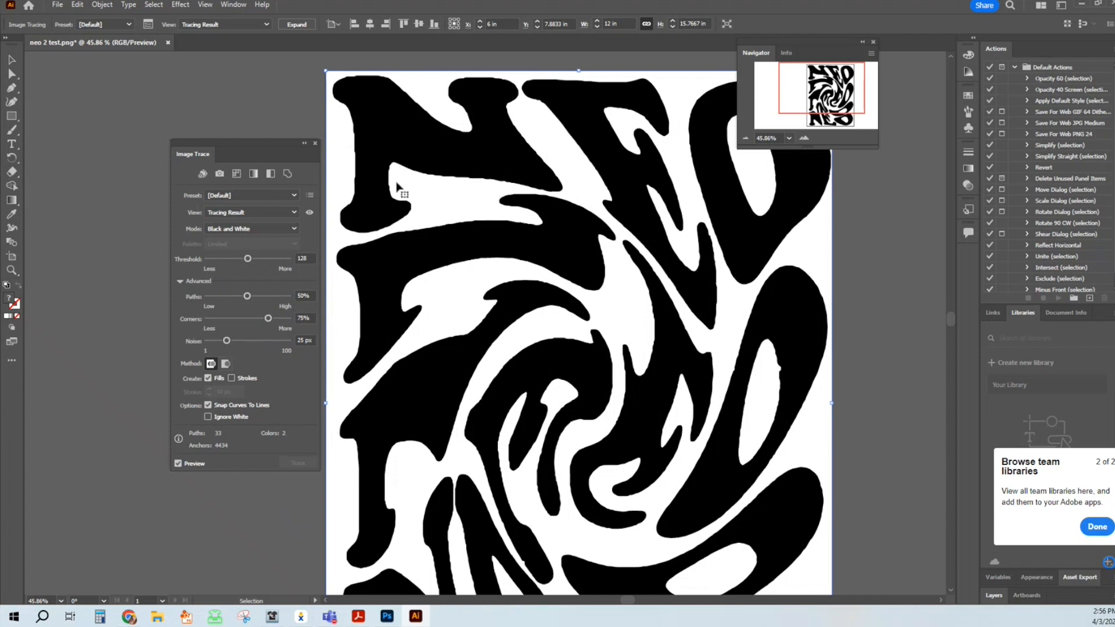
mouse_move(481, 196)
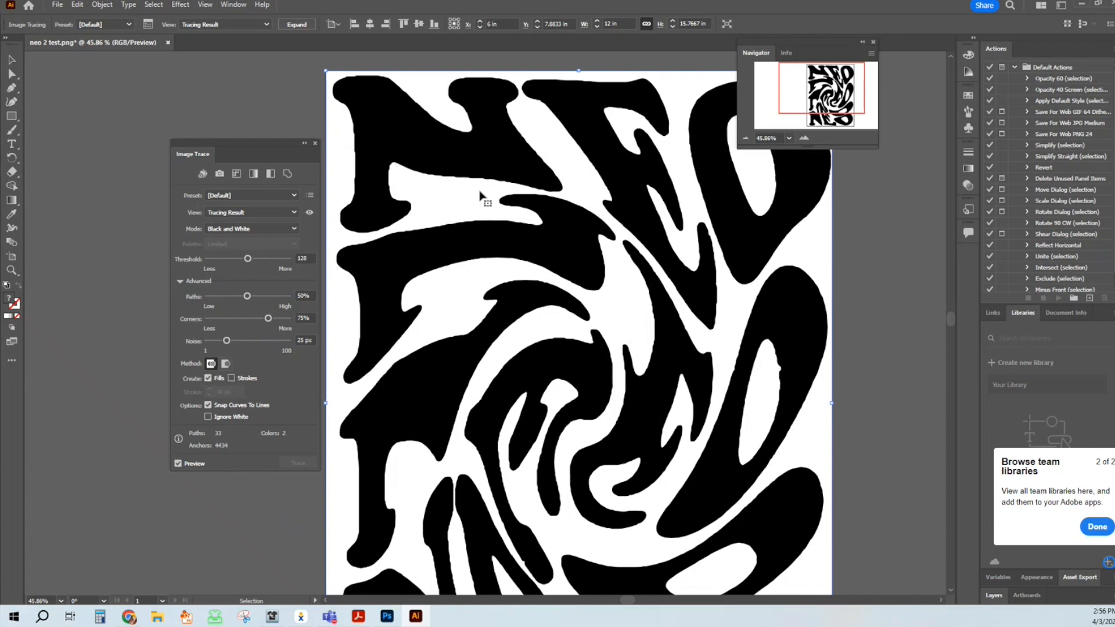
mouse_move(239, 305)
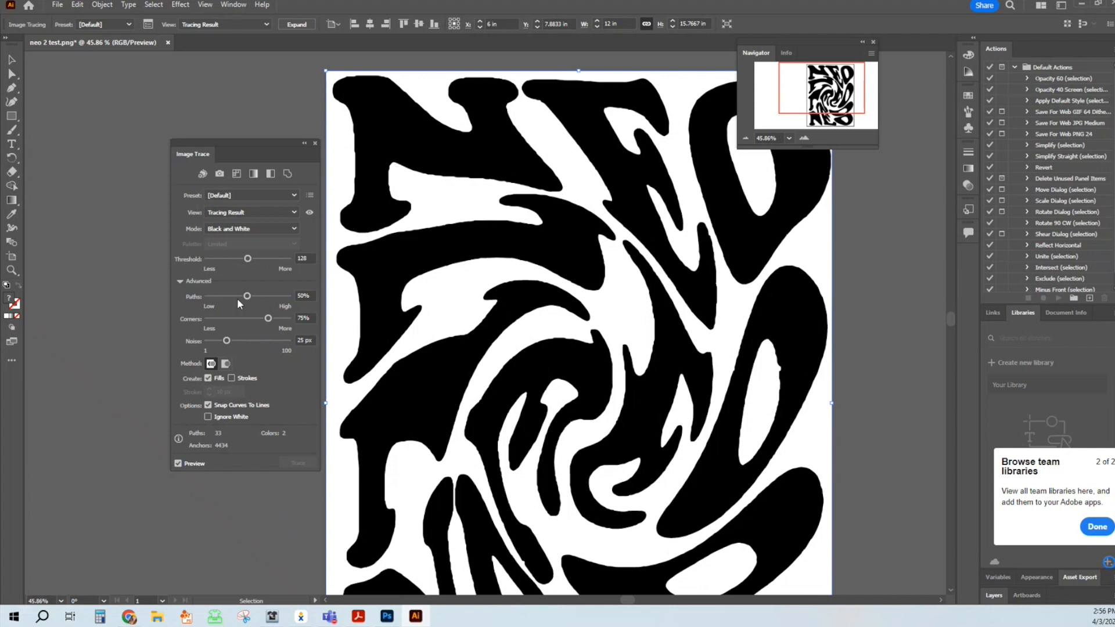
Adjust the Image Trace Paths slider down and back to lower path fidelity.
left_click_drag(247, 295, 226, 295)
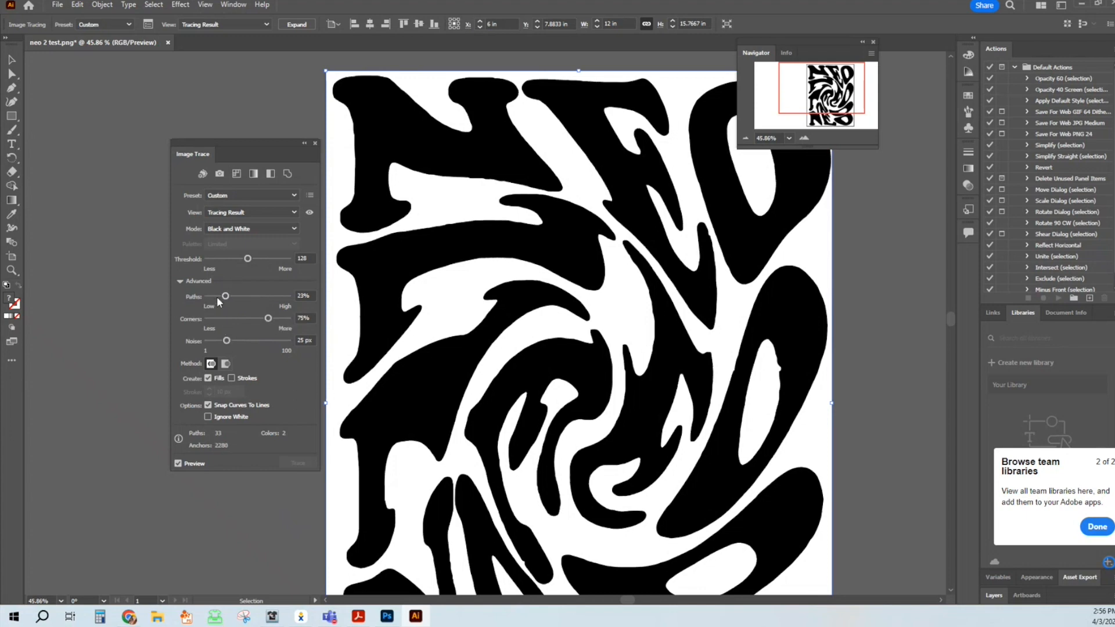
left_click_drag(226, 295, 213, 295)
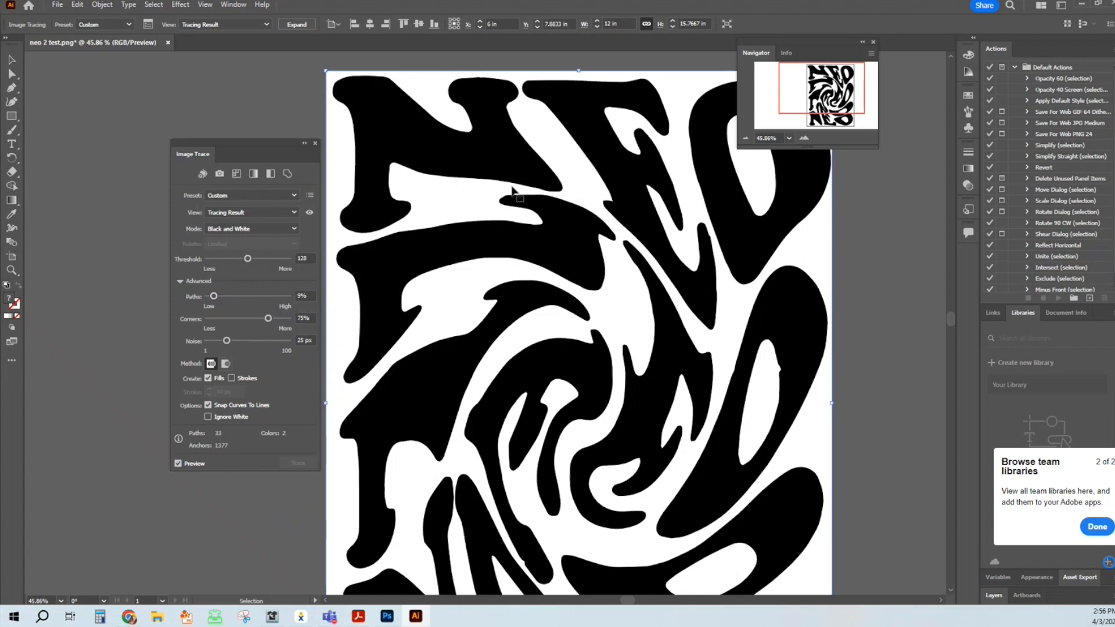
left_click_drag(212, 296, 239, 296)
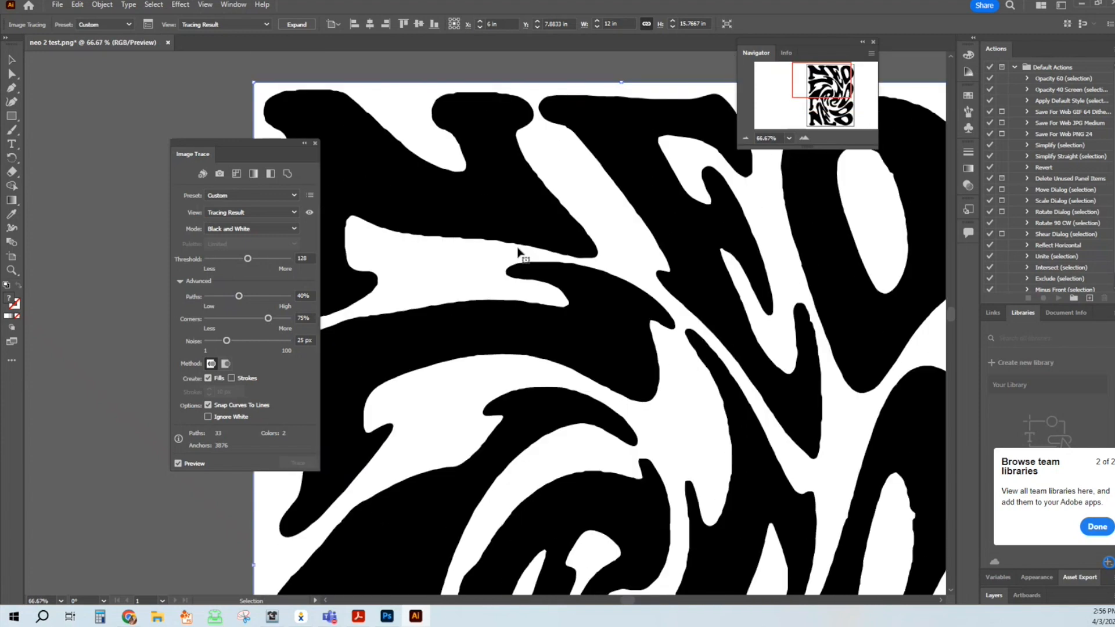
mouse_move(239, 296)
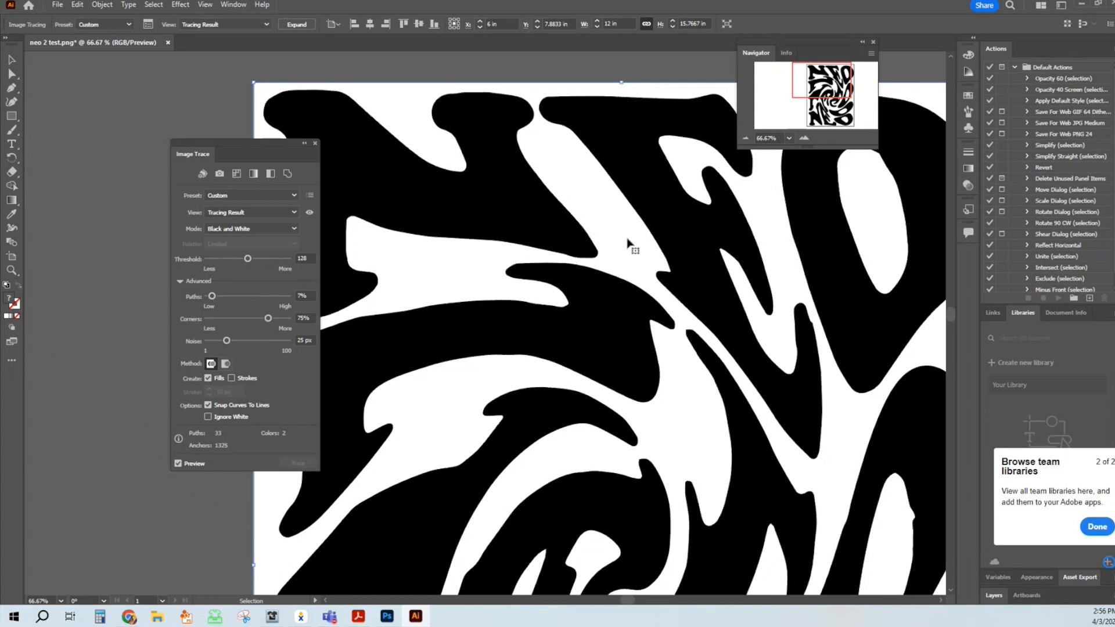
mouse_move(747, 138)
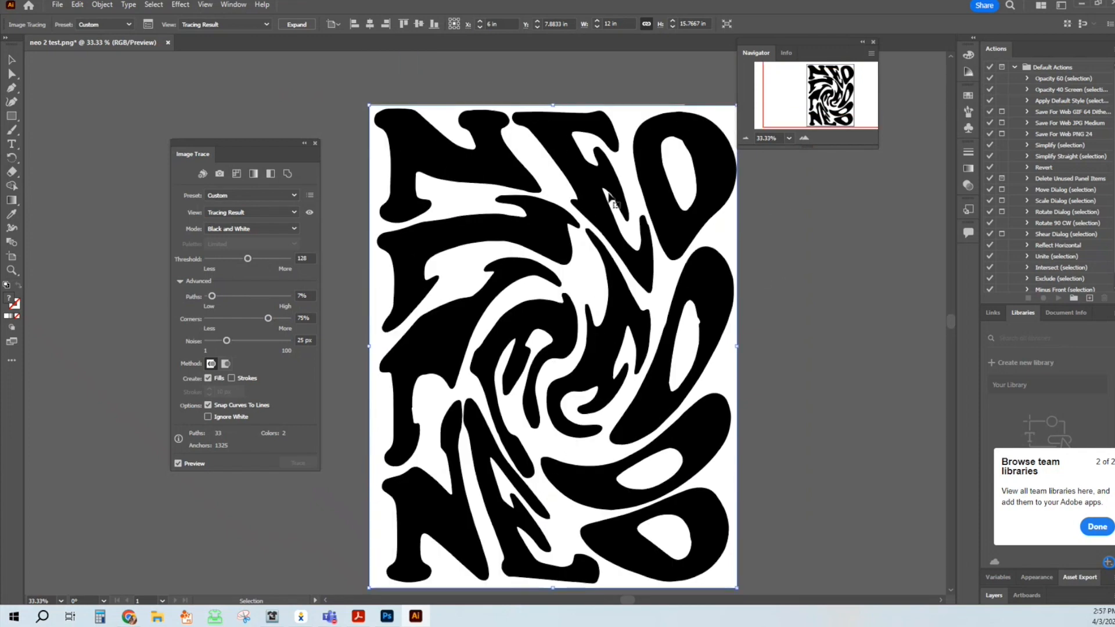
mouse_move(777, 294)
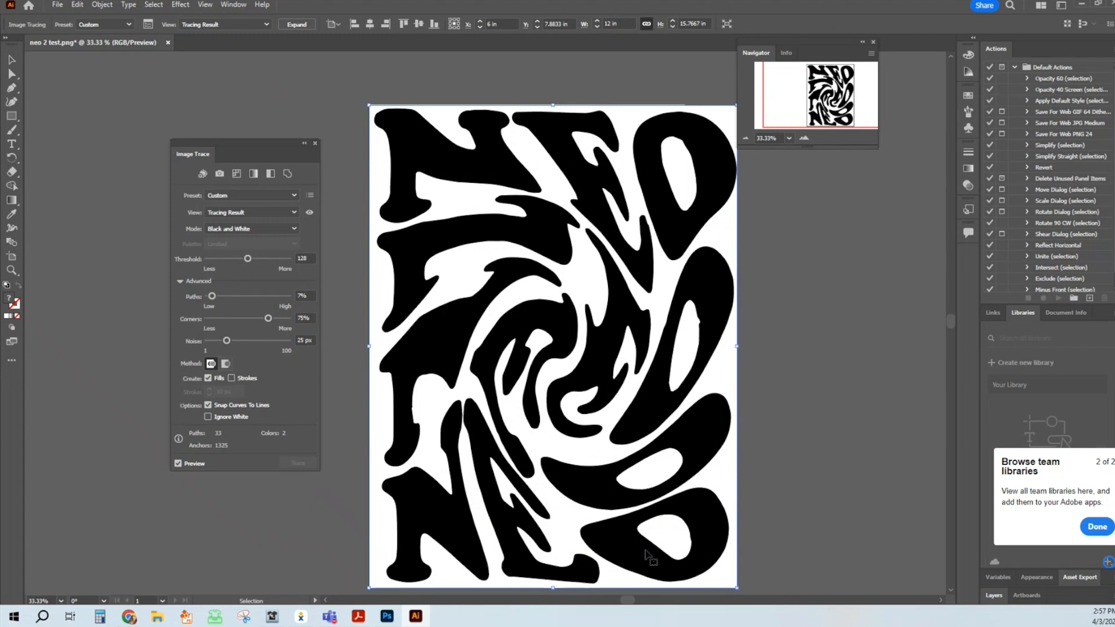
mouse_move(821, 283)
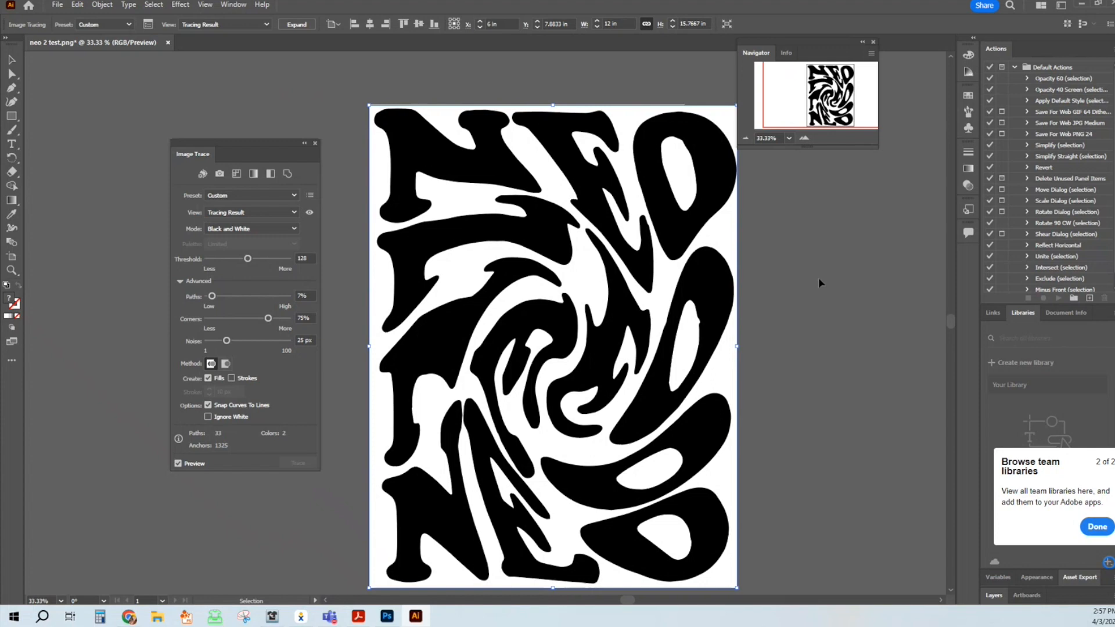
mouse_move(869, 290)
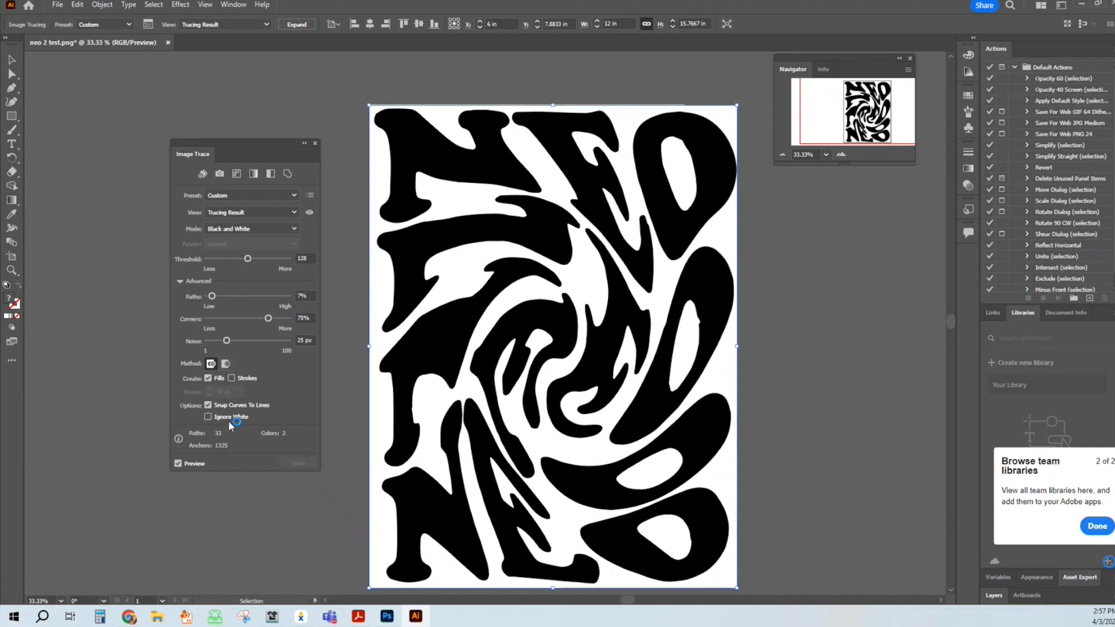
left_click(208, 417)
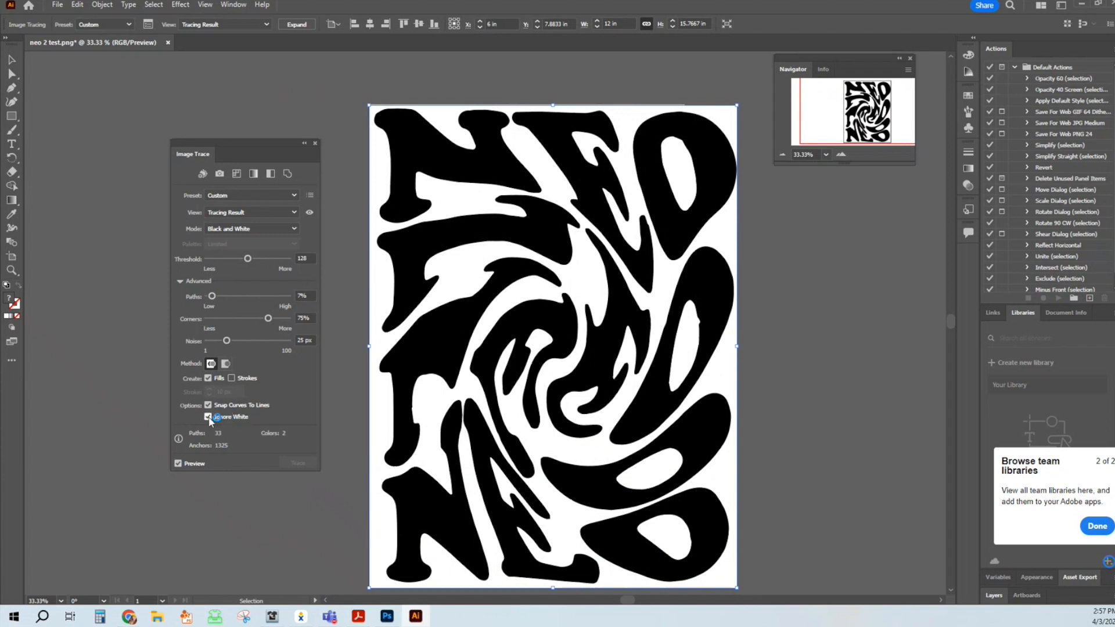
left_click(208, 417)
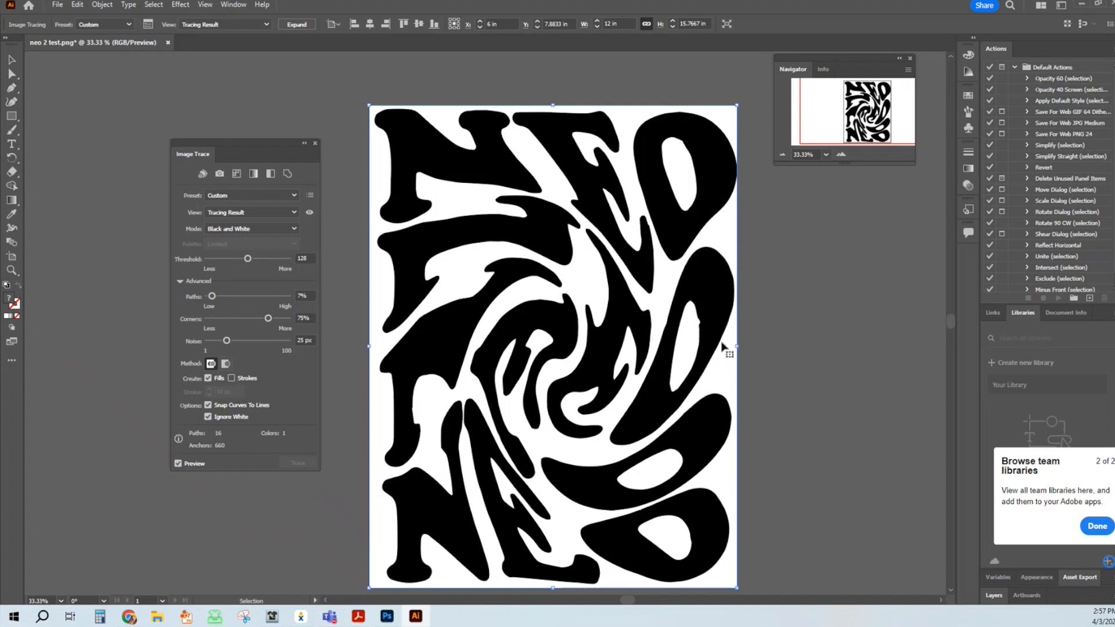
mouse_move(269, 434)
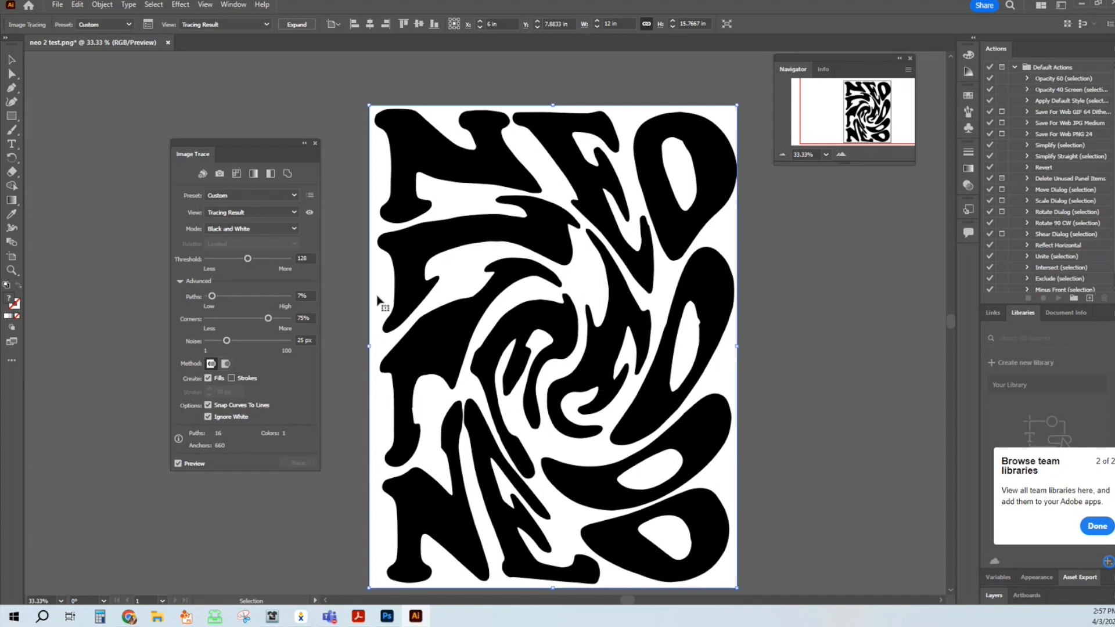
mouse_move(733, 198)
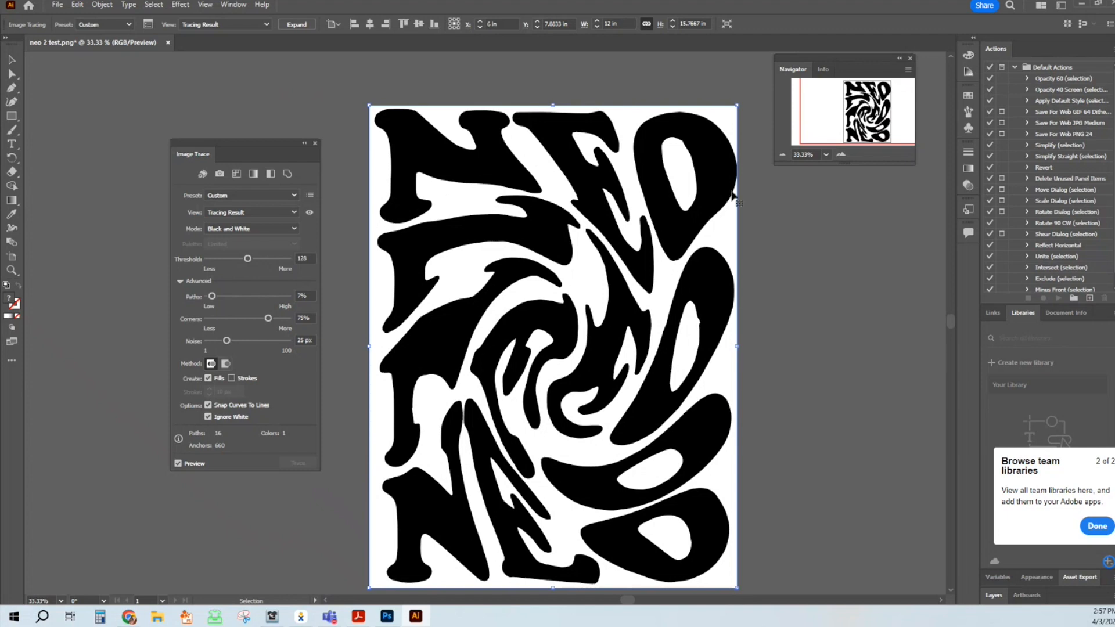
mouse_move(735, 227)
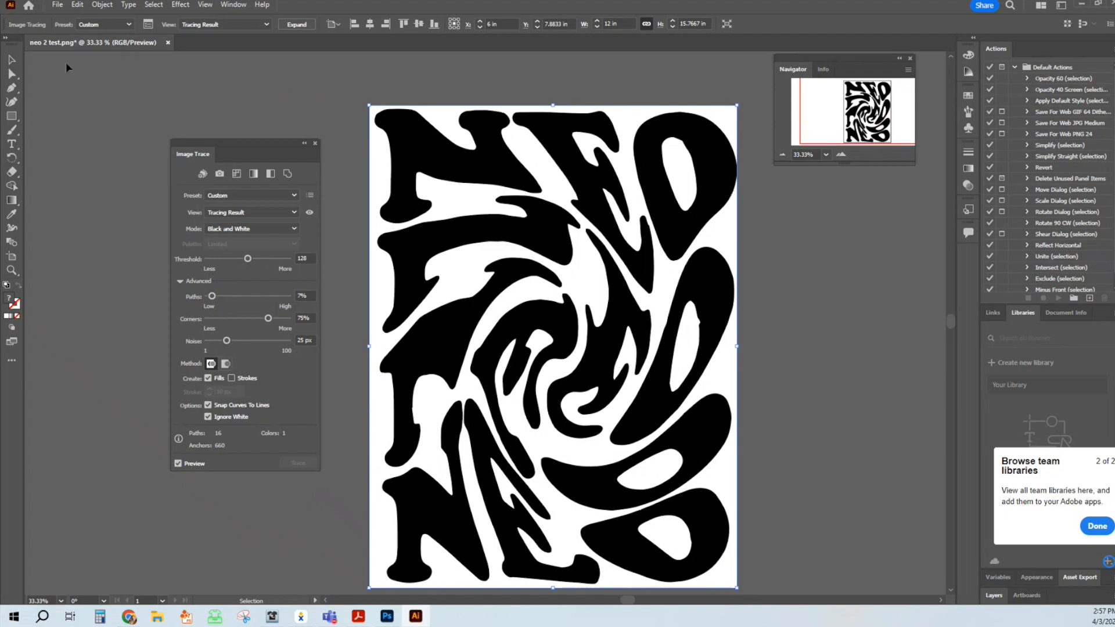
Save the traced artwork locally as 'neo 2 test.ai' with default Illustrator Options.
left_click(57, 4)
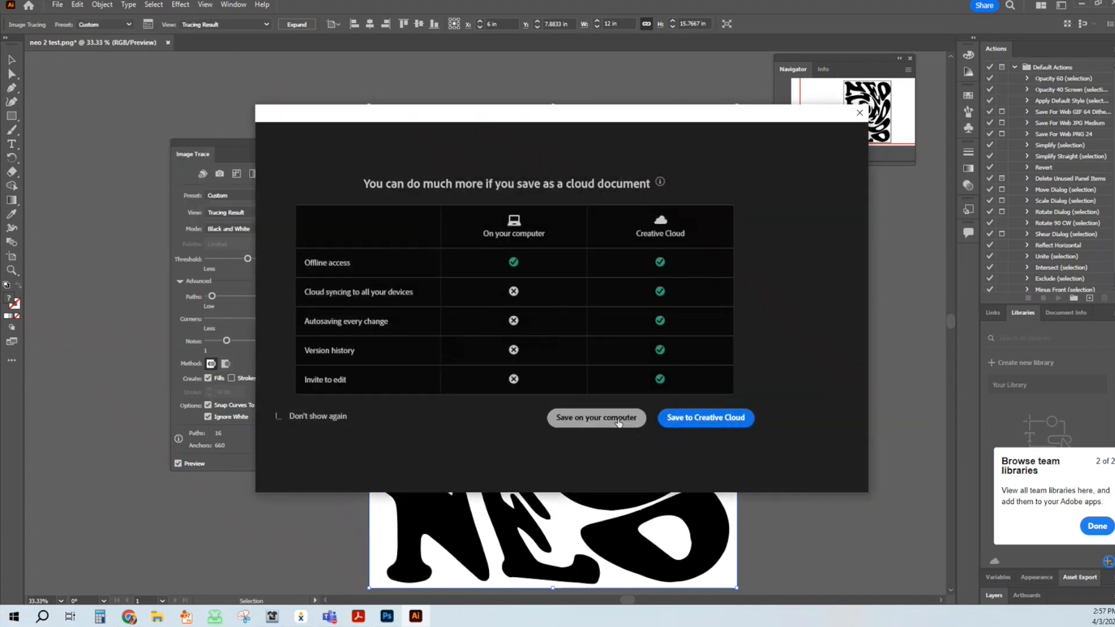
left_click(597, 418)
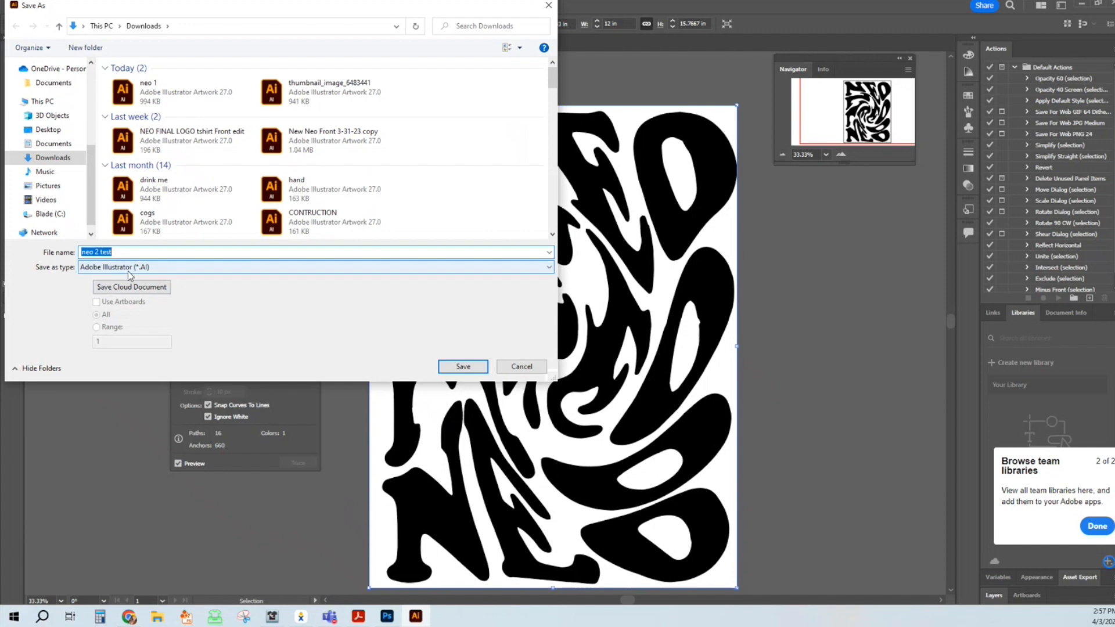
left_click(138, 251)
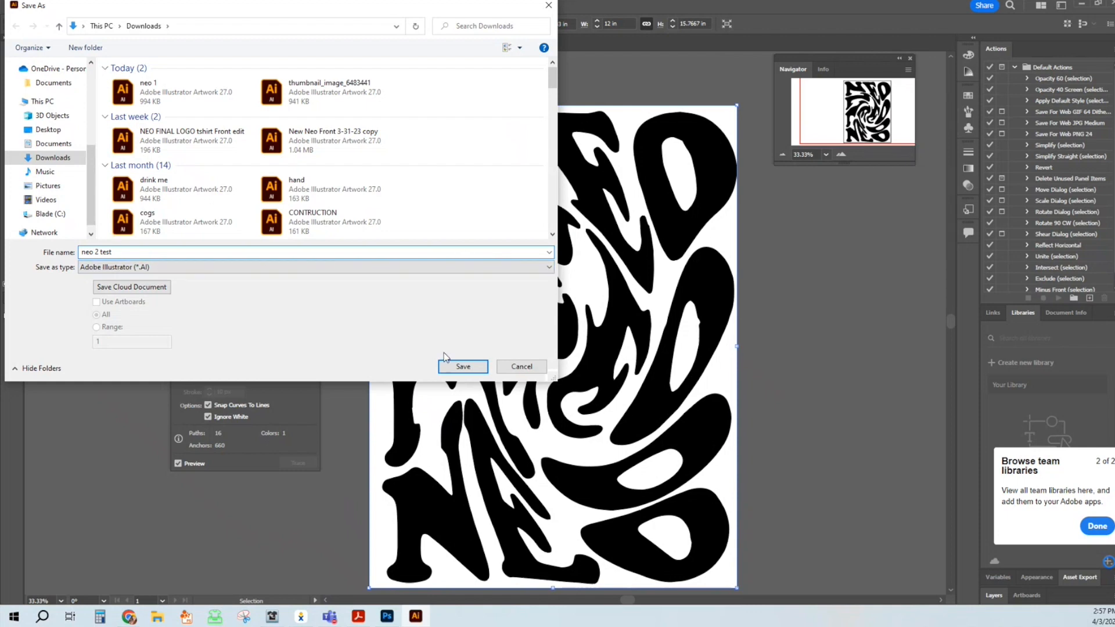
left_click(463, 367)
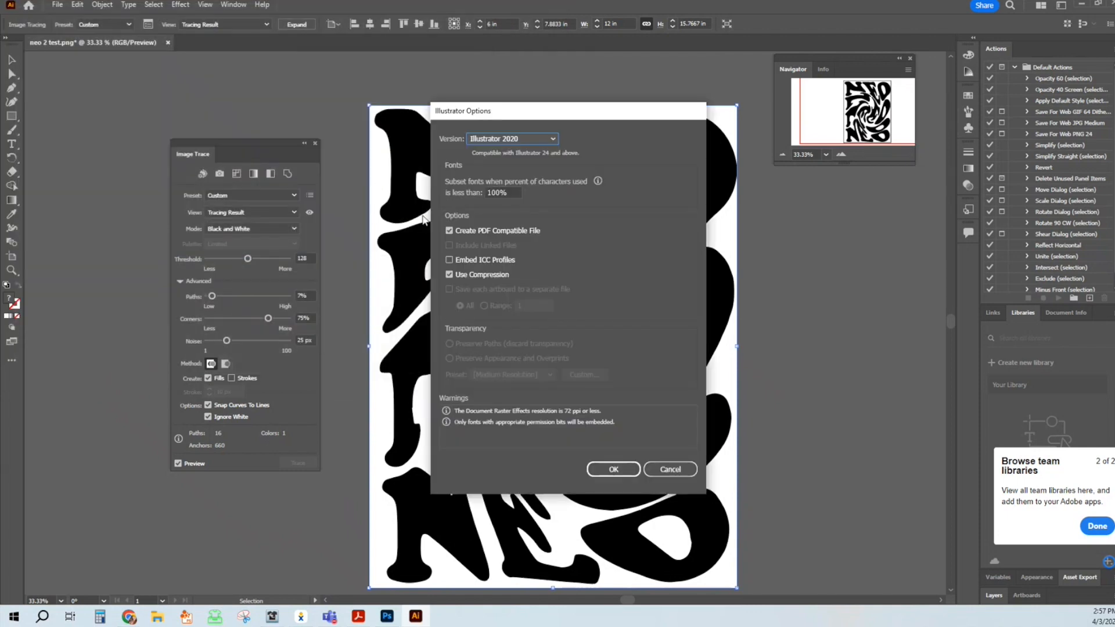
left_click(613, 469)
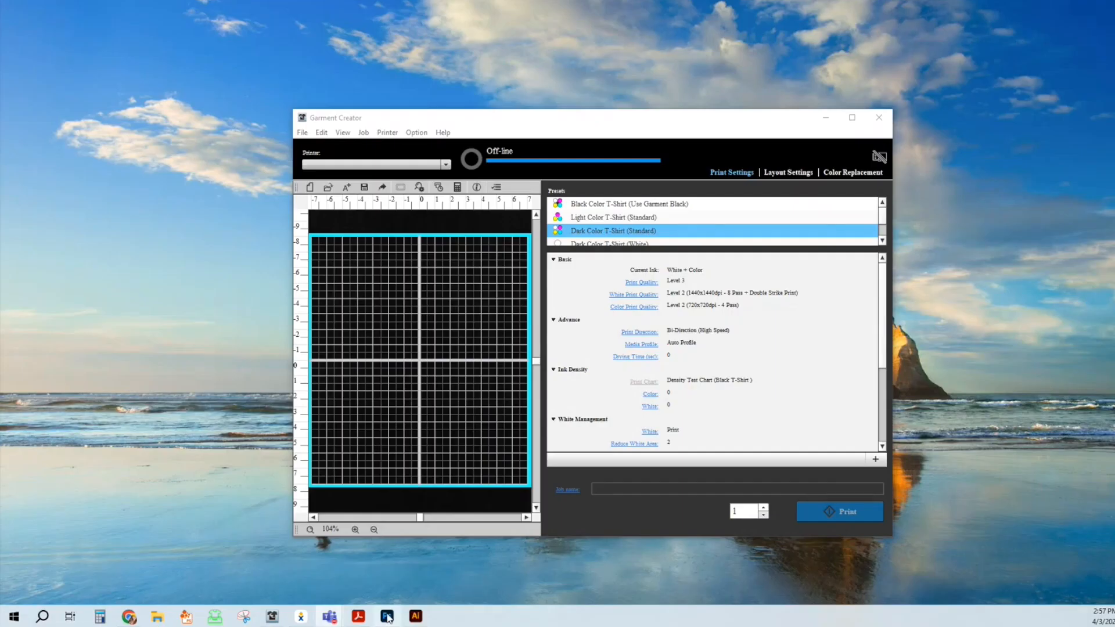
Switch to Photoshop and open 'neo 2 test.ai' from the Downloads folder.
left_click(387, 616)
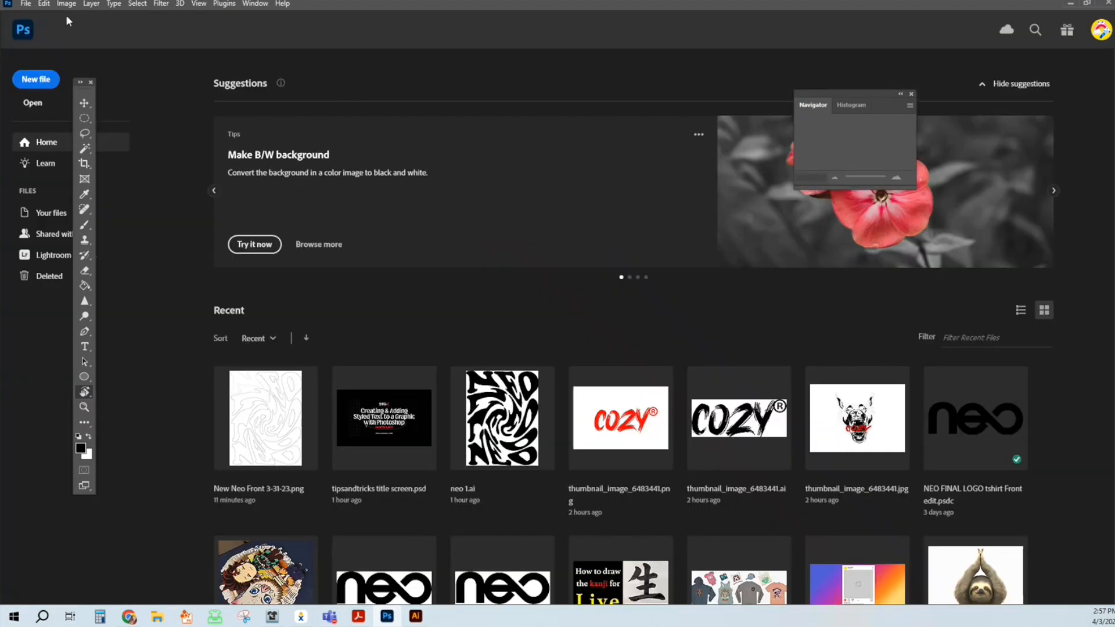
left_click(32, 103)
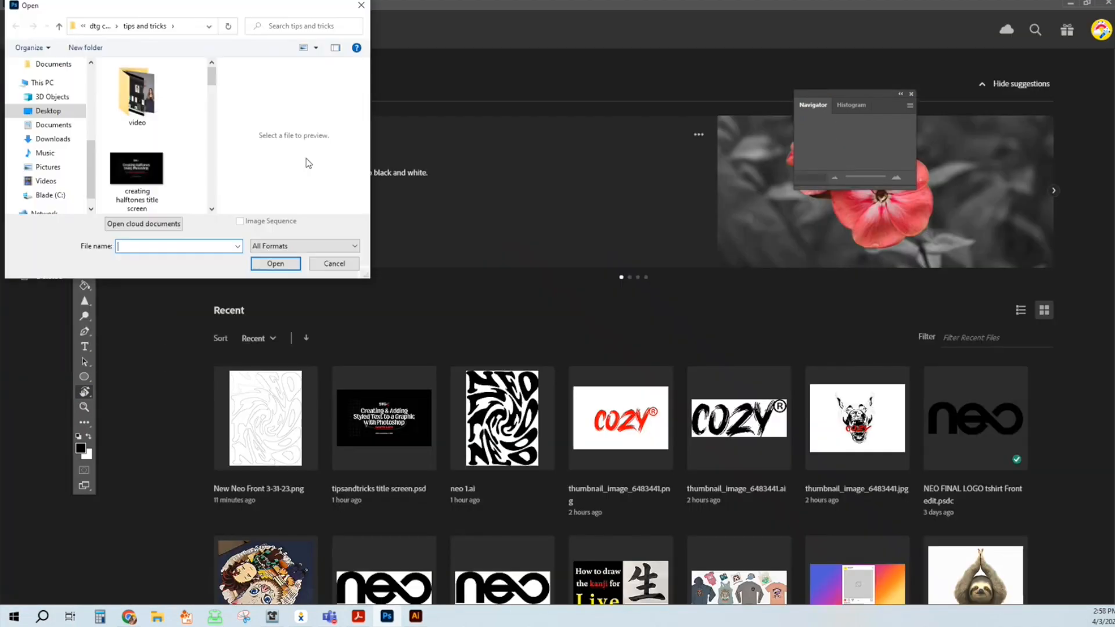
left_click(53, 111)
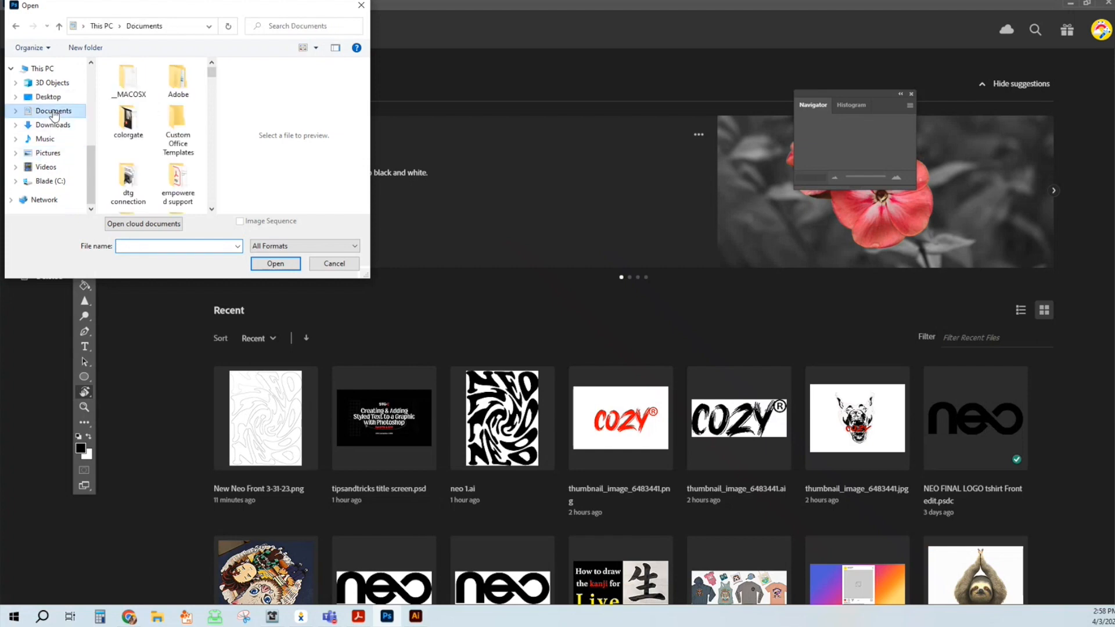
left_click(51, 125)
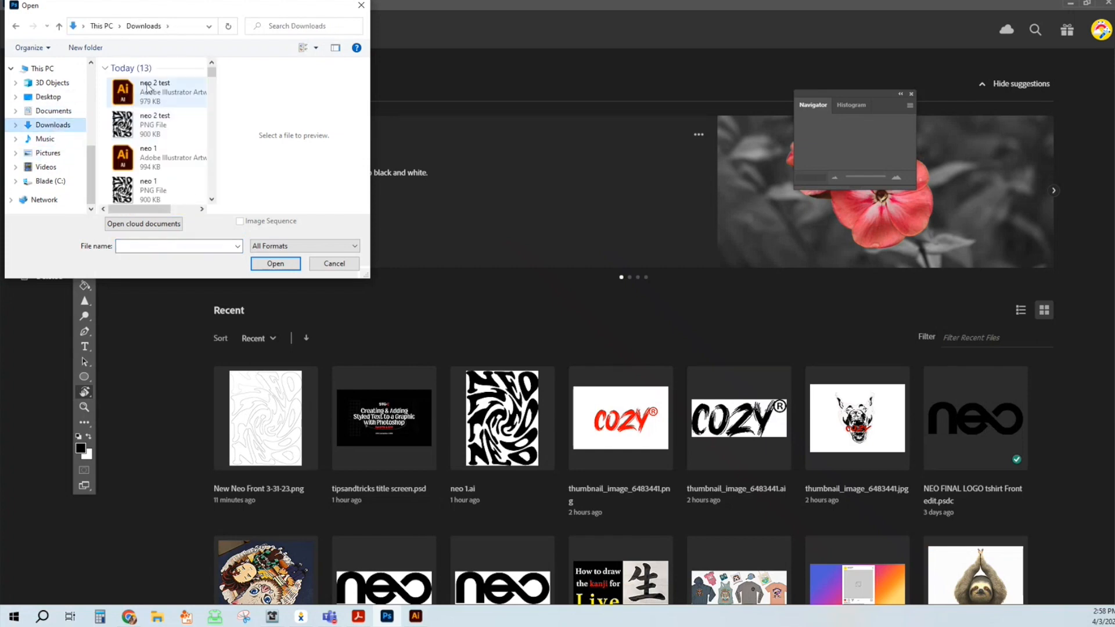
left_click(155, 91)
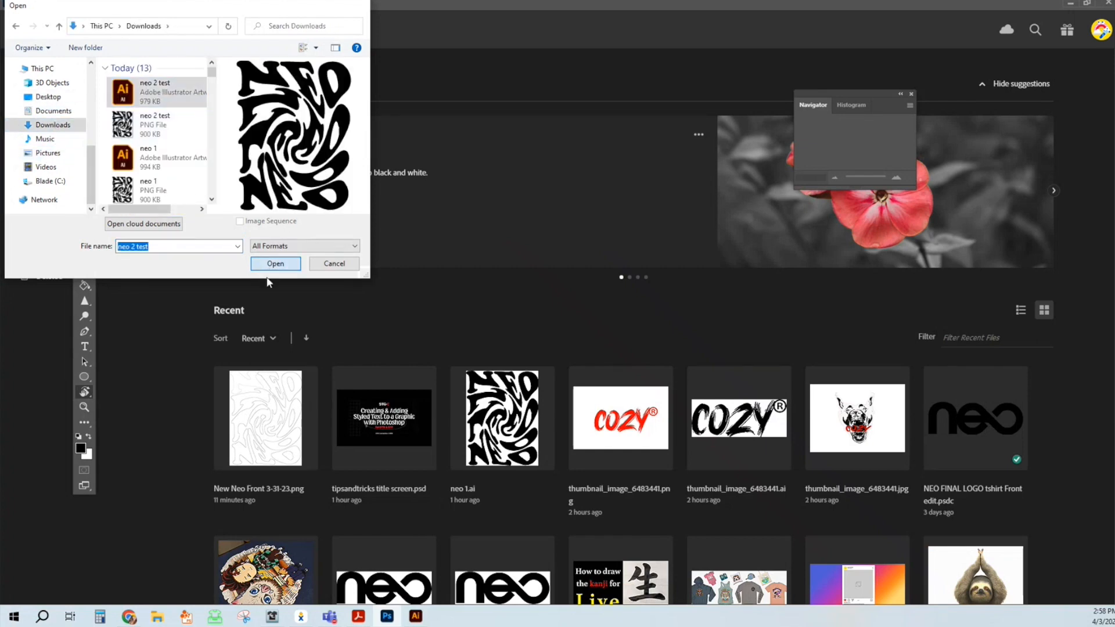
left_click(275, 264)
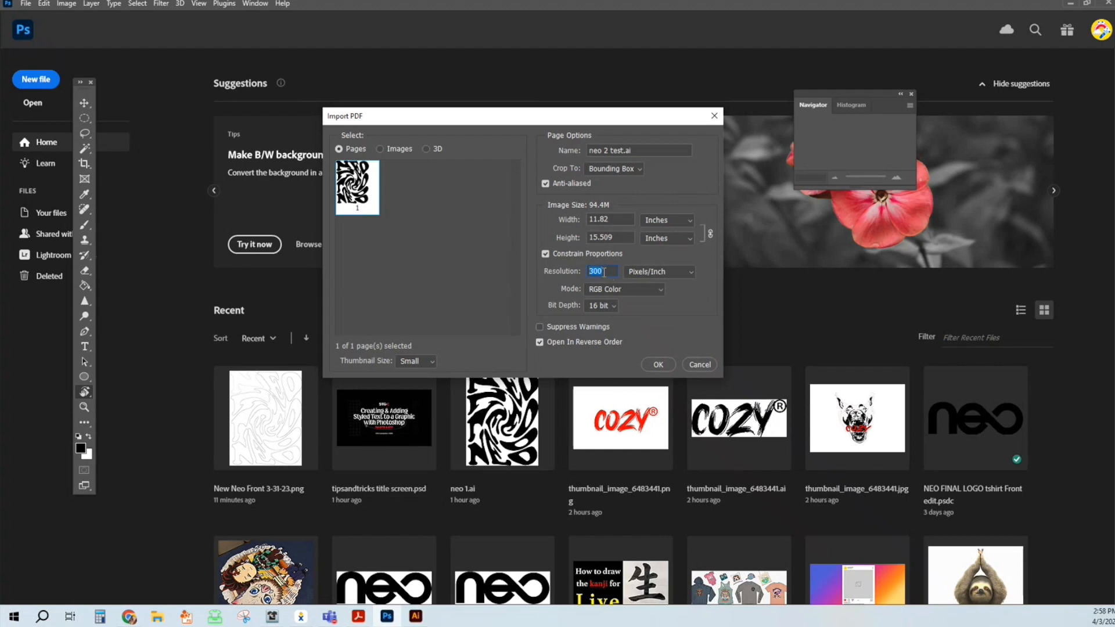
mouse_move(601, 272)
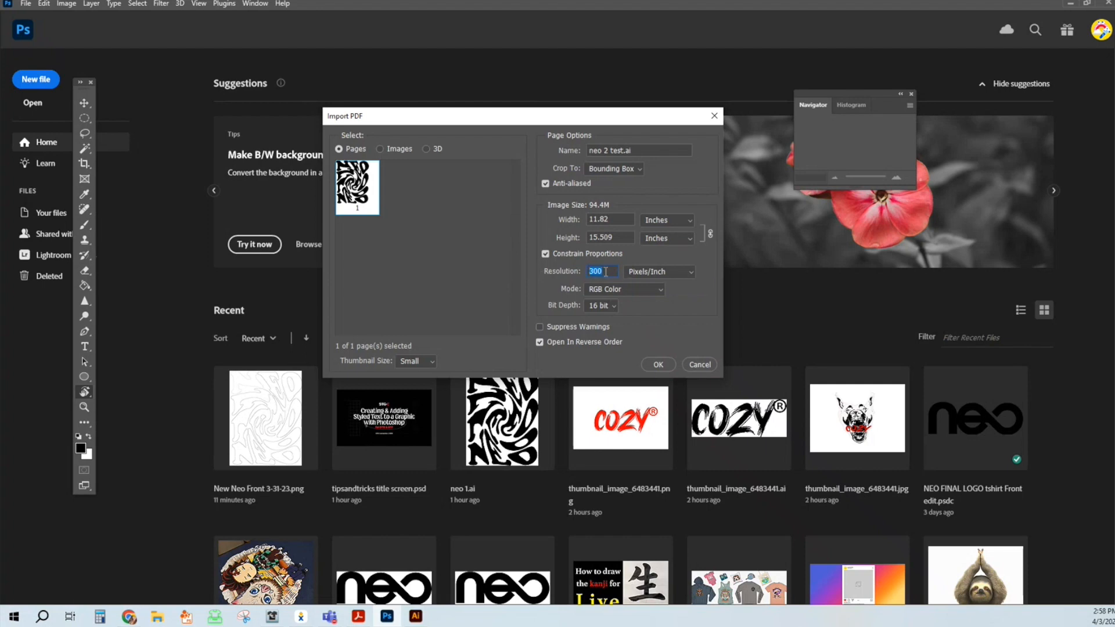
mouse_move(609, 272)
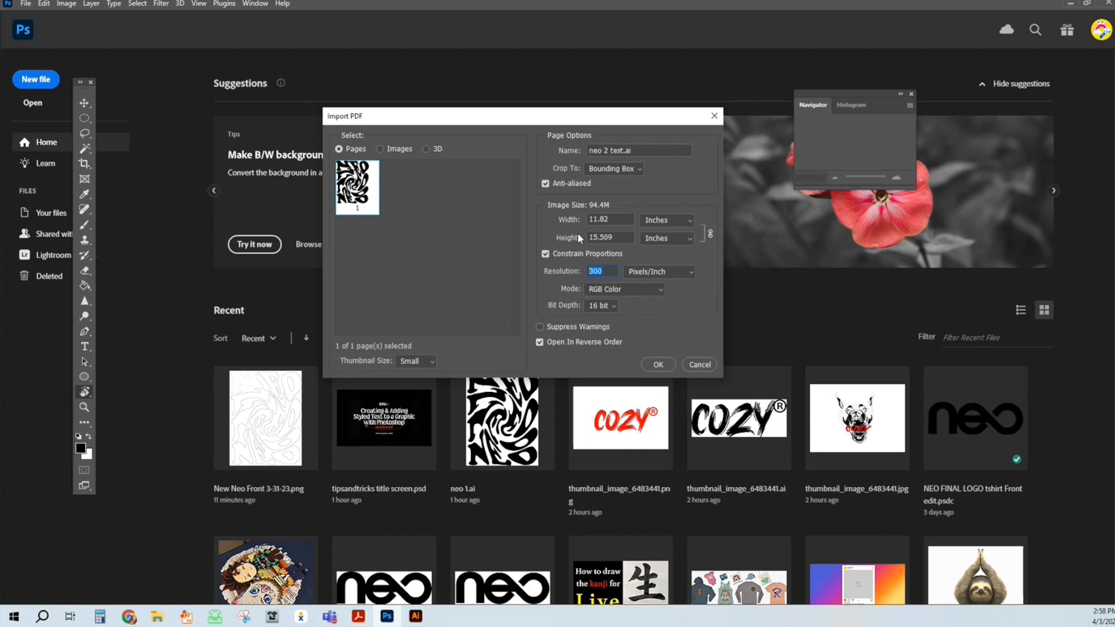
Import the NEO artwork 12 inches wide at 300 ppi and fit it in the window.
left_click(609, 219)
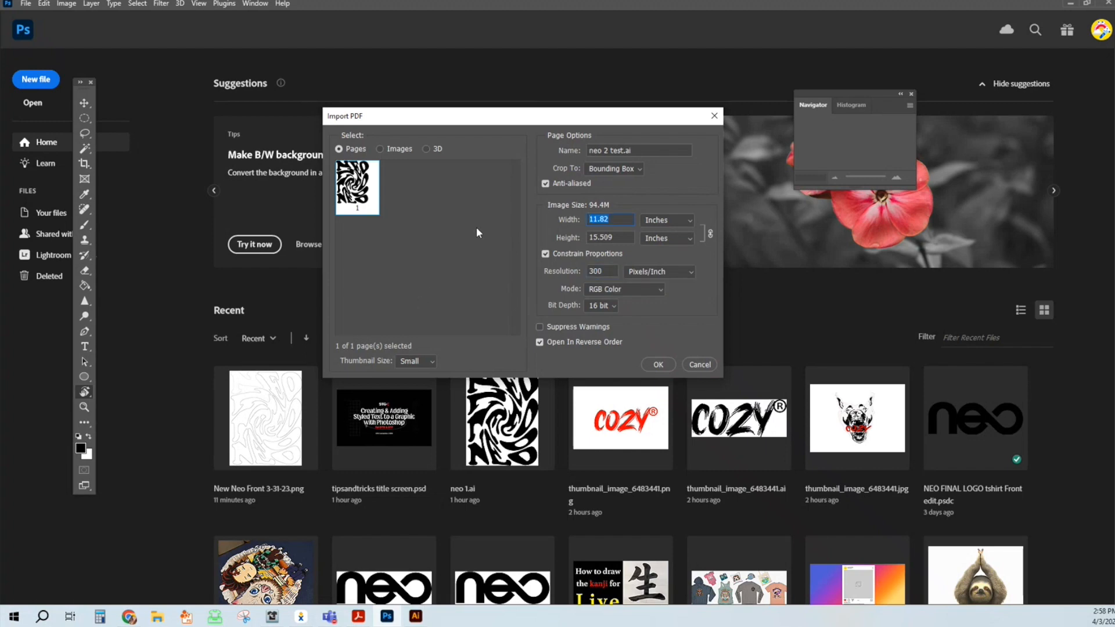
type("12")
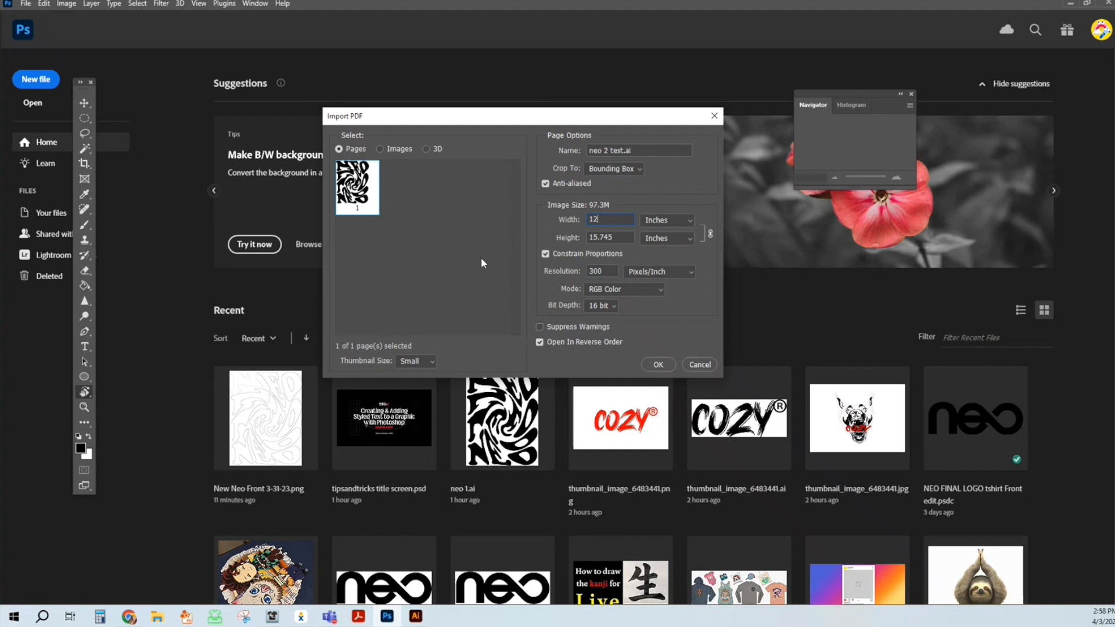
left_click(658, 364)
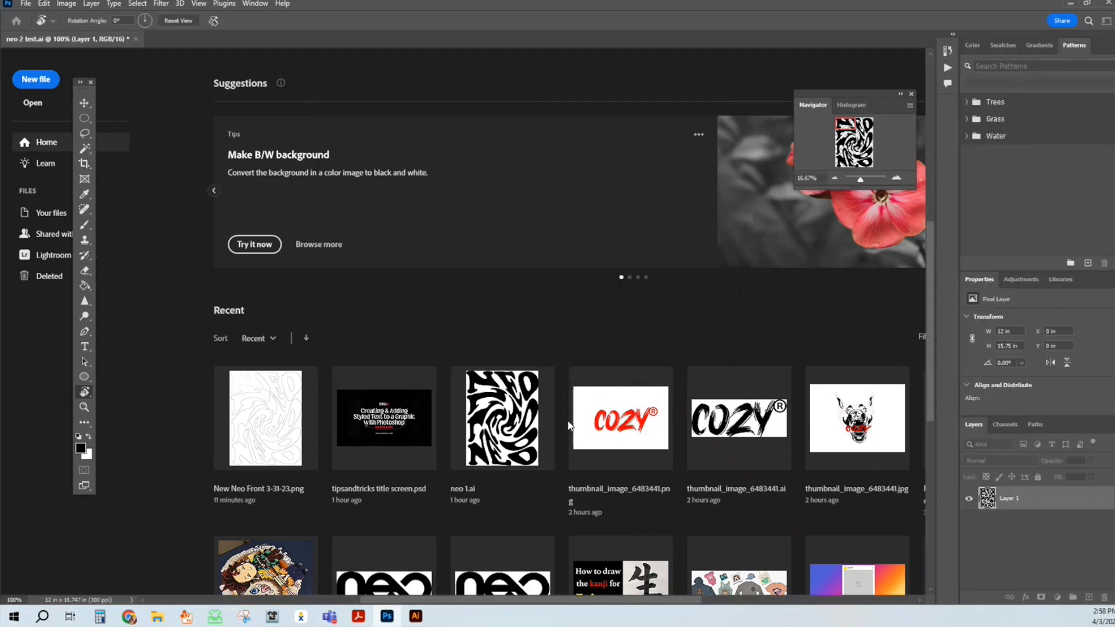
double_click(502, 419)
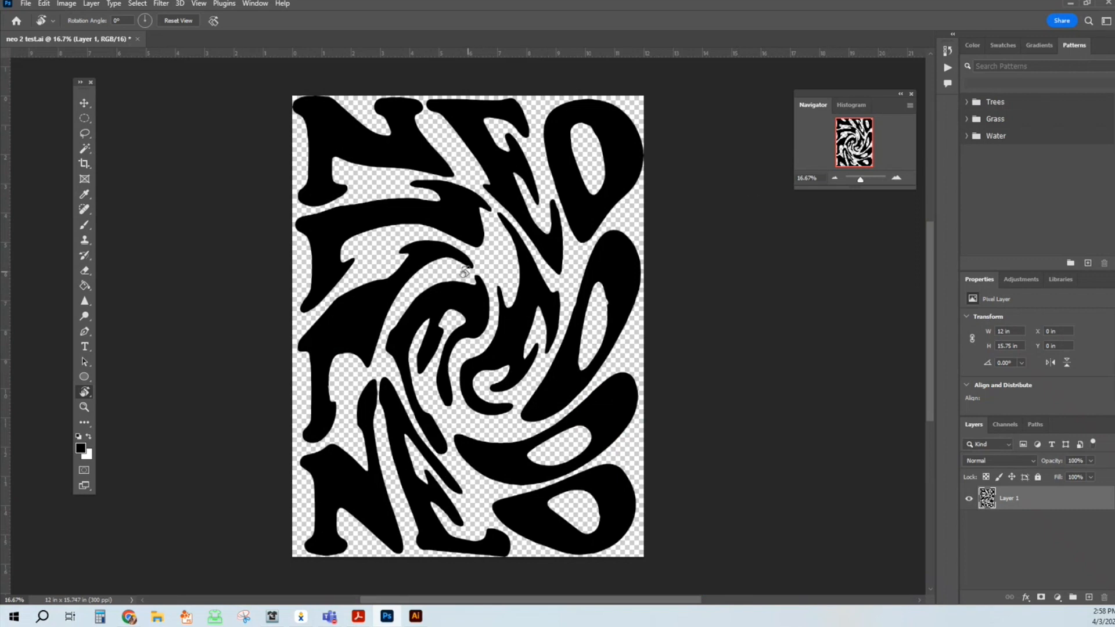
mouse_move(217, 326)
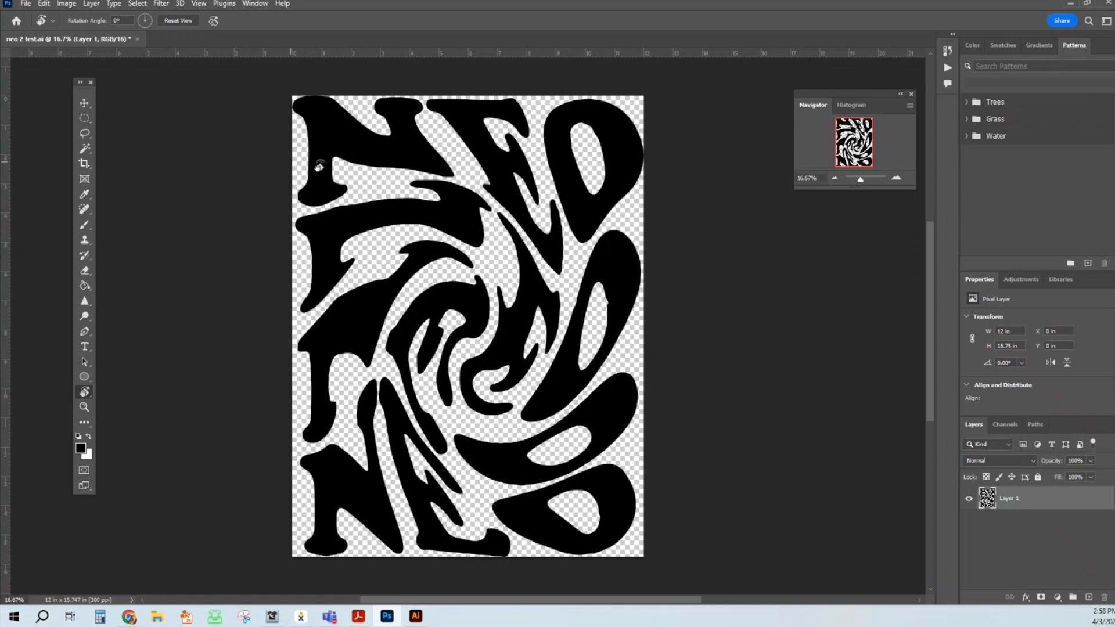
mouse_move(200, 218)
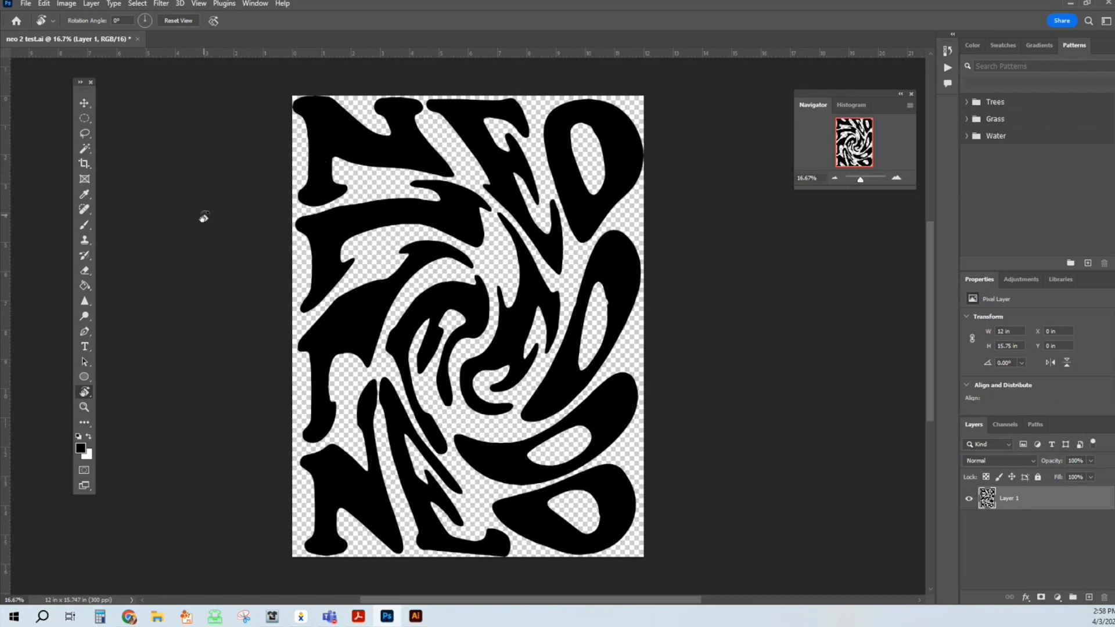
Resize the canvas to 13 inches wide by 16 inches high with Image > Canvas Size.
left_click(65, 5)
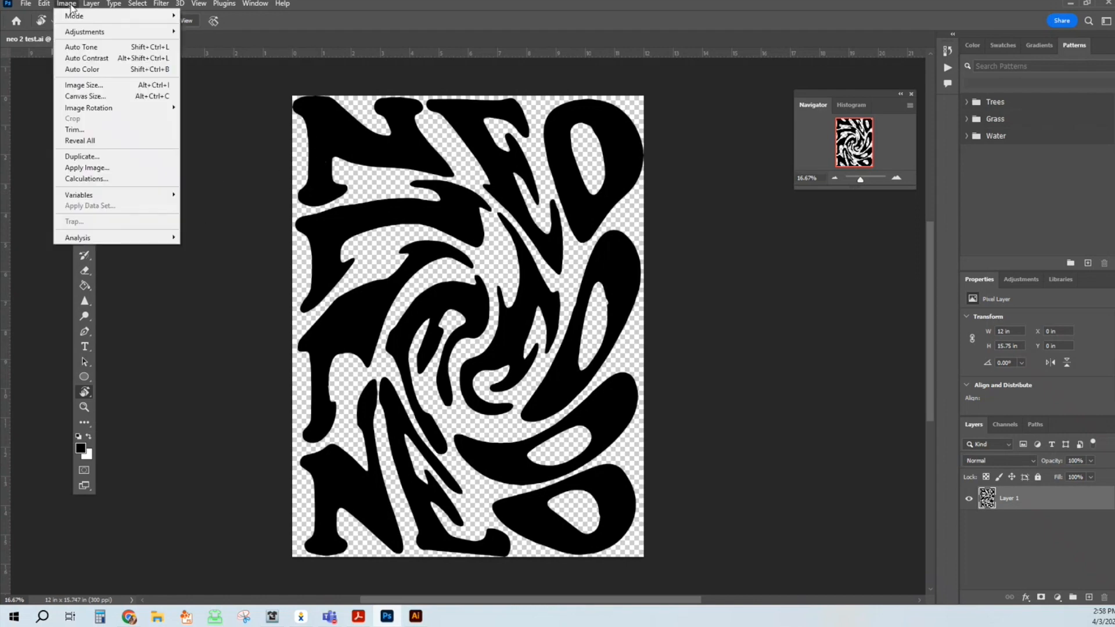
left_click(85, 96)
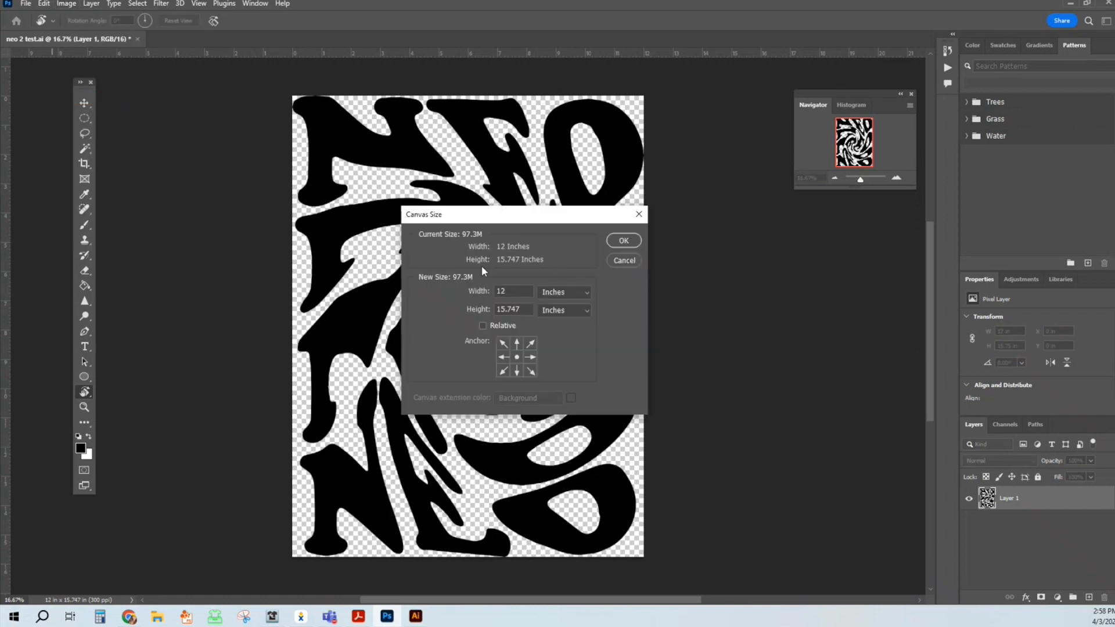
type("13")
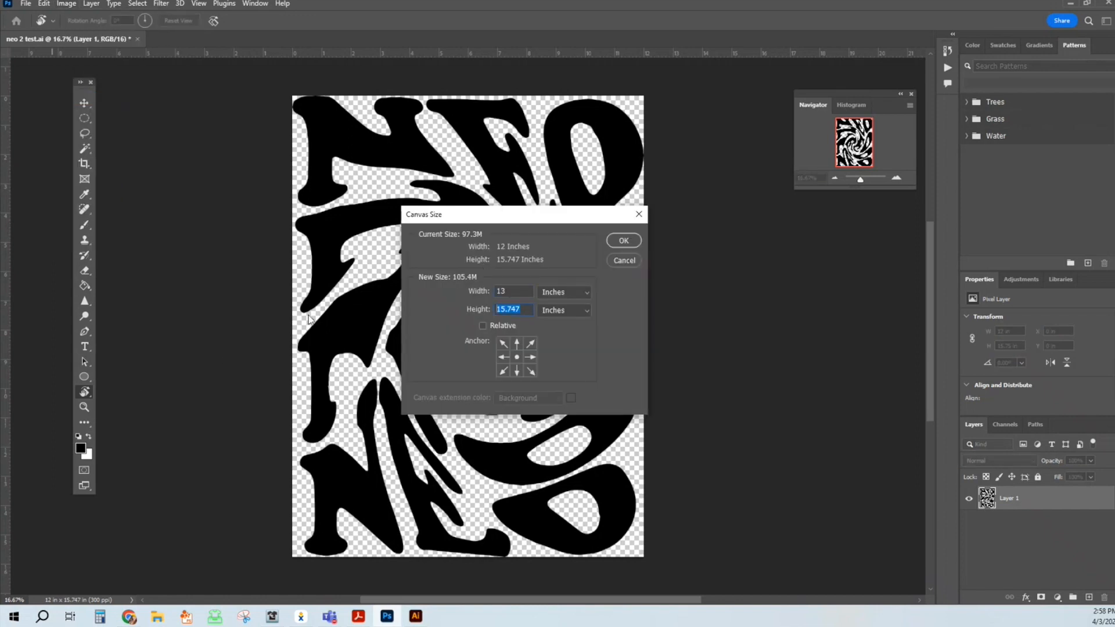
type("16")
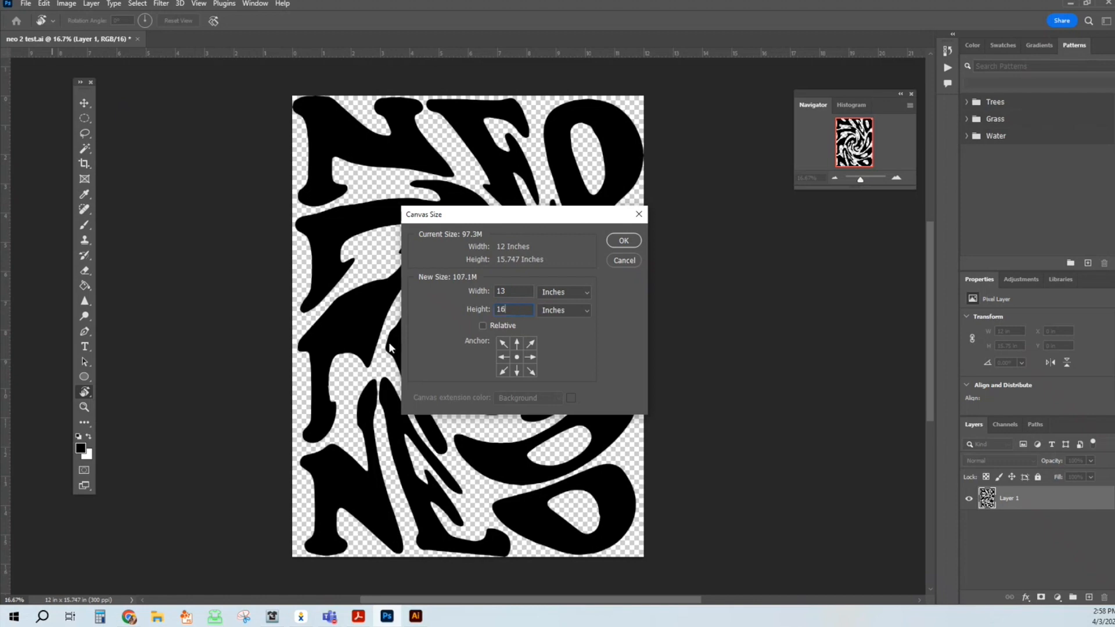
left_click(624, 241)
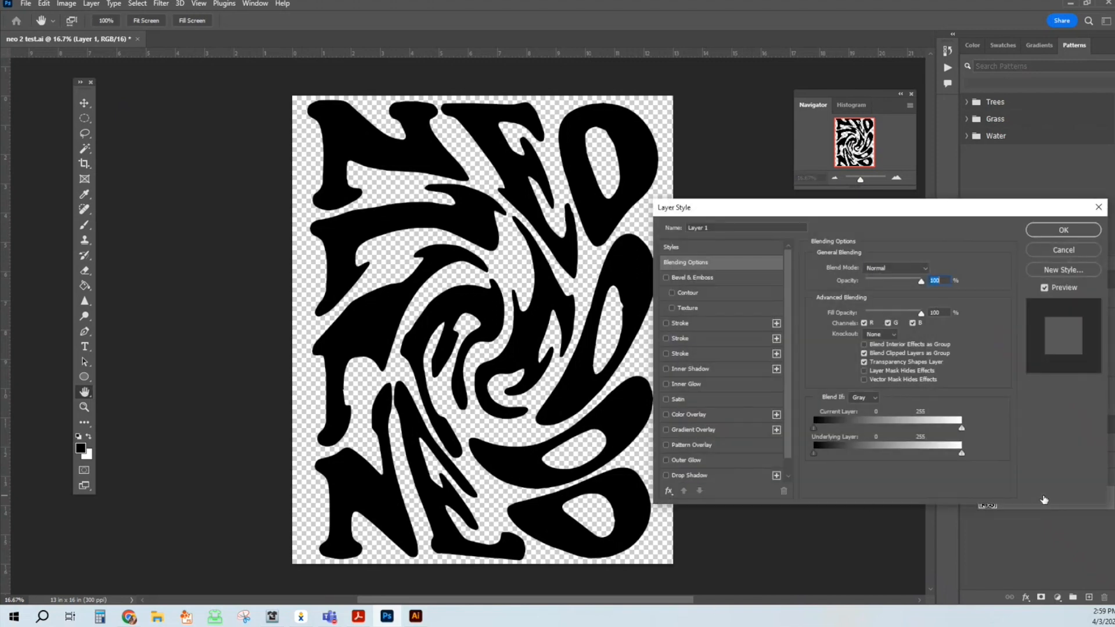
Add a white (#ffffff) Color Overlay to the NEO layer style.
left_click(666, 414)
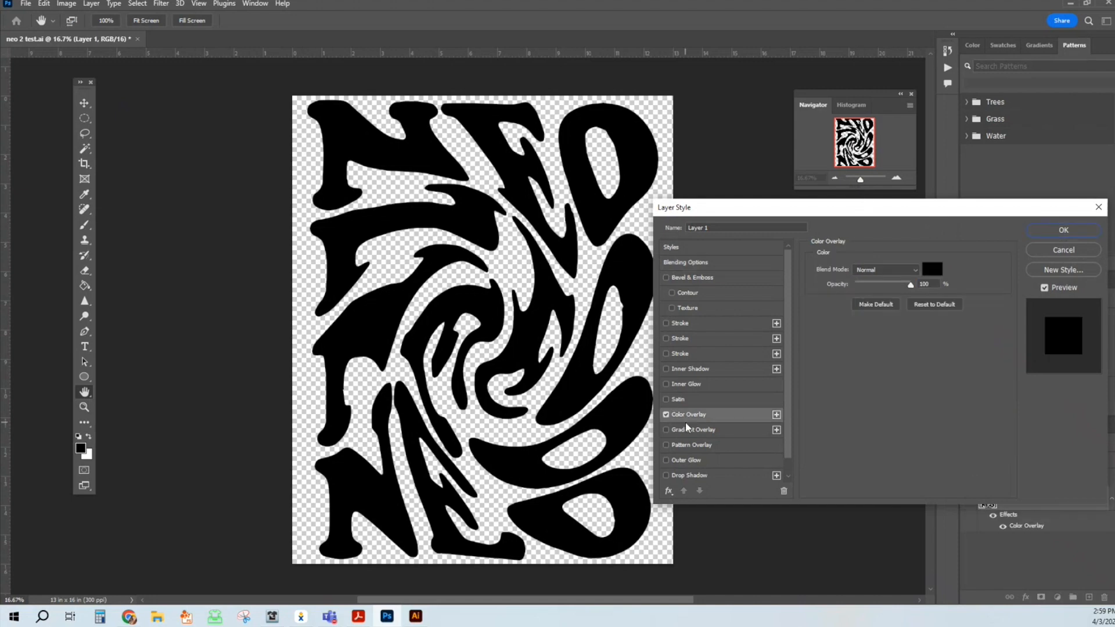
left_click(932, 269)
type("ffffff")
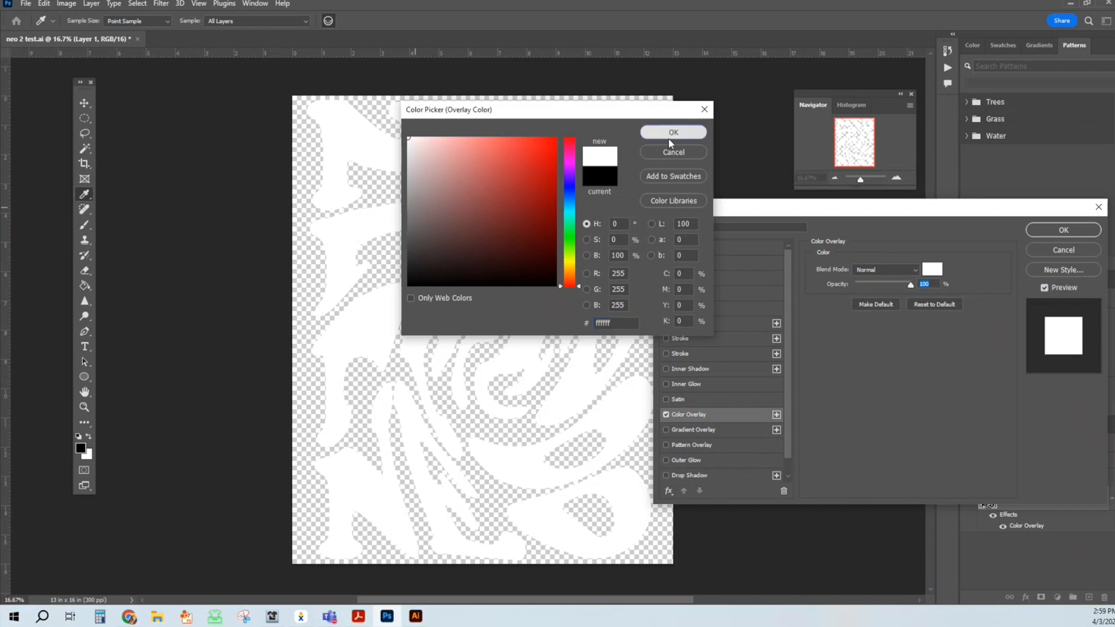
left_click(673, 132)
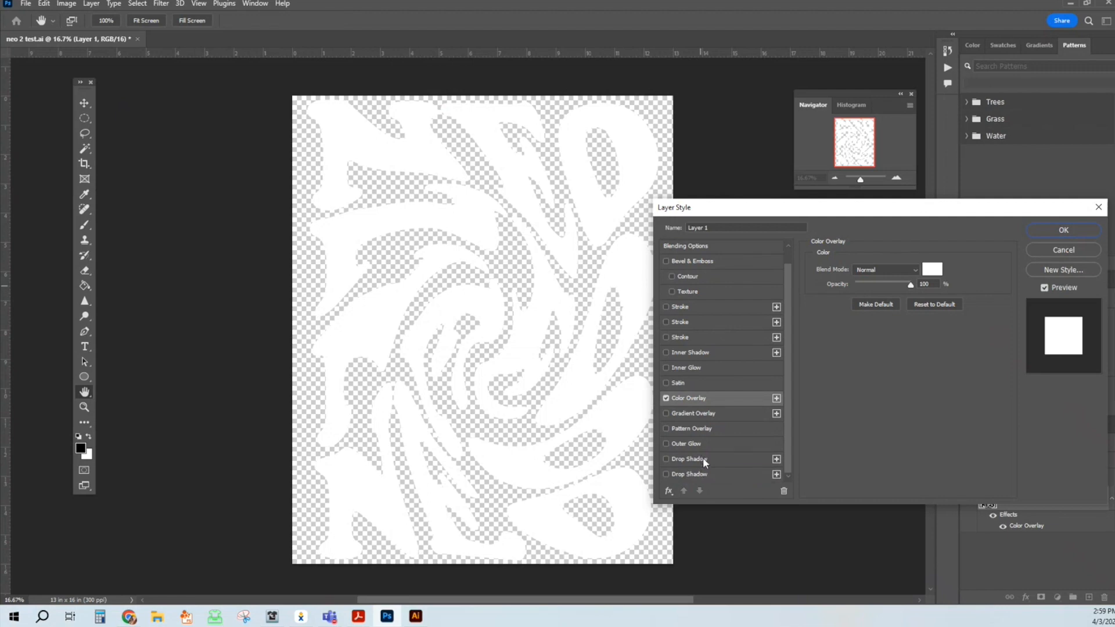
mouse_move(703, 461)
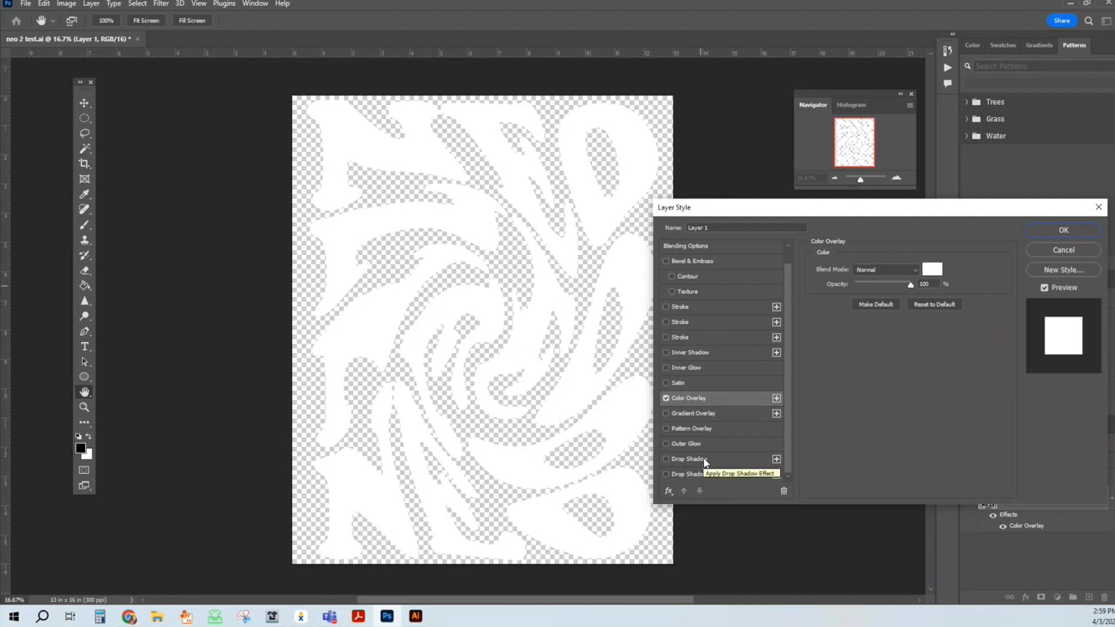
mouse_move(704, 321)
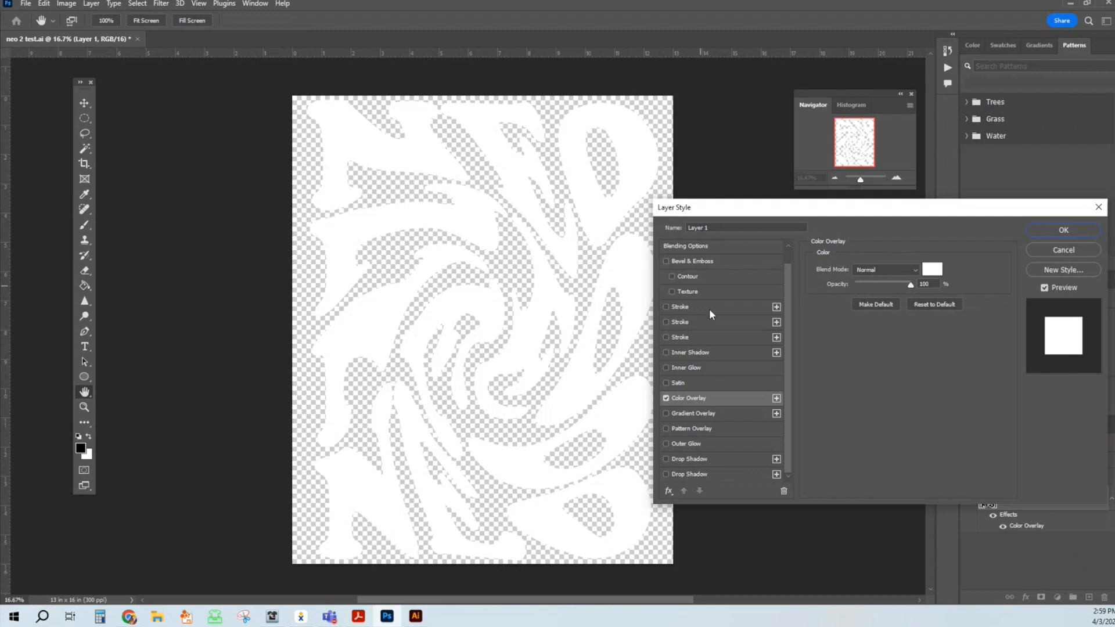
mouse_move(668, 450)
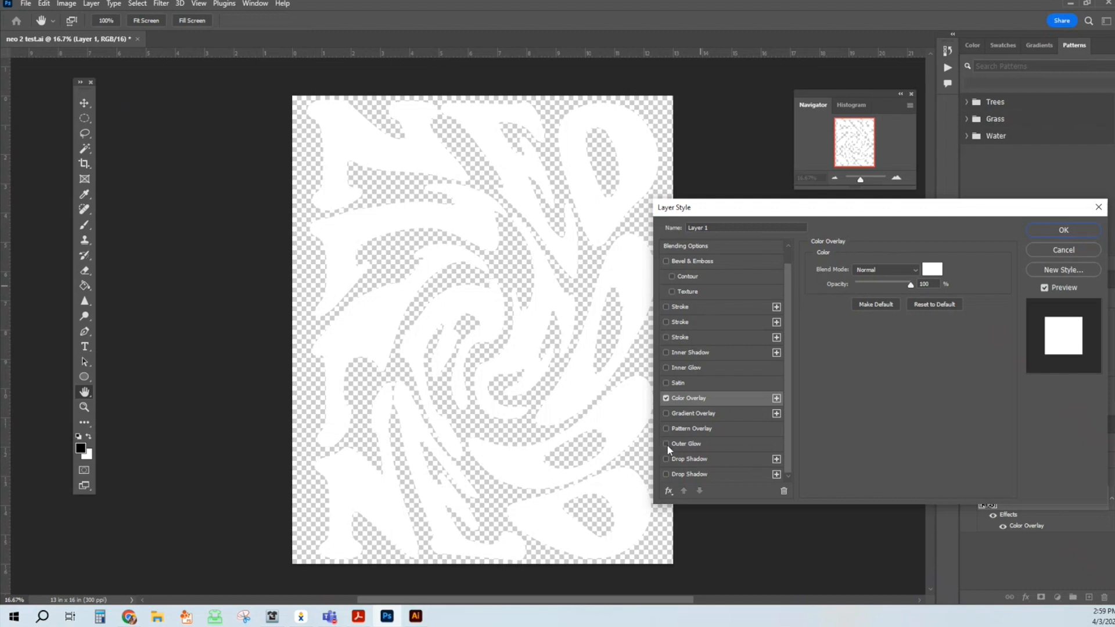
Enable Outer Glow with Normal blend mode and a black glow colour.
left_click(667, 443)
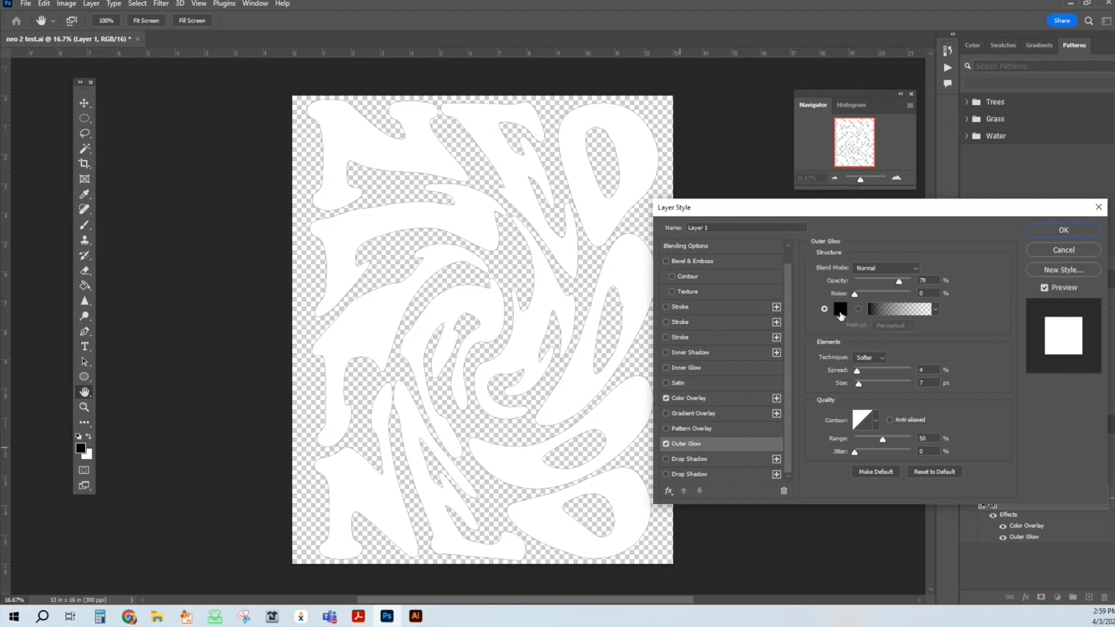
left_click(885, 268)
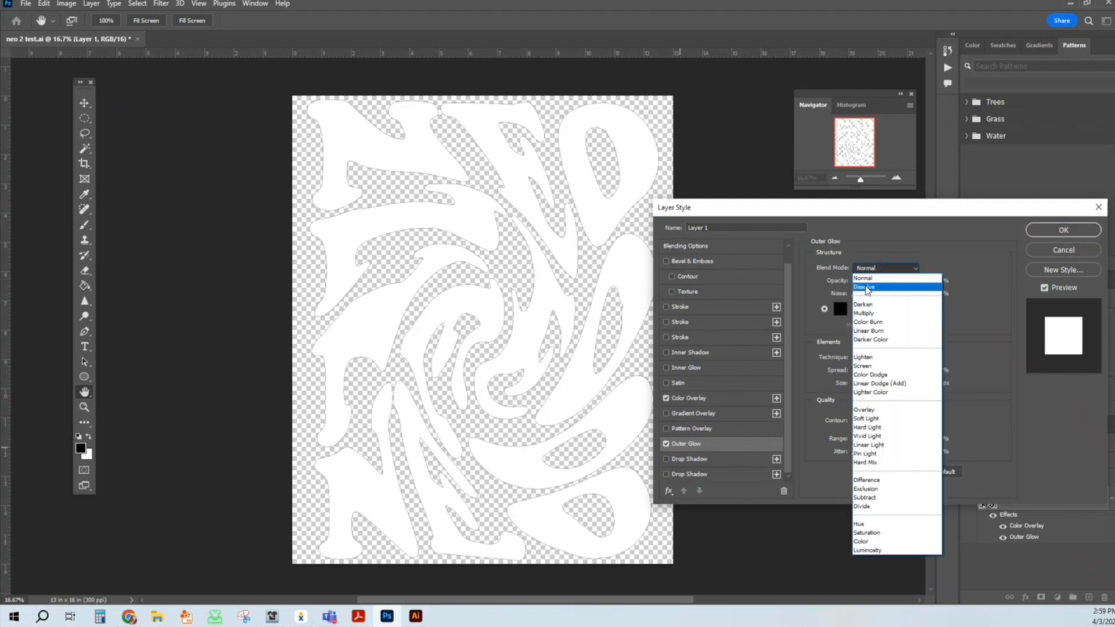
mouse_move(875, 322)
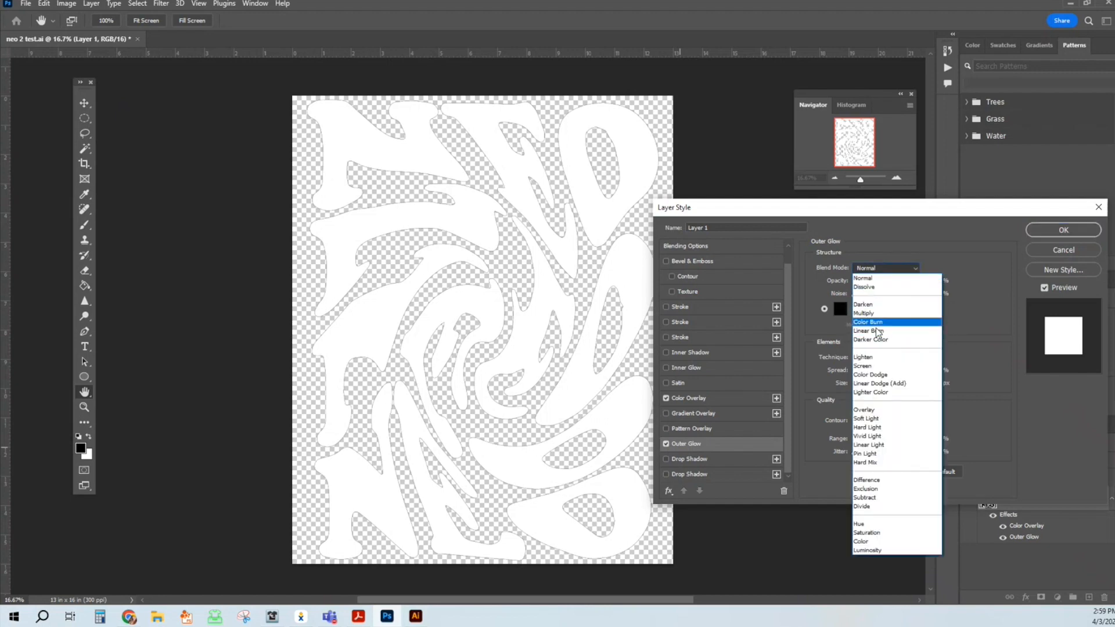
left_click(864, 357)
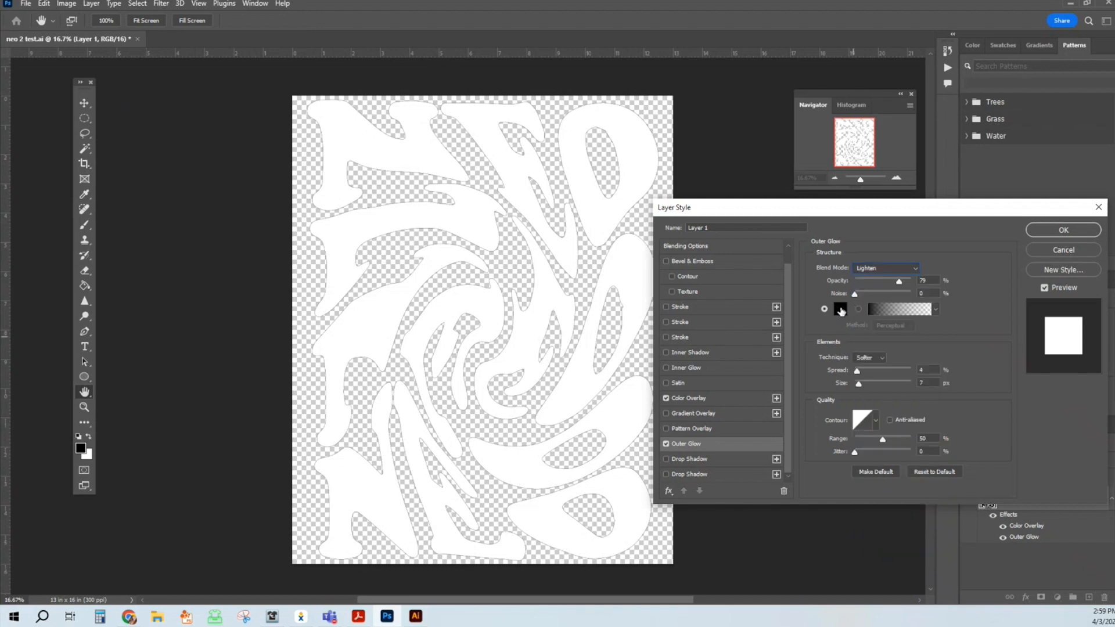
left_click(841, 309)
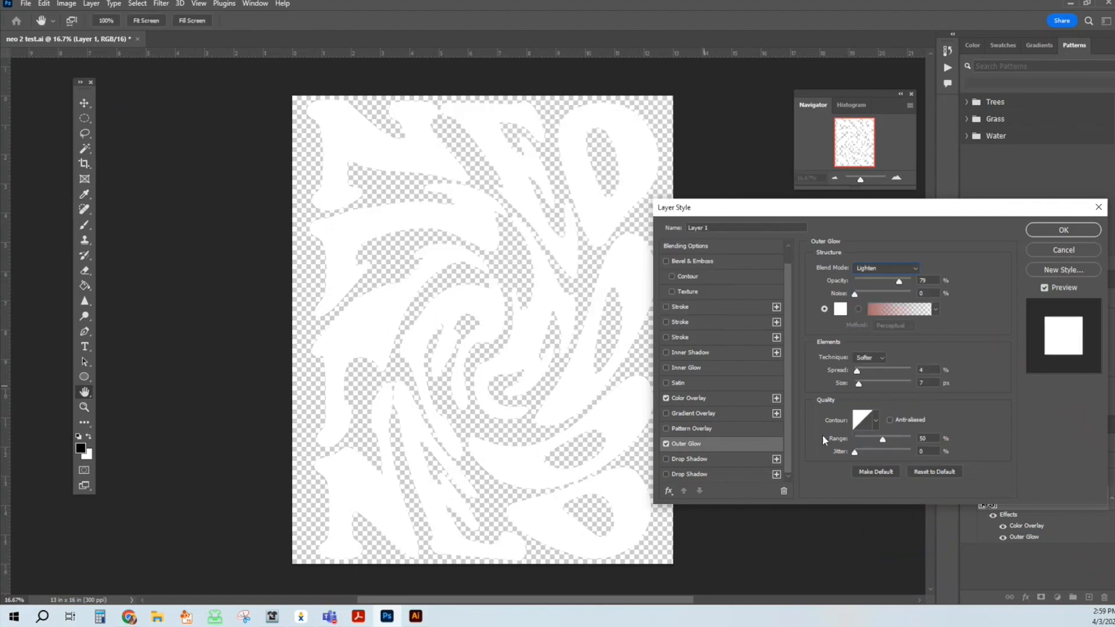
mouse_move(799, 355)
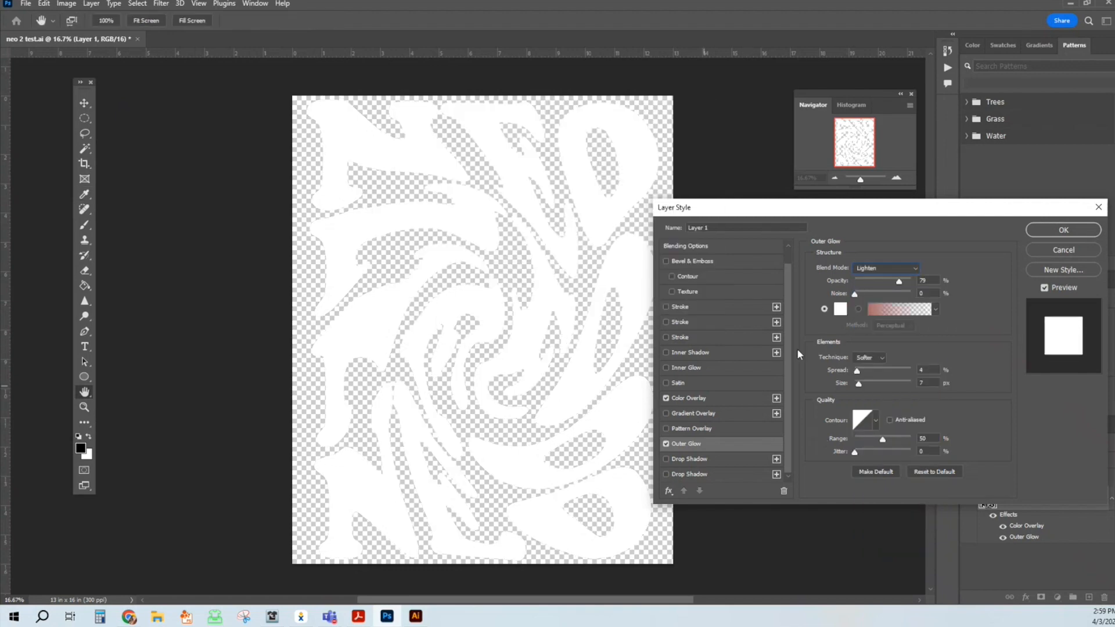
left_click(840, 309)
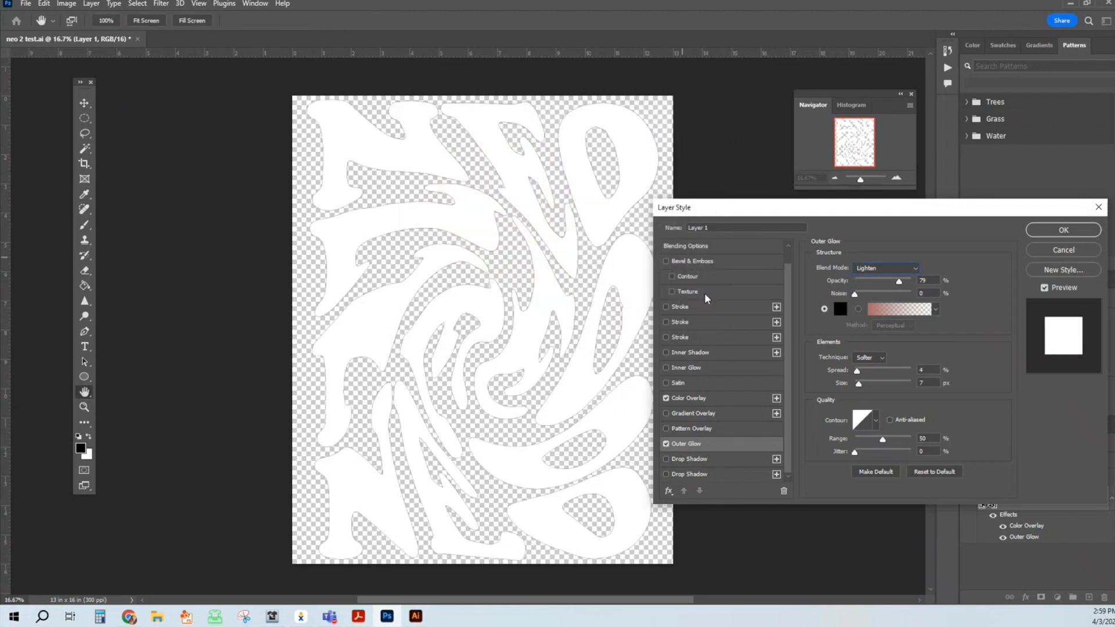
left_click(886, 267)
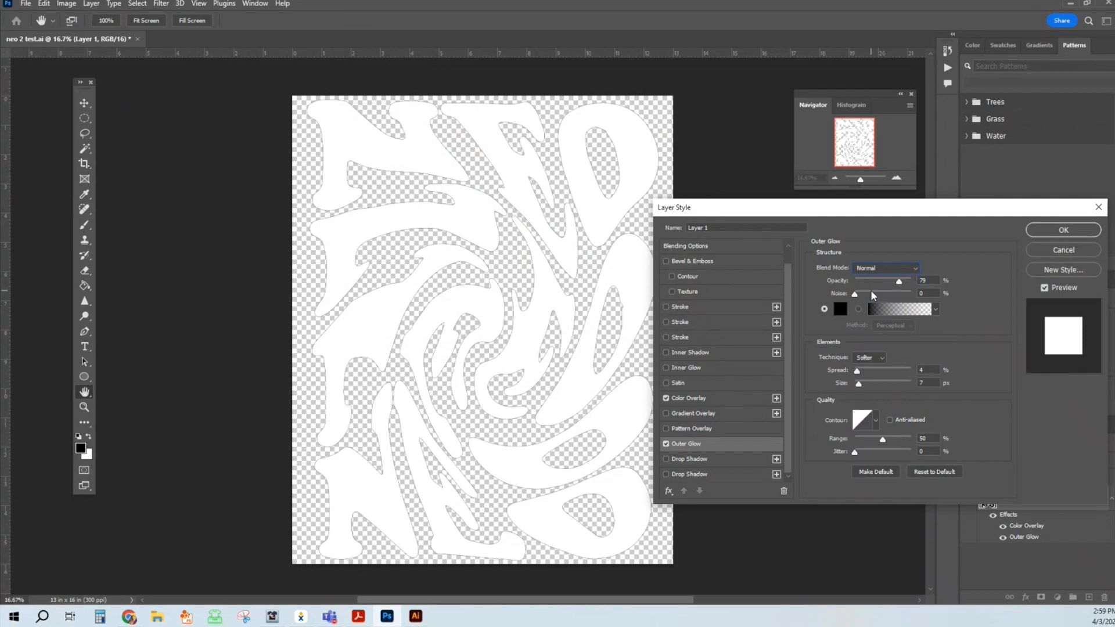
Set the outer glow Spread to 9% and Size to 6 px.
left_click_drag(858, 383, 888, 383)
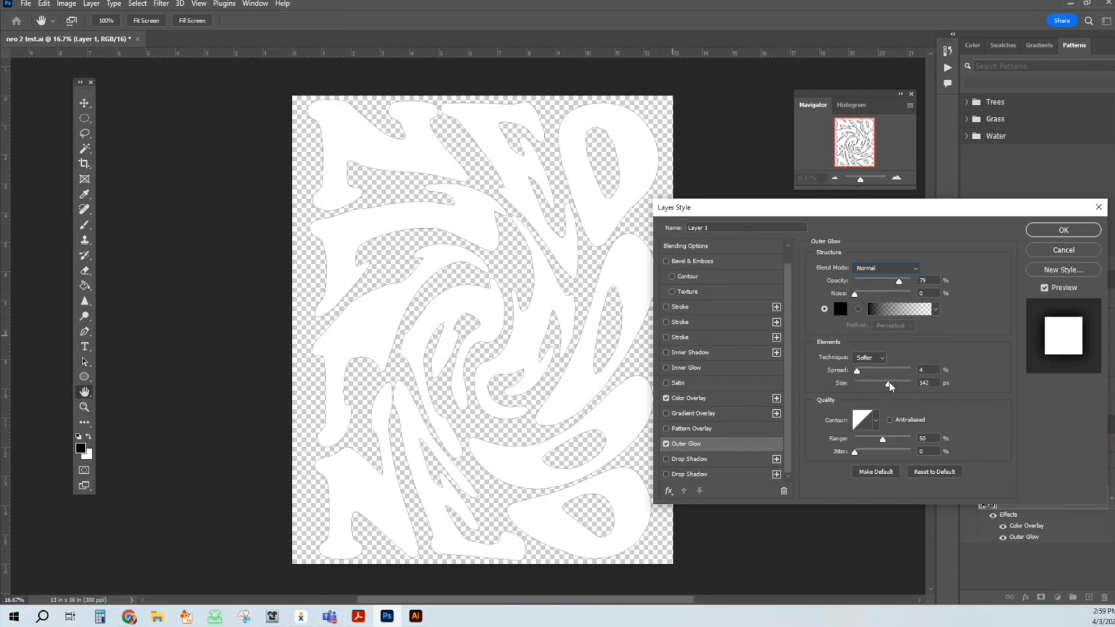
left_click_drag(889, 383, 865, 383)
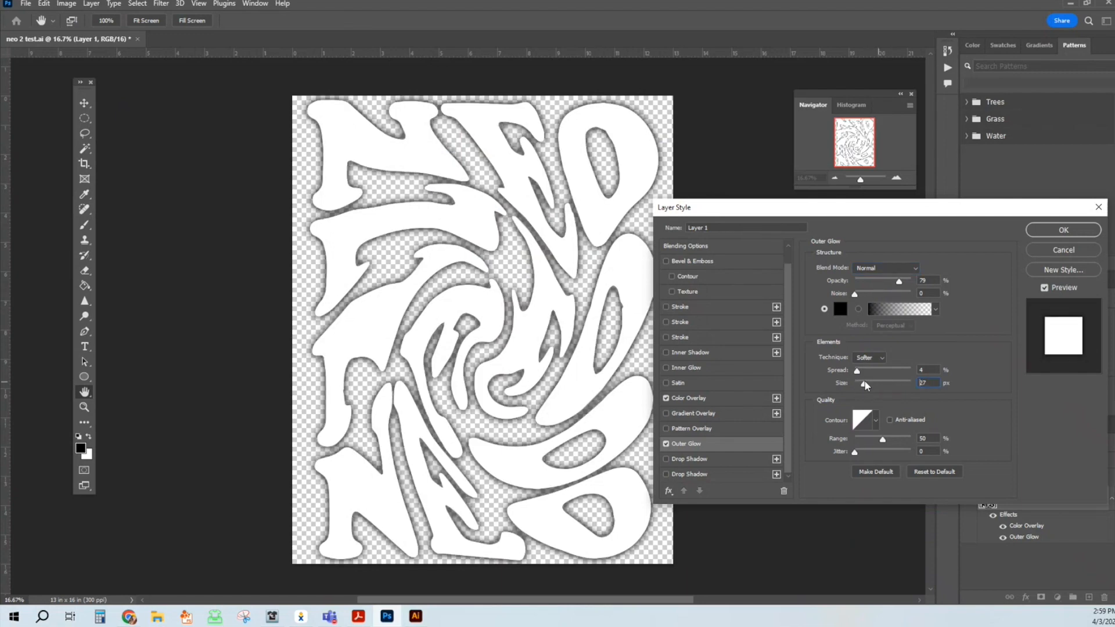
left_click_drag(857, 371, 880, 371)
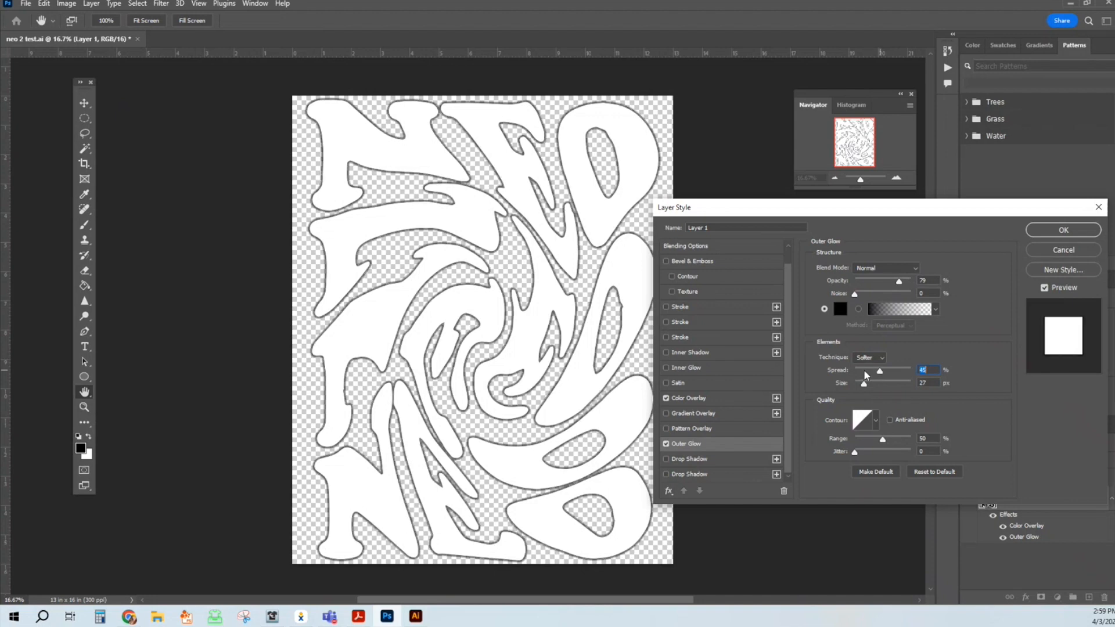
left_click_drag(880, 370, 856, 370)
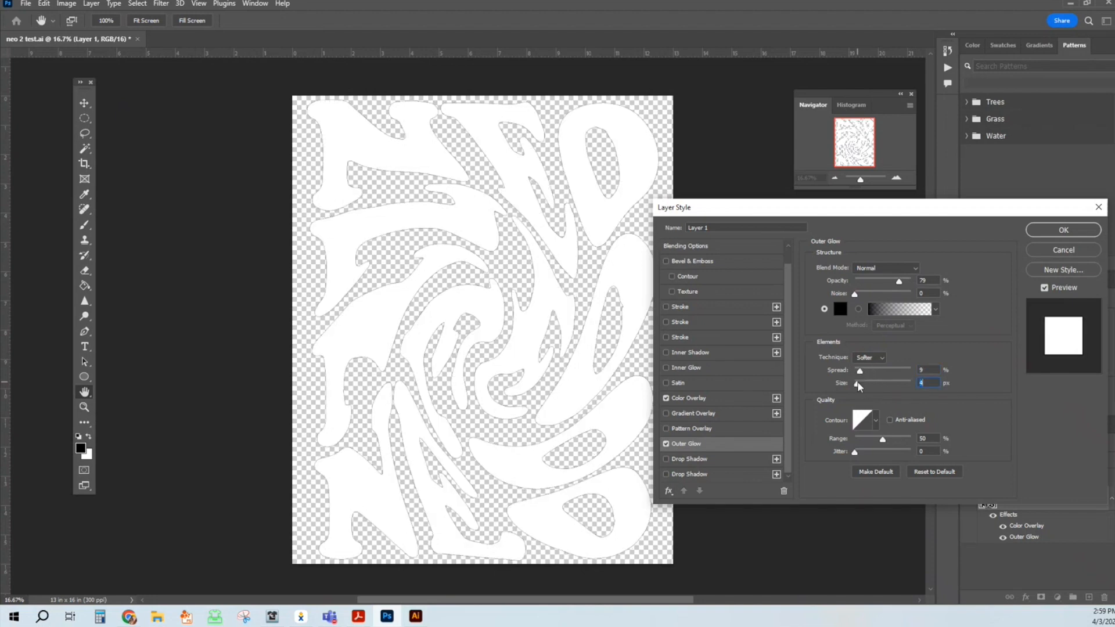
left_click_drag(858, 383, 867, 382)
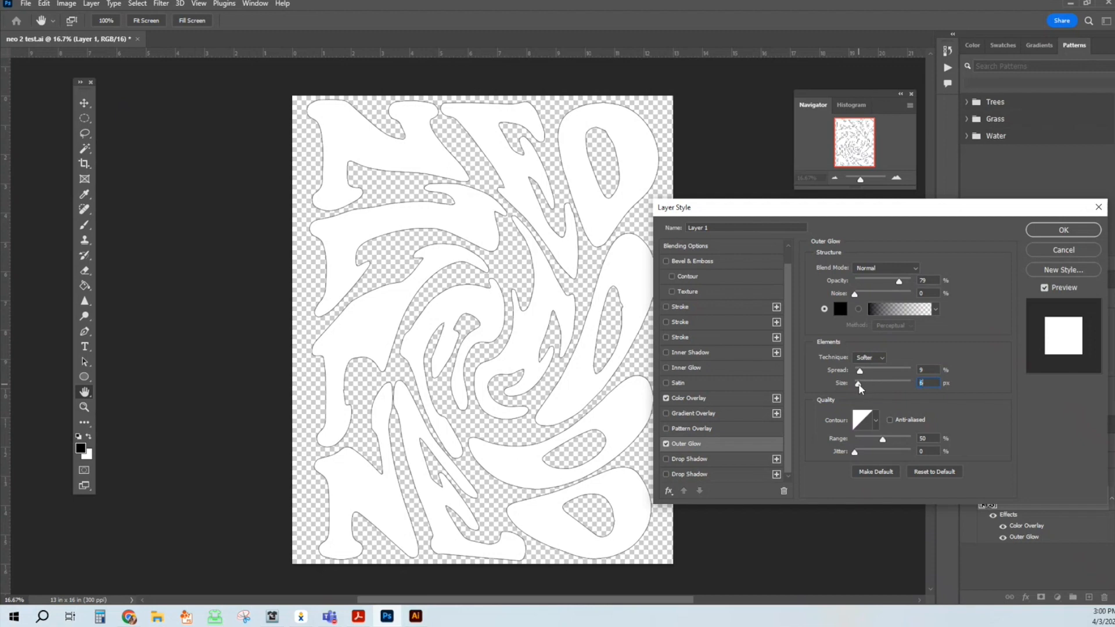
mouse_move(338, 153)
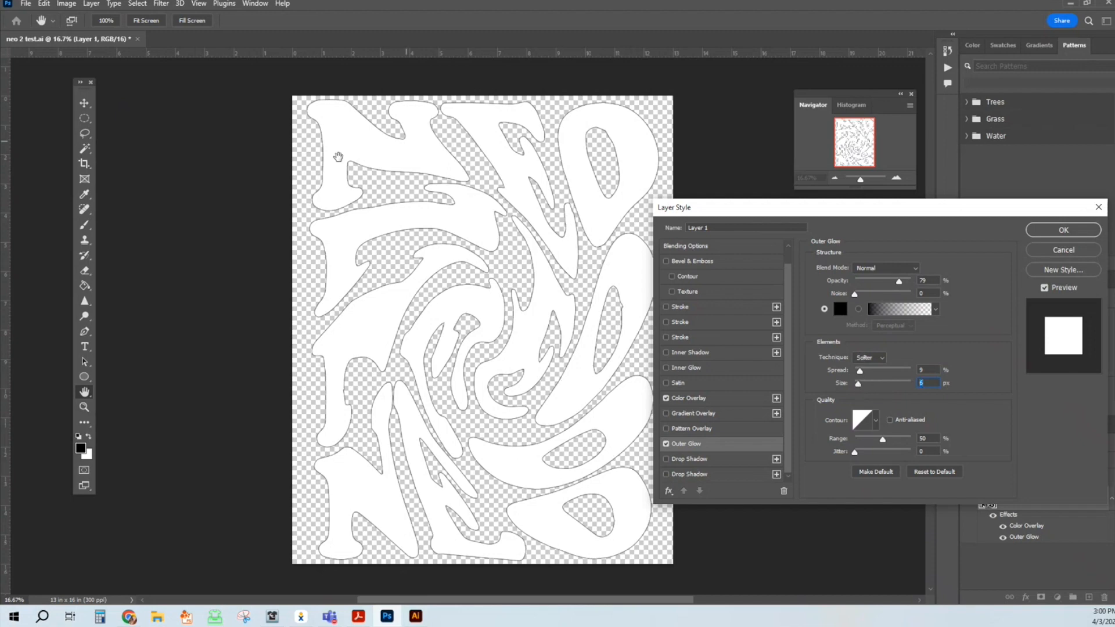
mouse_move(1063, 230)
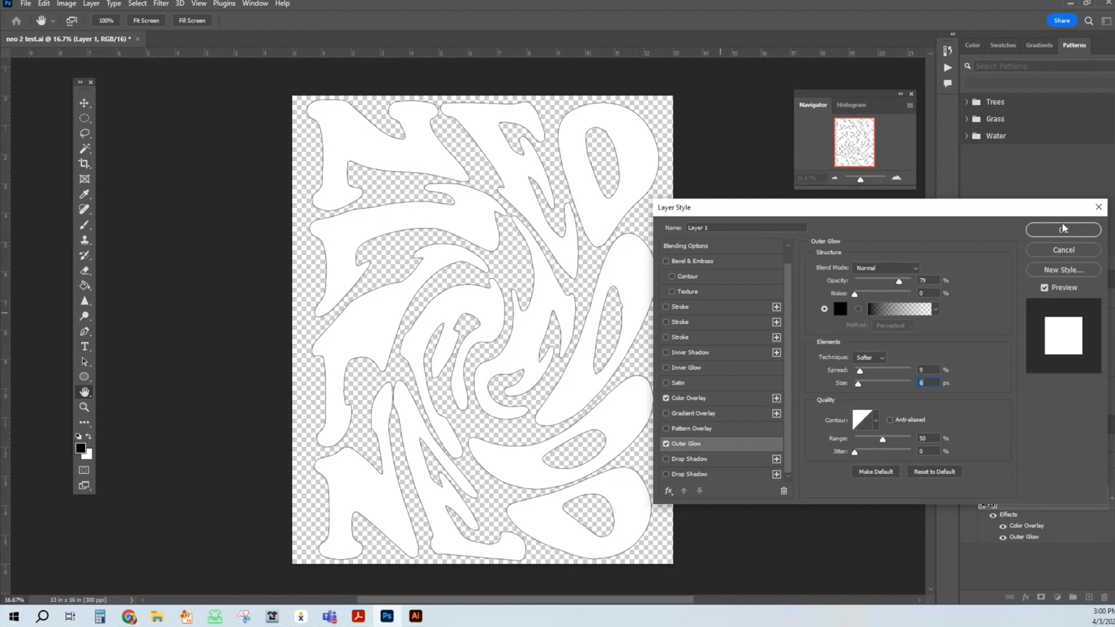
Commit the Color Overlay and Outer Glow effects and zoom in on the outline.
left_click(1063, 230)
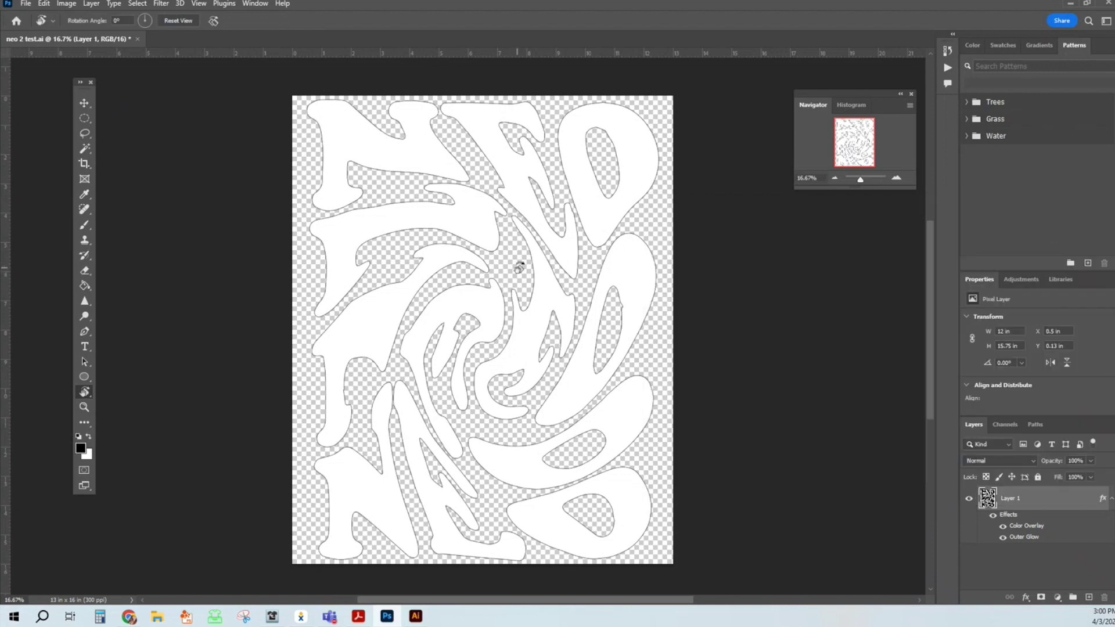
left_click(896, 177)
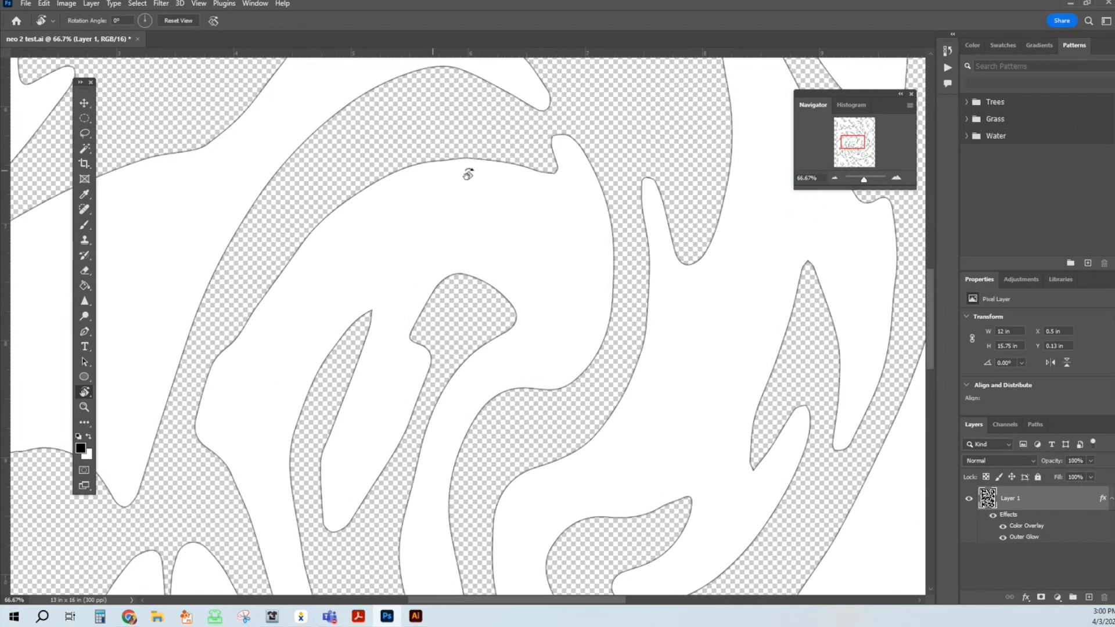
mouse_move(838, 178)
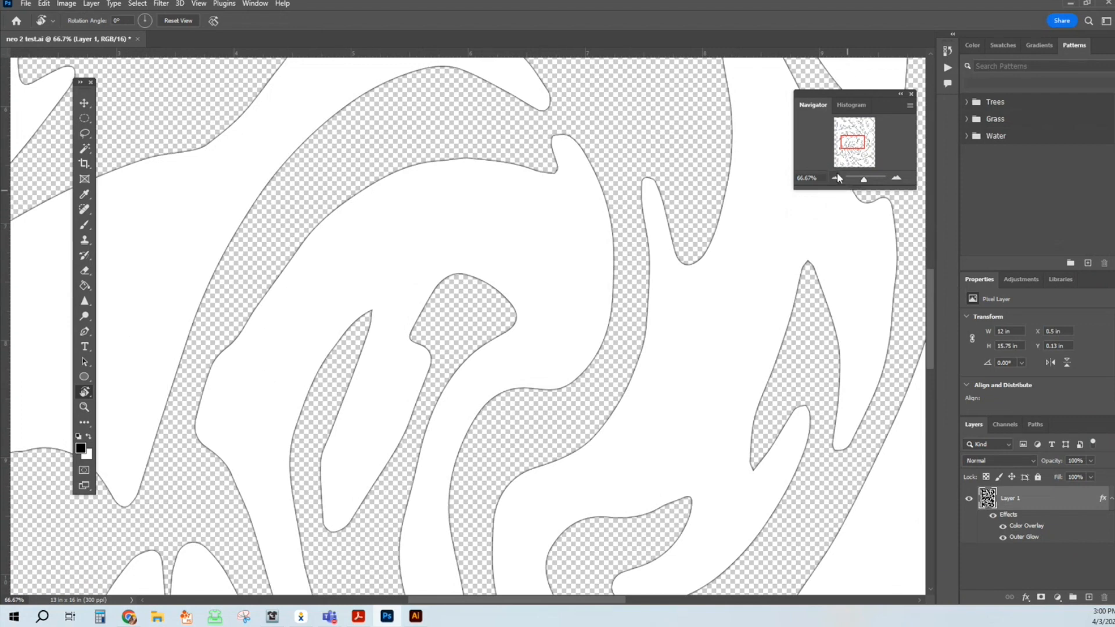
Quick-export the artwork as PNG 'neo 2 test' in Downloads, replacing the old file.
left_click(25, 6)
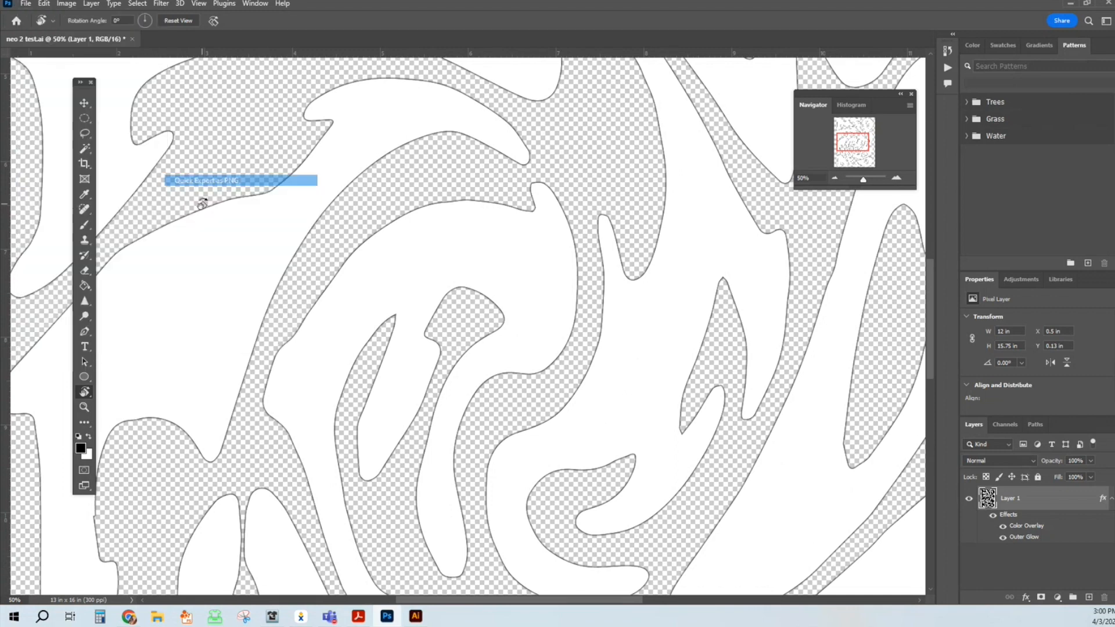
left_click(202, 180)
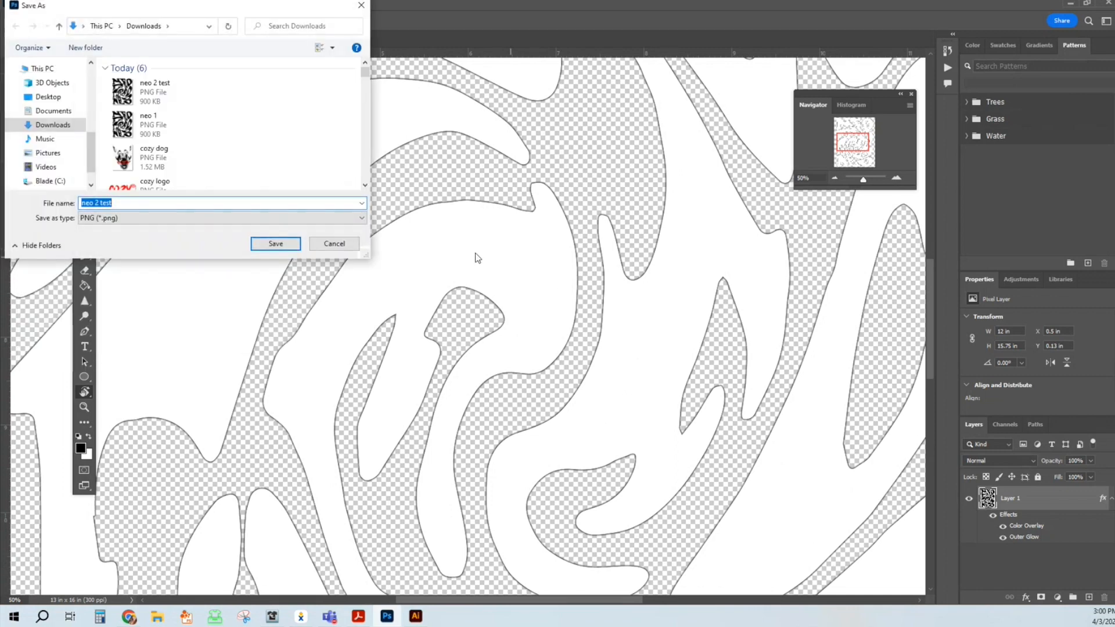
left_click(275, 243)
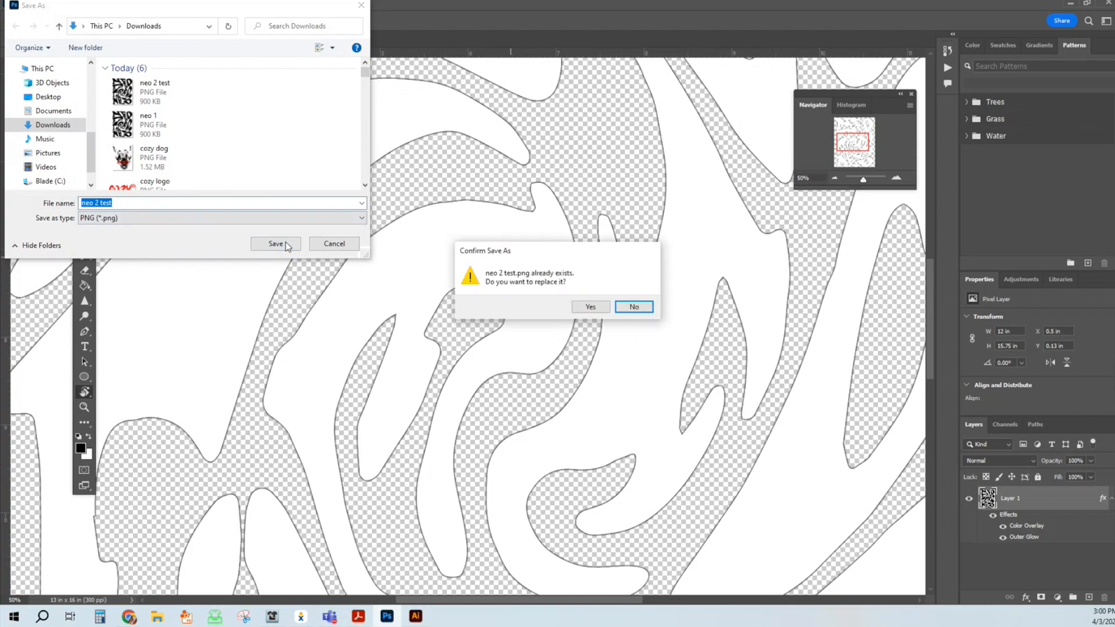
left_click(590, 307)
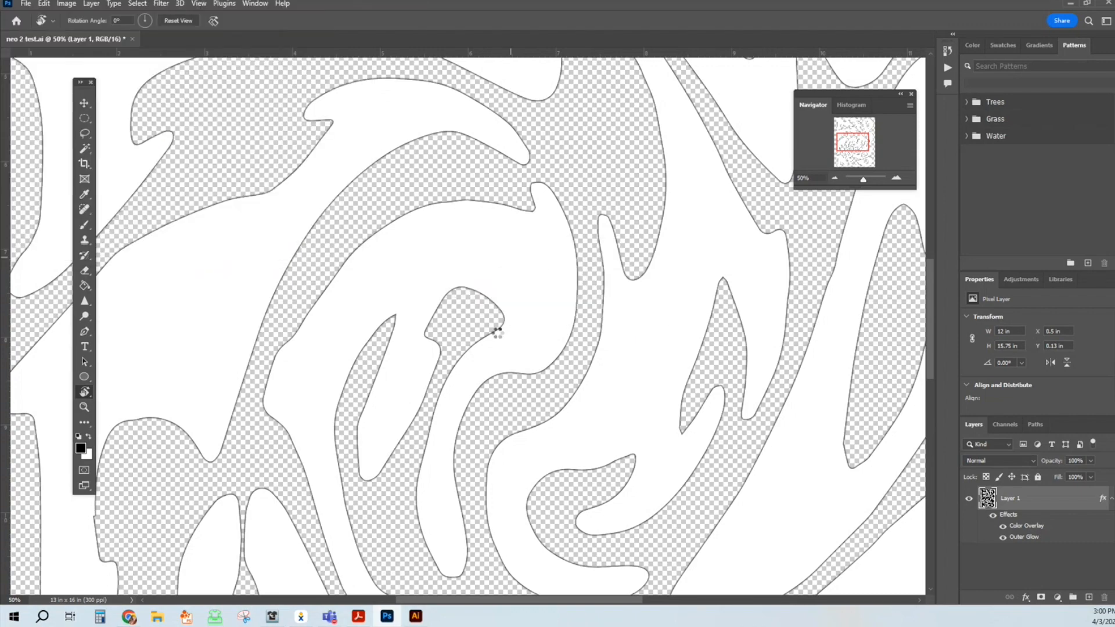